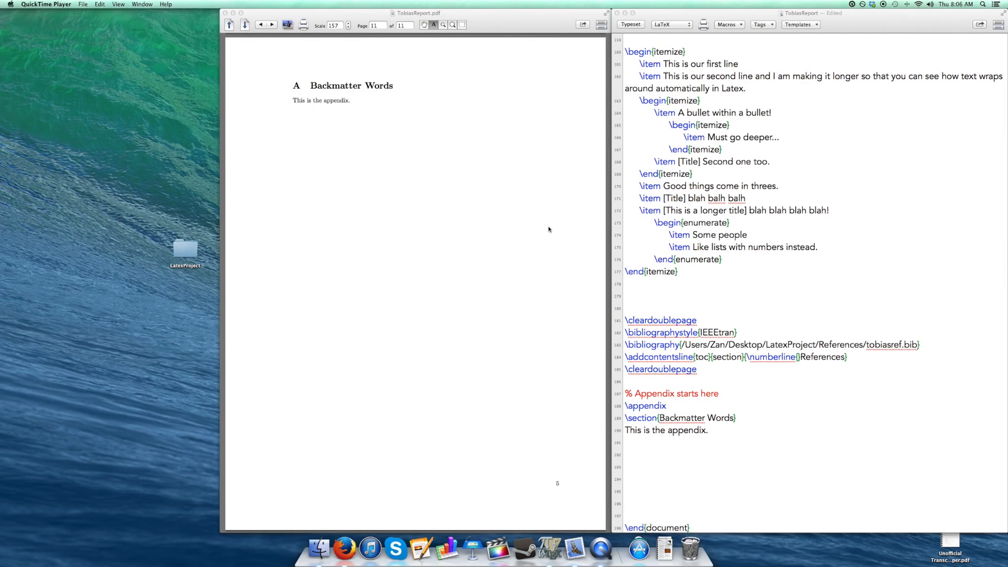
{"action": "mouse_move", "coordinate": [381, 72]}
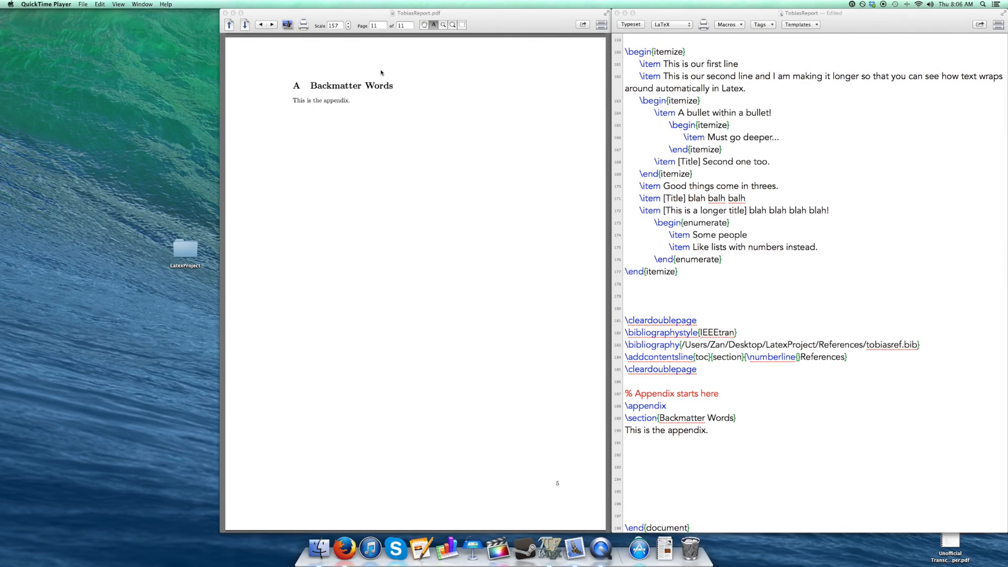
- Place the cursor on the empty line below 'This is the appendix.'
{"action": "left_click", "coordinate": [678, 450]}
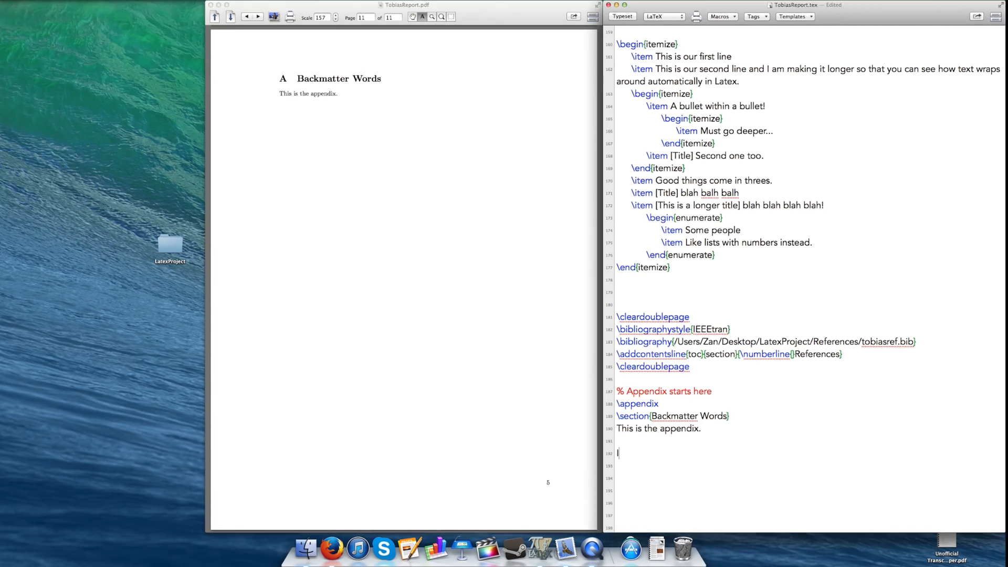
- Write 'I can write math in line with text $E=mc^2$ is I wanted to.'
{"action": "type", "text": "I can write"}
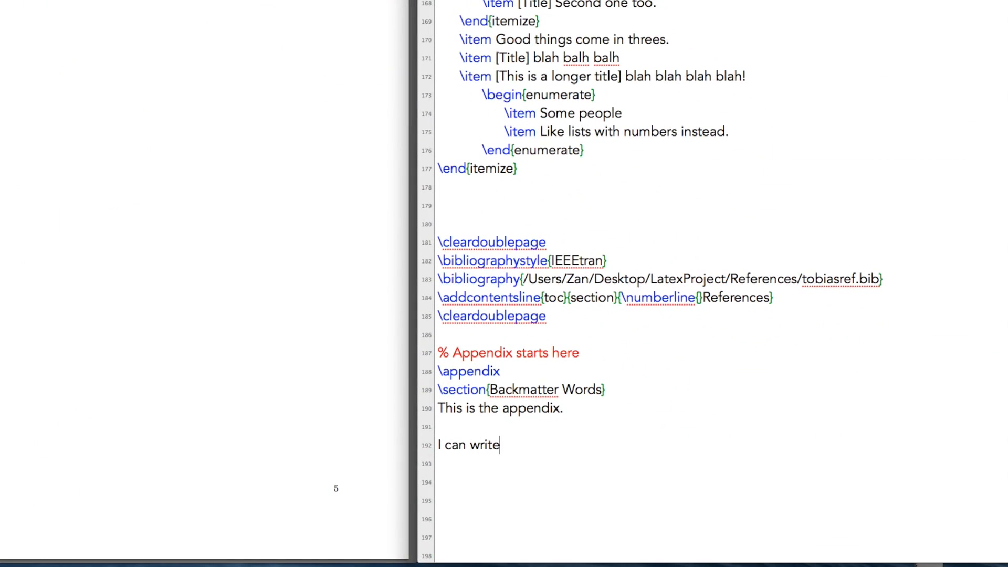
{"action": "type", "text": "math in"}
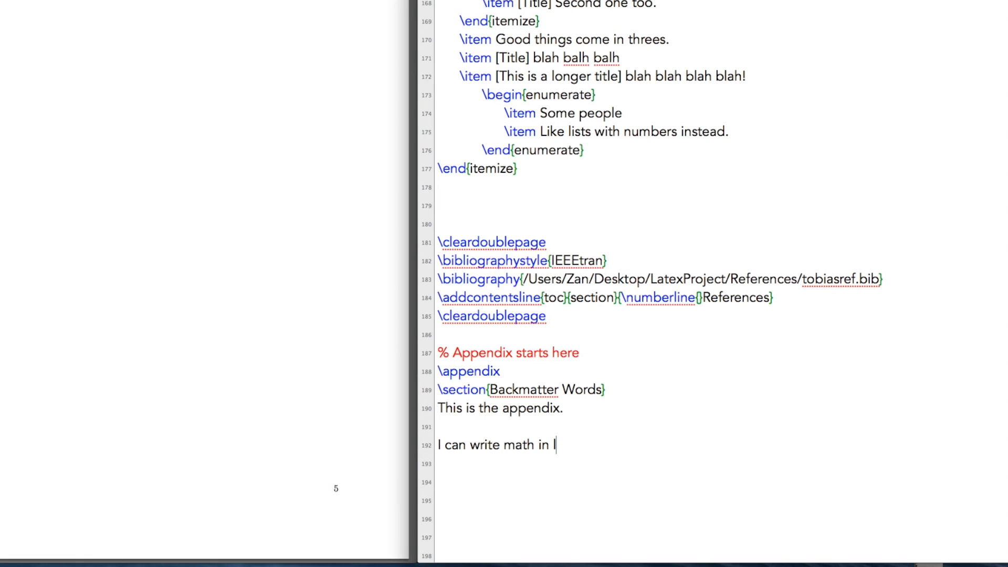
{"action": "type", "text": "line with"}
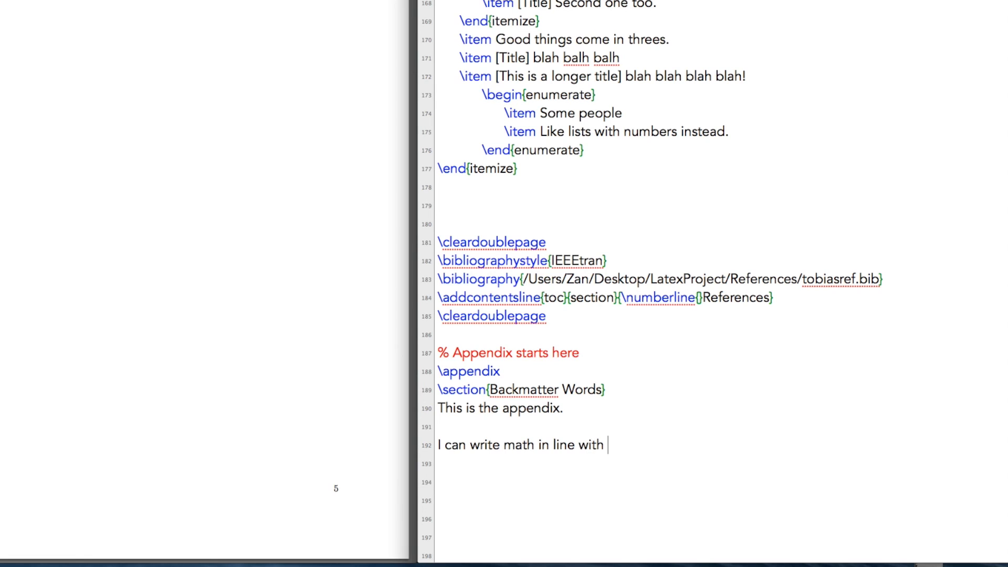
{"action": "type", "text": "text"}
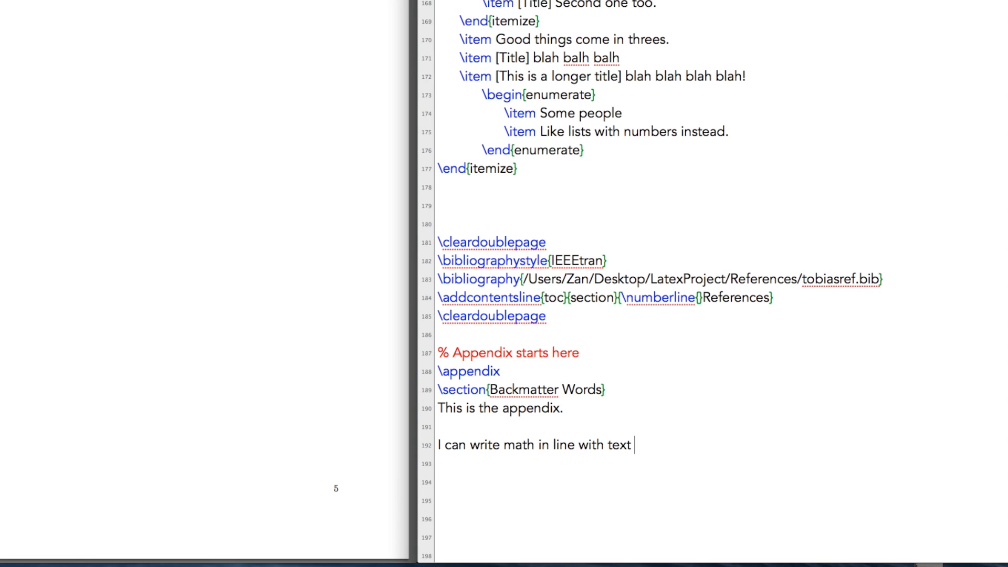
{"action": "type", "text": "$E=mc"}
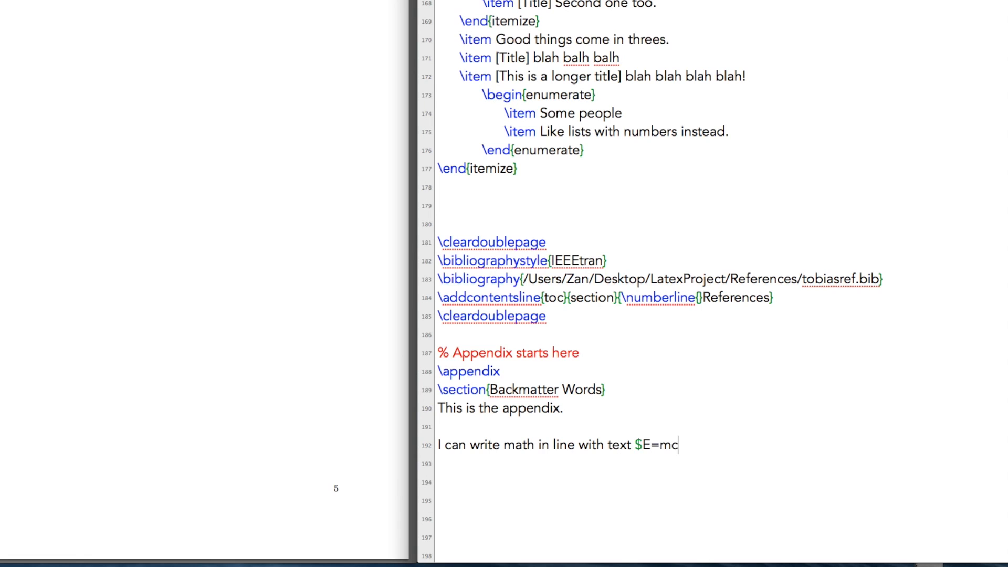
{"action": "type", "text": "^2$"}
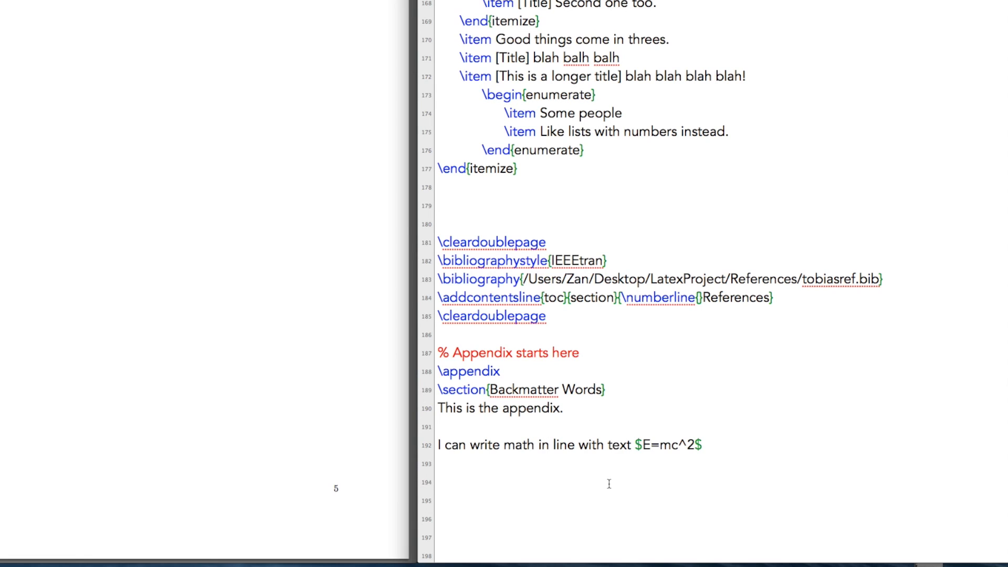
{"action": "mouse_move", "coordinate": [751, 487]}
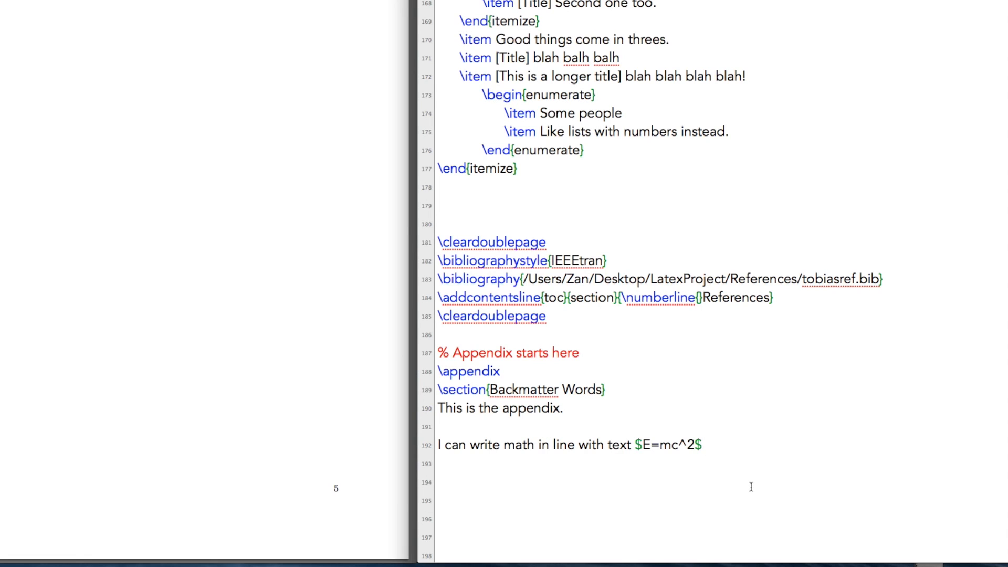
{"action": "type", "text": "is I wanted to"}
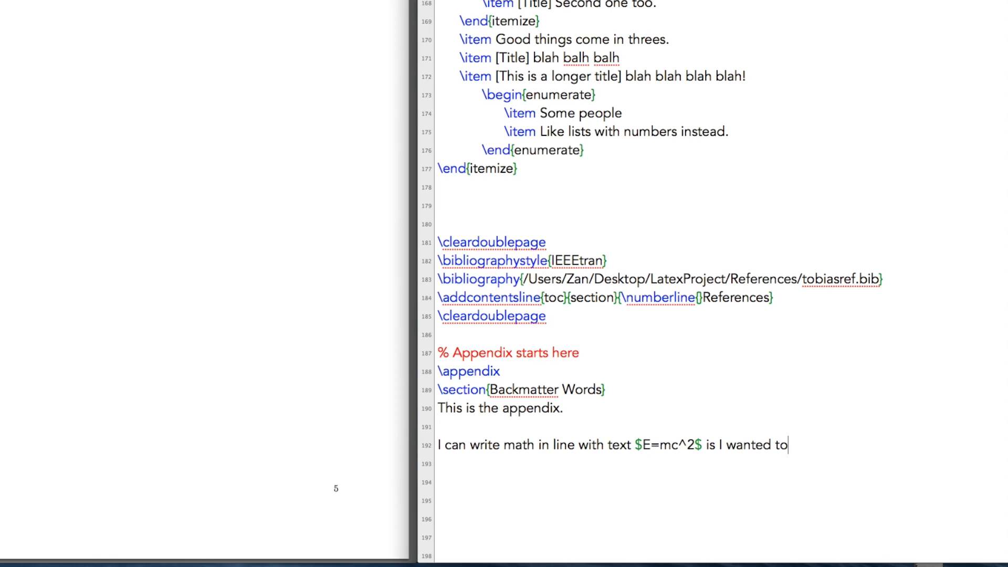
{"action": "type", "text": "."}
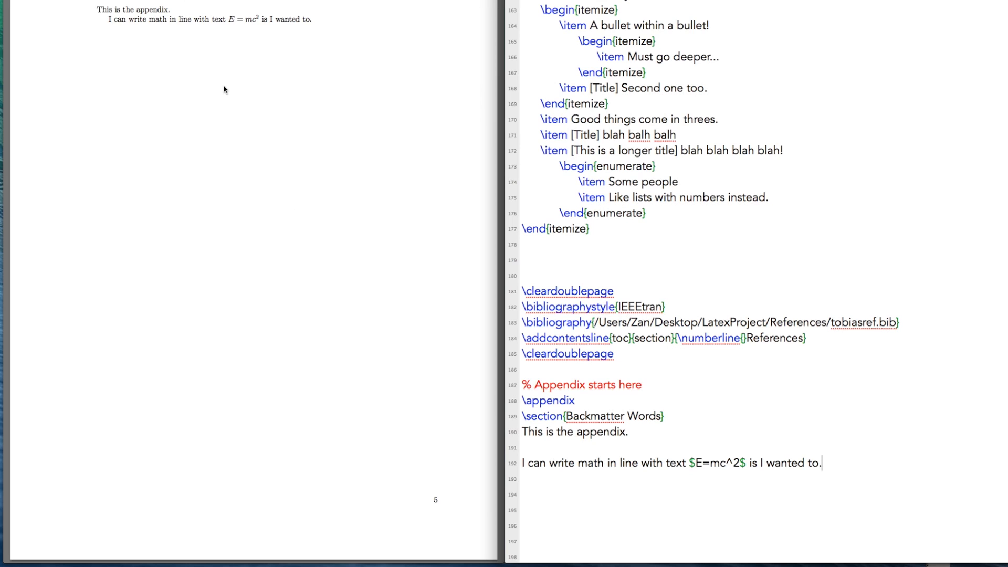
{"action": "mouse_move", "coordinate": [209, 78]}
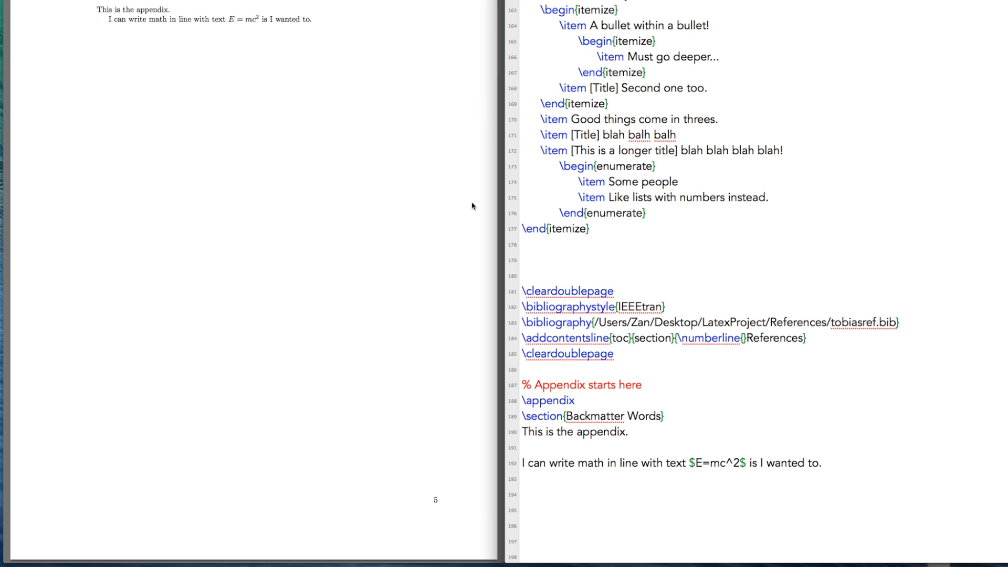
- Place the cursor after the first appendix sentence to keep writing
{"action": "left_click", "coordinate": [822, 464]}
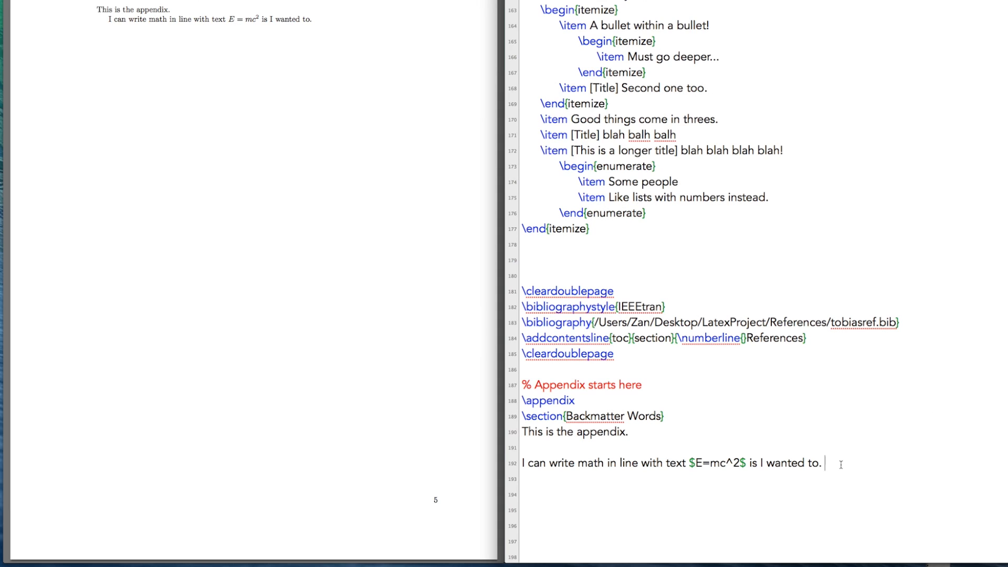
- Write 'If I wanted to have math $$PV=nRT$$ not in a sentence I could do this!'
{"action": "type", "text": "If I wa"}
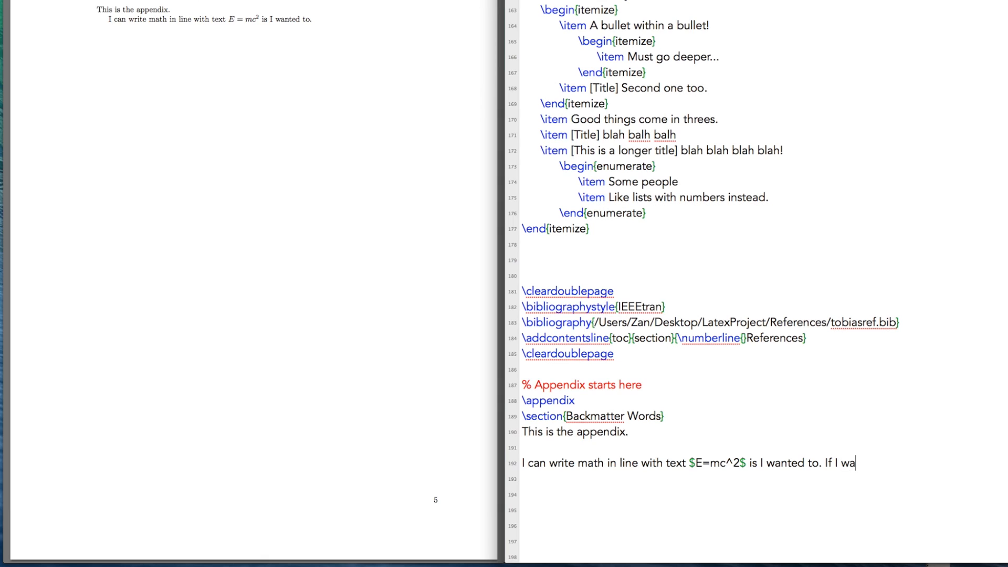
{"action": "type", "text": "nted to have math"}
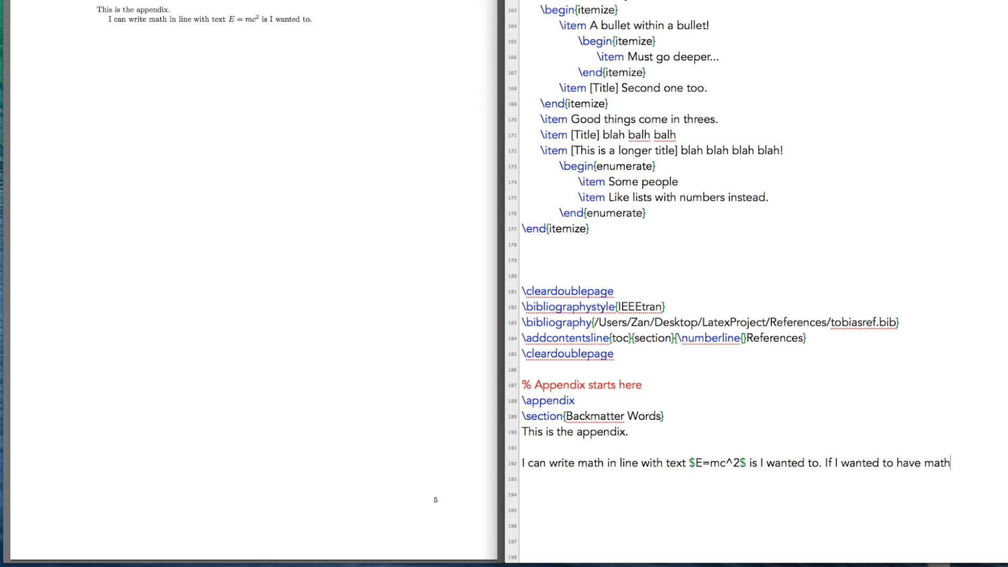
{"action": "type", "text": "$$P"}
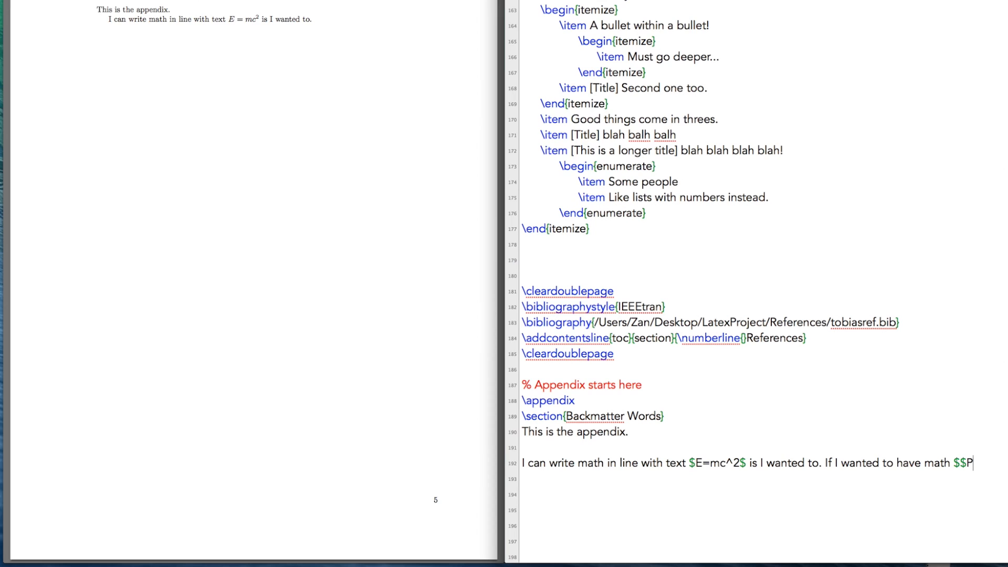
{"action": "type", "text": "V=nR"}
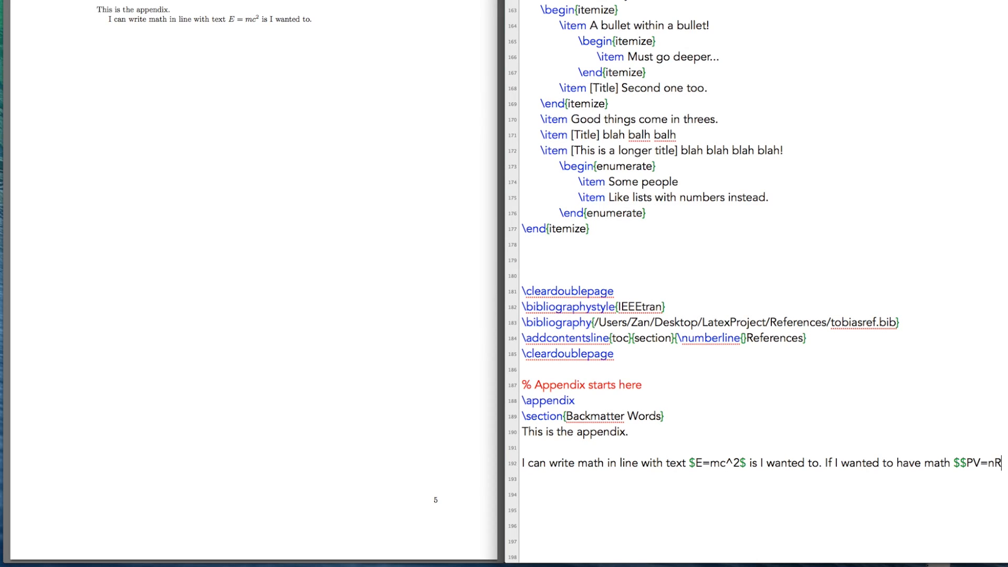
{"action": "type", "text": "T$$"}
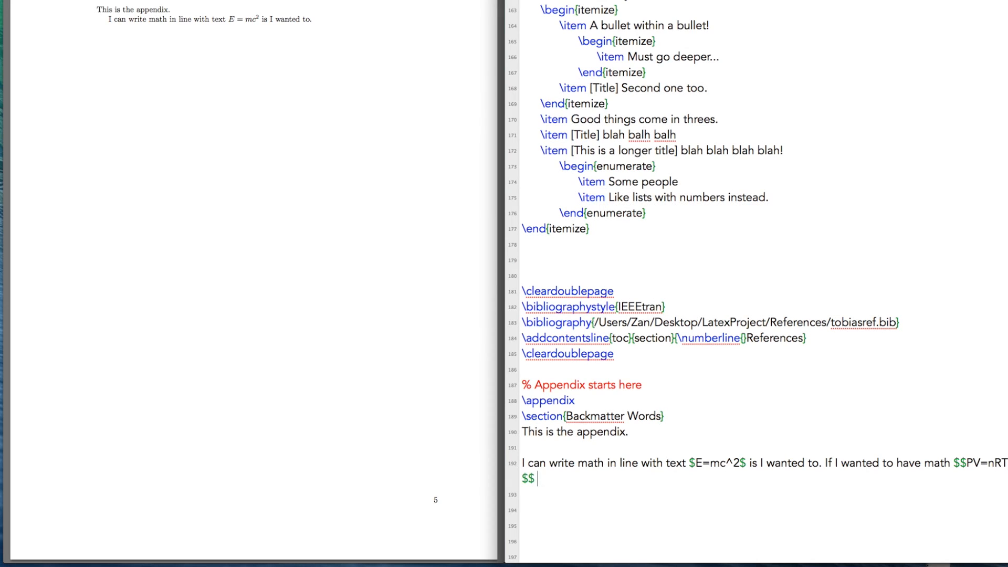
{"action": "type", "text": "not in"}
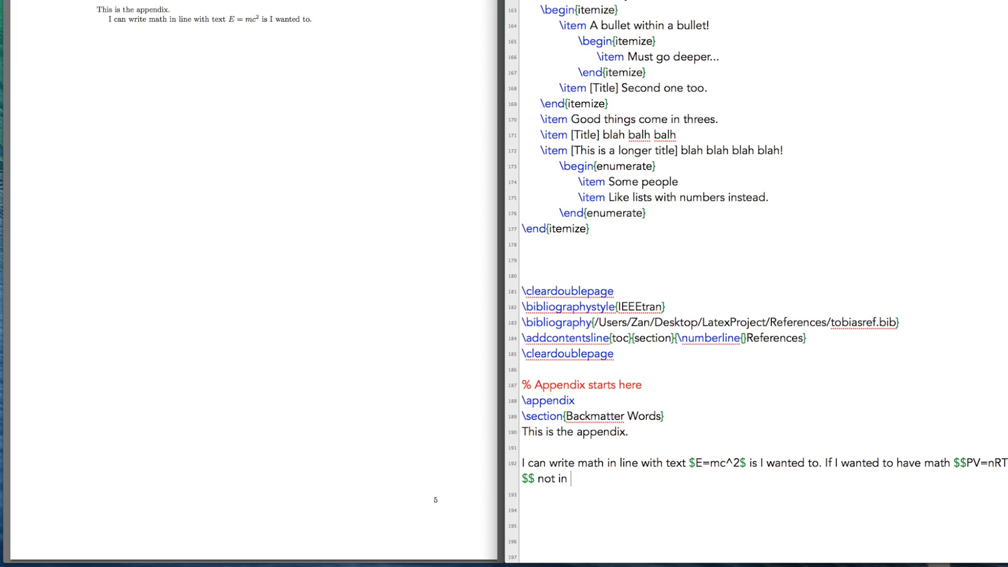
{"action": "type", "text": "a sentence I cou"}
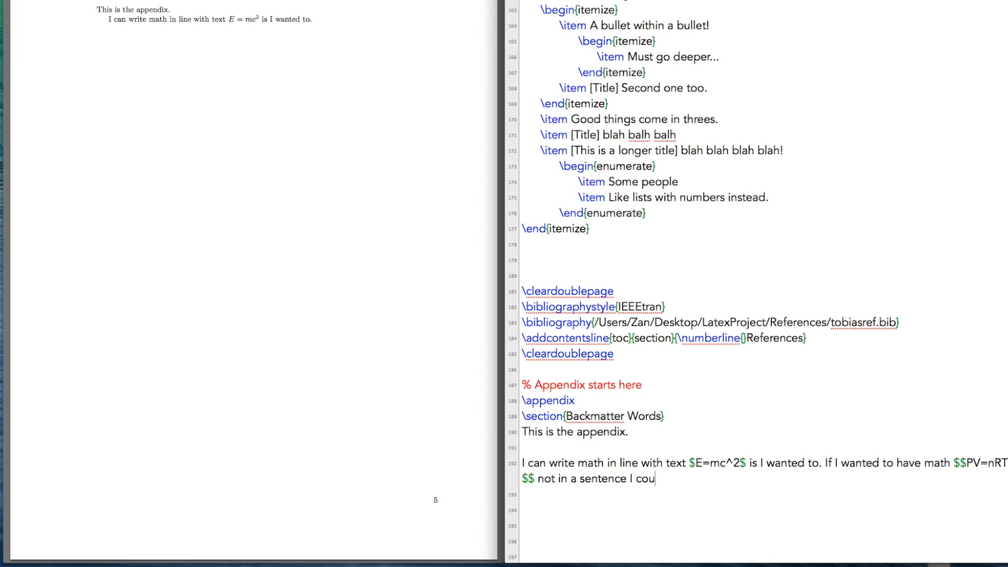
{"action": "type", "text": "ld do this!"}
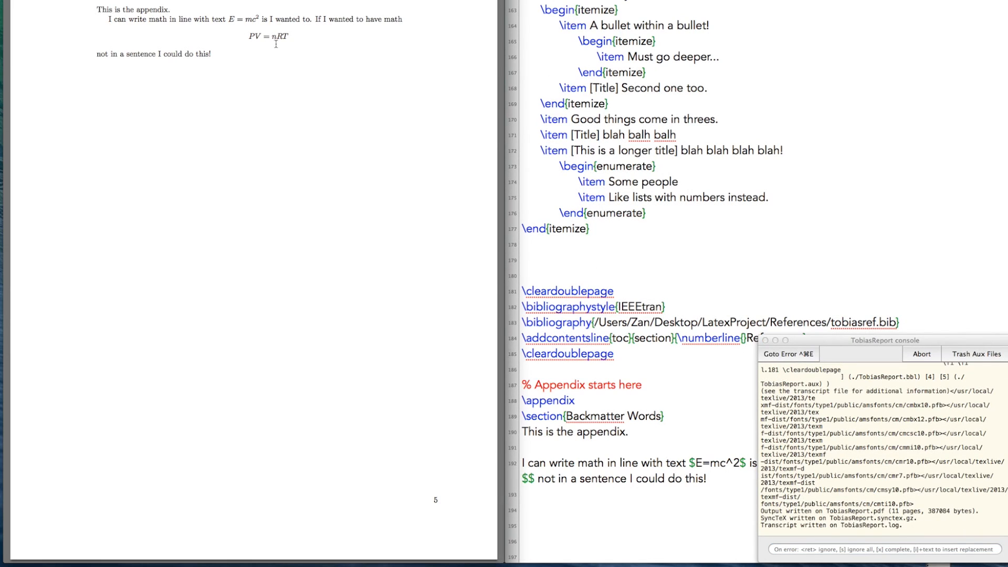
{"action": "mouse_move", "coordinate": [296, 69]}
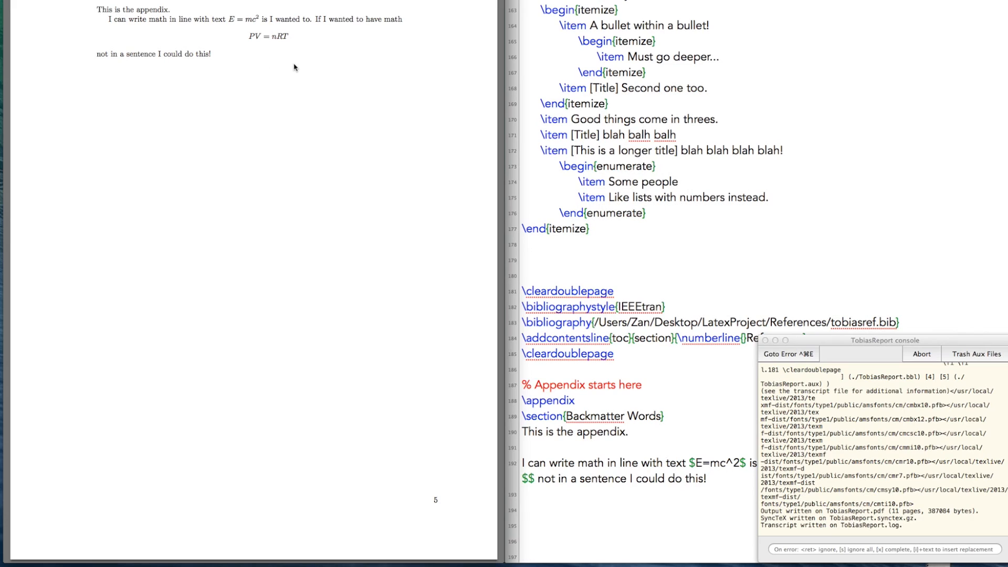
{"action": "mouse_move", "coordinate": [536, 398]}
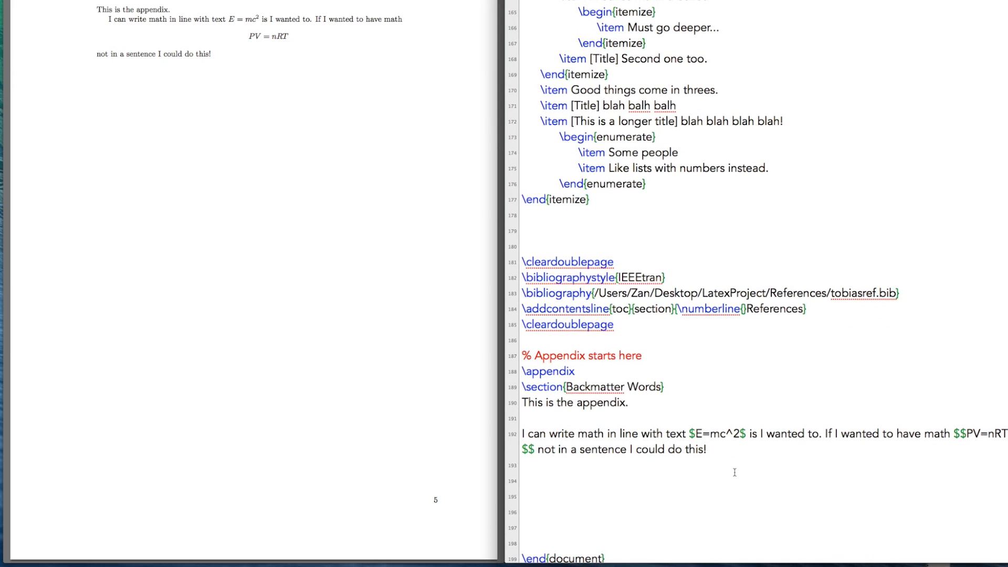
- Write 'We can use symbols in our math formulas.' and begin a $$ display block below it
{"action": "type", "text": "We can use symbols"}
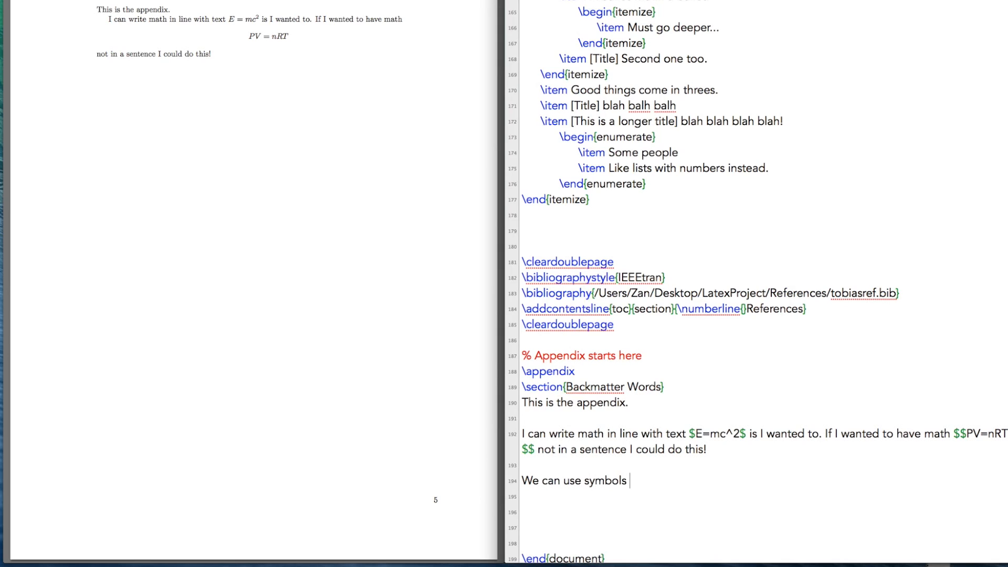
{"action": "type", "text": "in our math f"}
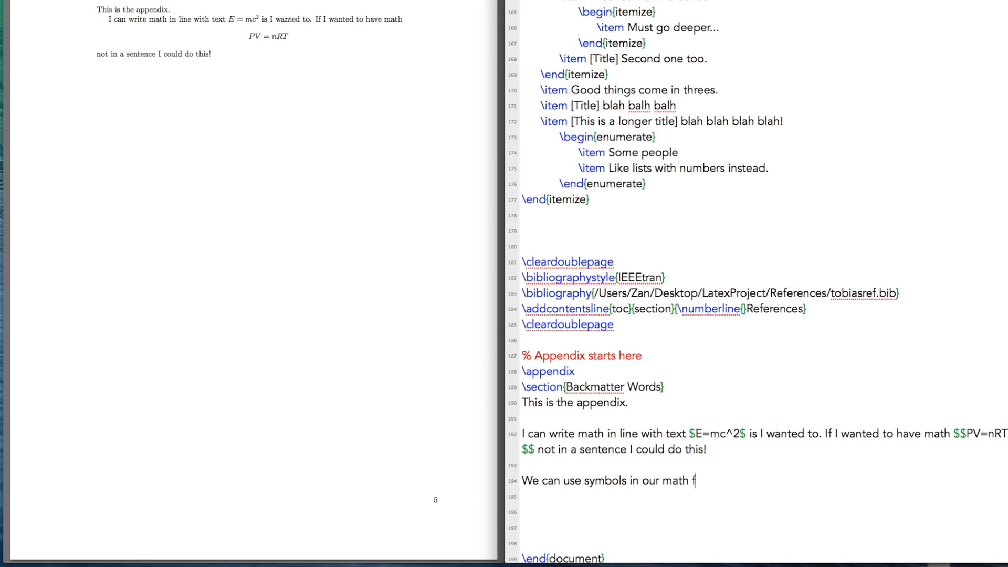
{"action": "type", "text": "ormulas."}
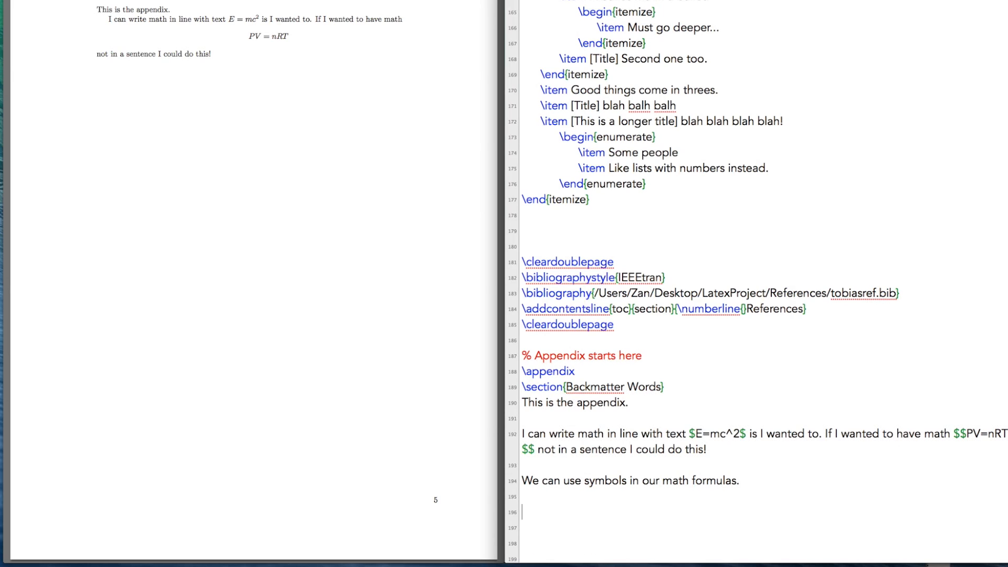
{"action": "scroll", "scroll_direction": "down", "scroll_amount": 3}
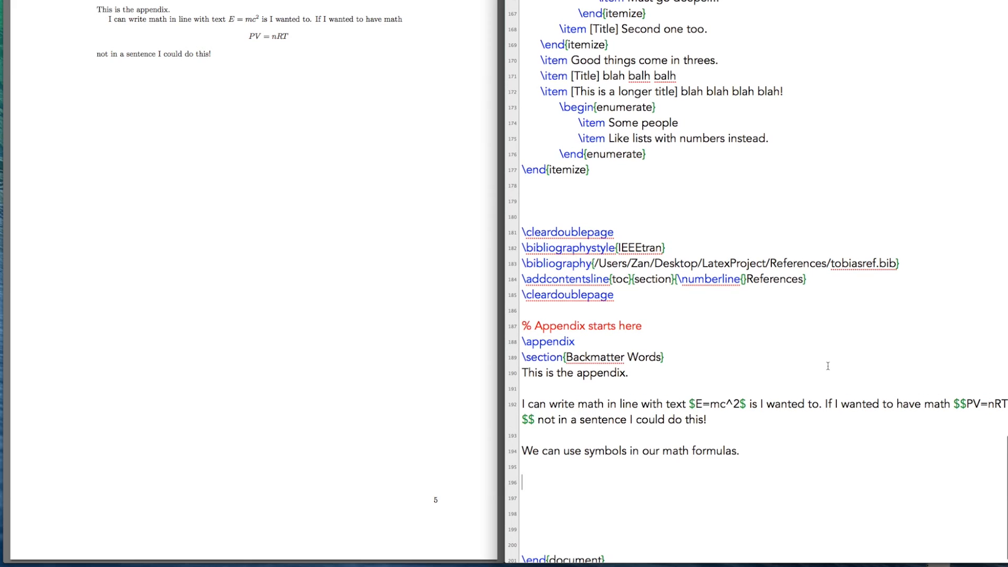
{"action": "type", "text": "$$-"}
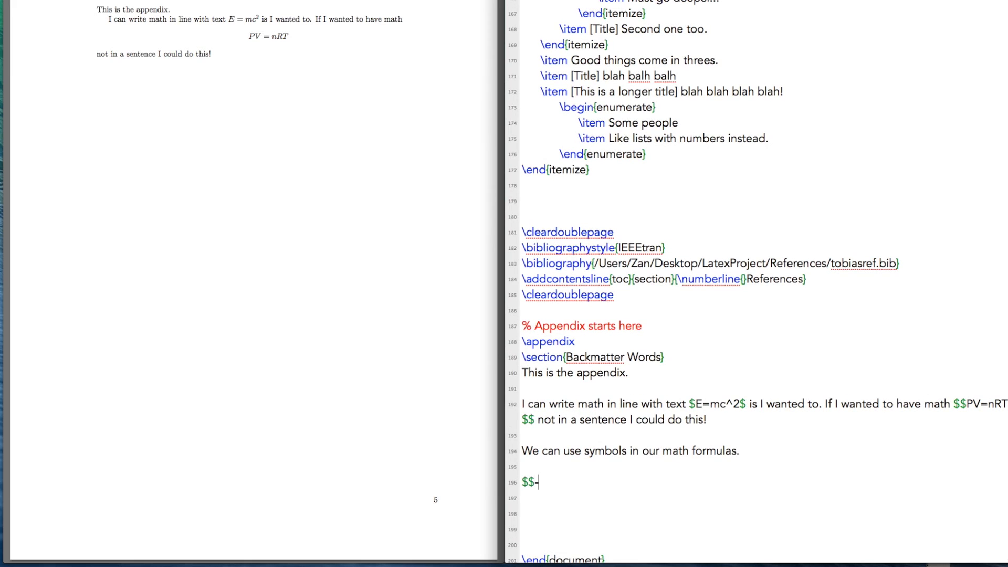
- Write the first fraction \frac{\hbar^2}{2m} of the Schrödinger equation
{"action": "type", "text": "\\frac"}
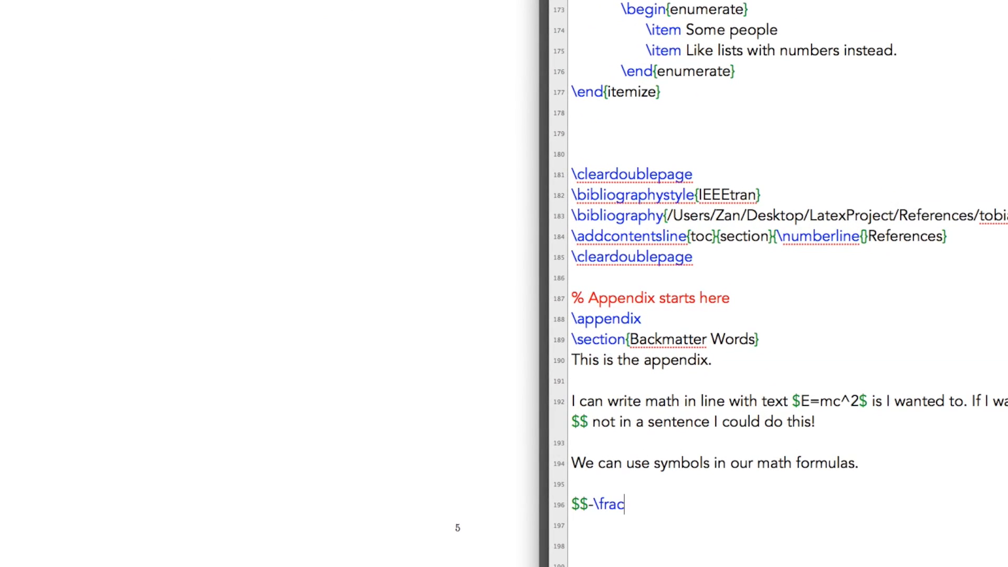
{"action": "type", "text": "{}{}"}
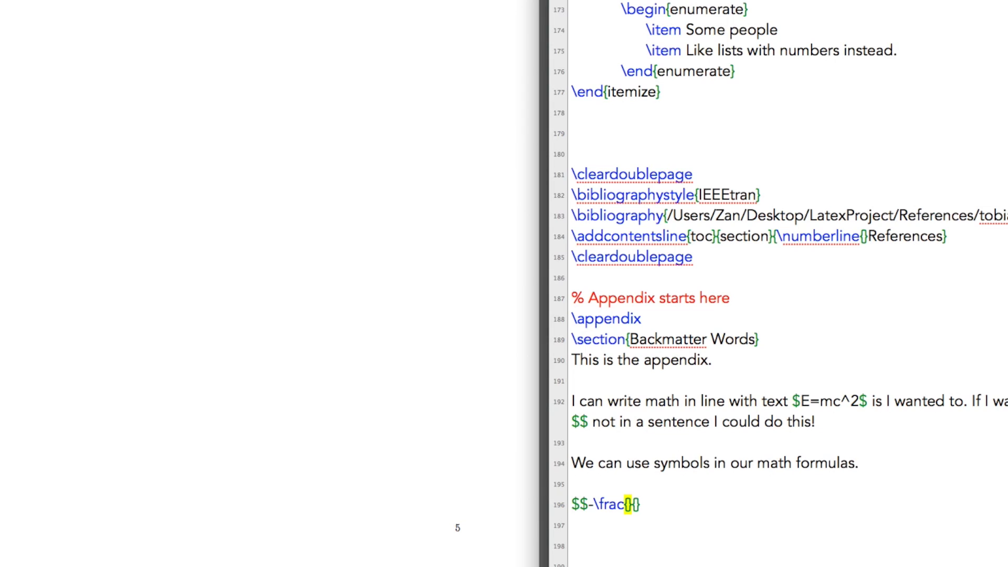
{"action": "type", "text": "\\hbar"}
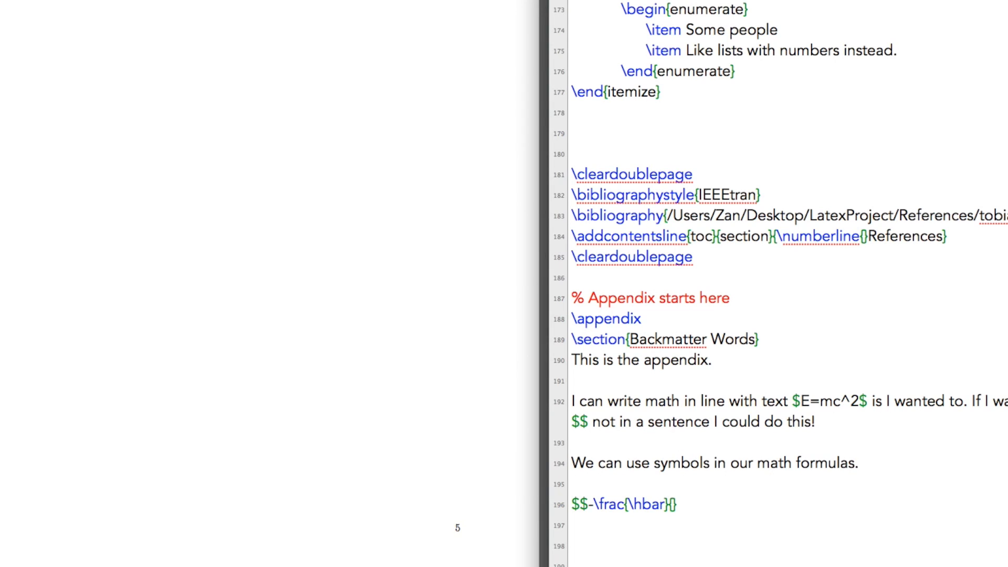
{"action": "type", "text": "^2"}
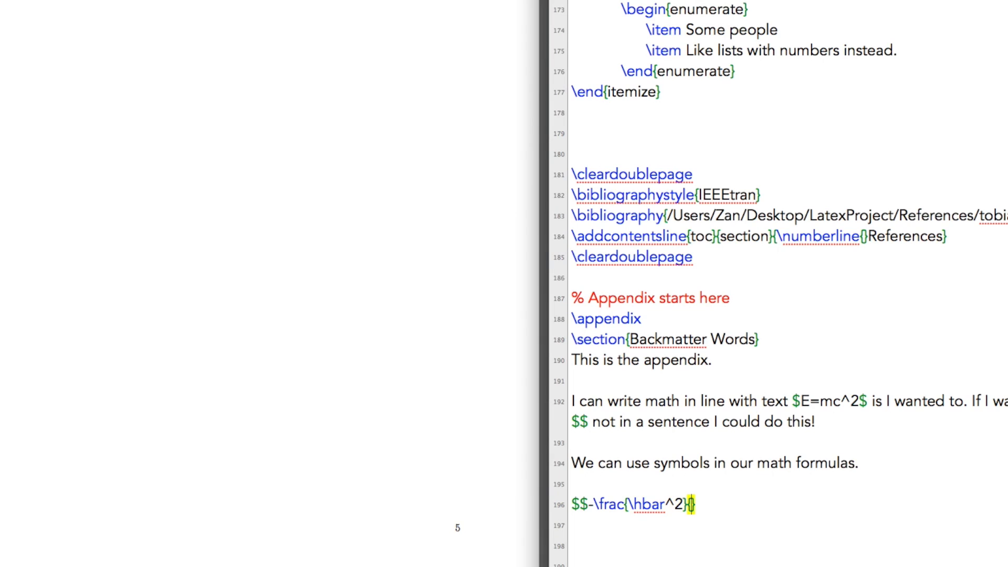
{"action": "type", "text": "2m"}
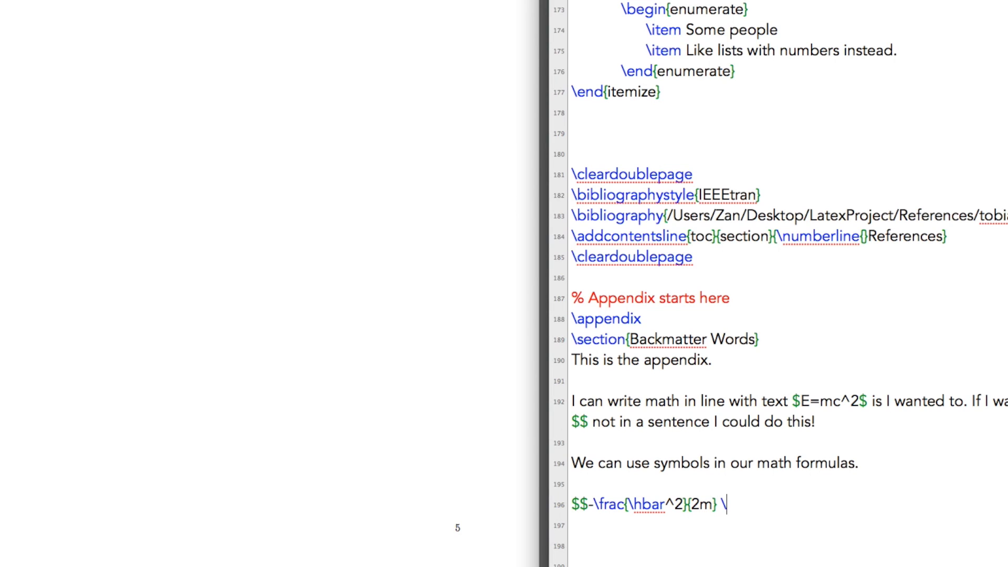
- Complete the equation with \frac{d^2\Psi}{dx^2} = E\Psi and typeset it
{"action": "type", "text": "\\frac{}{"}
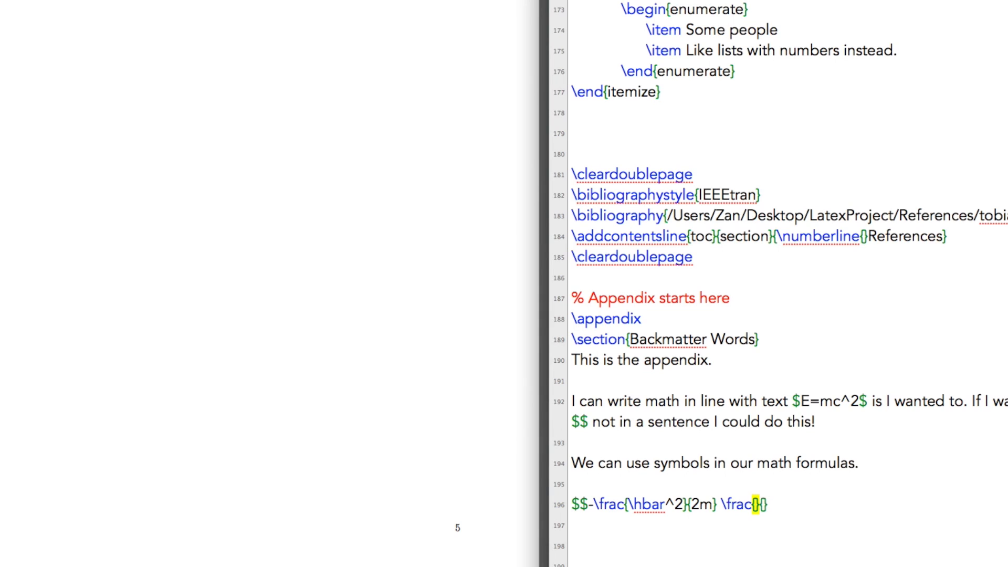
{"action": "type", "text": "d"}
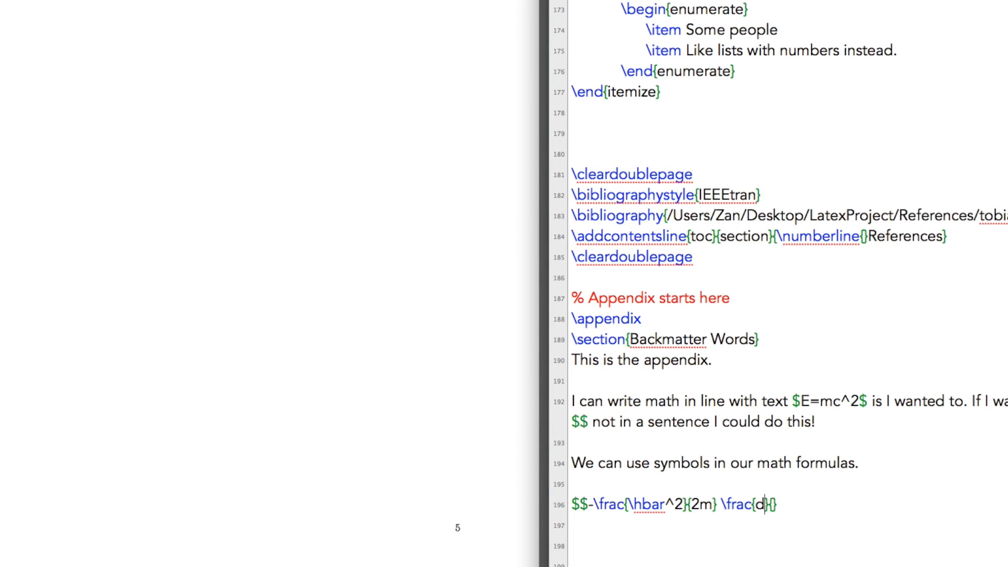
{"action": "type", "text": "^2\\"}
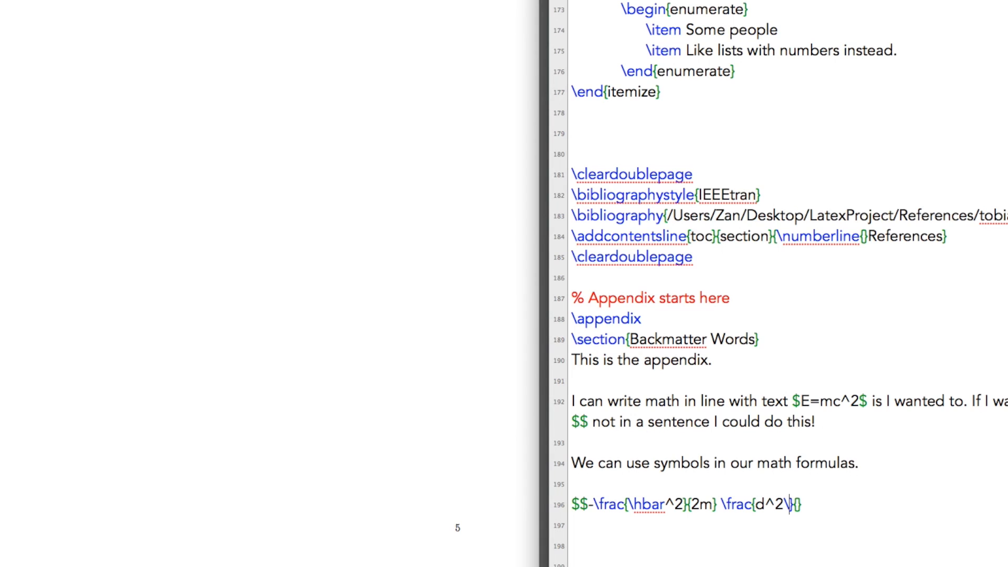
{"action": "type", "text": "Psi"}
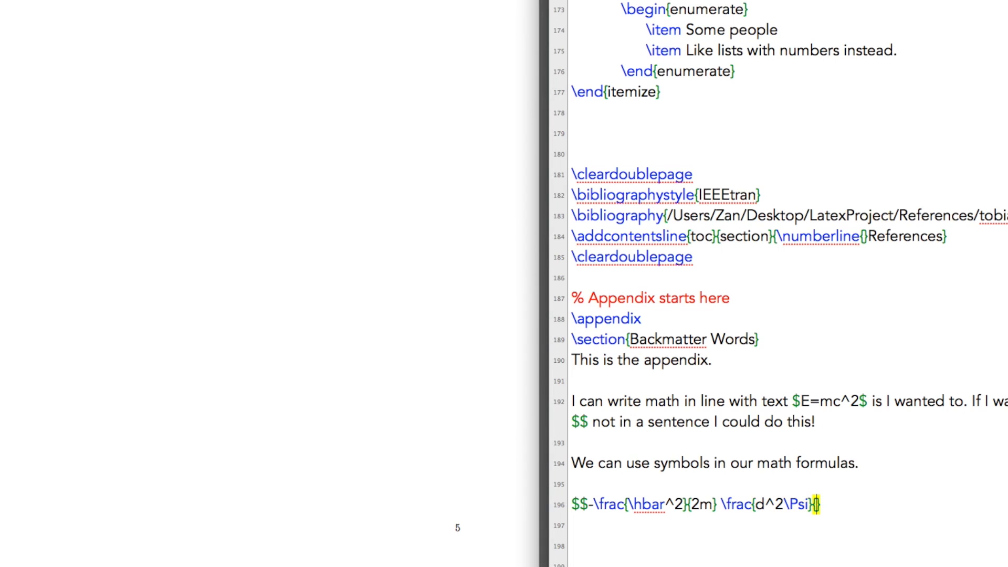
{"action": "type", "text": "{dx"}
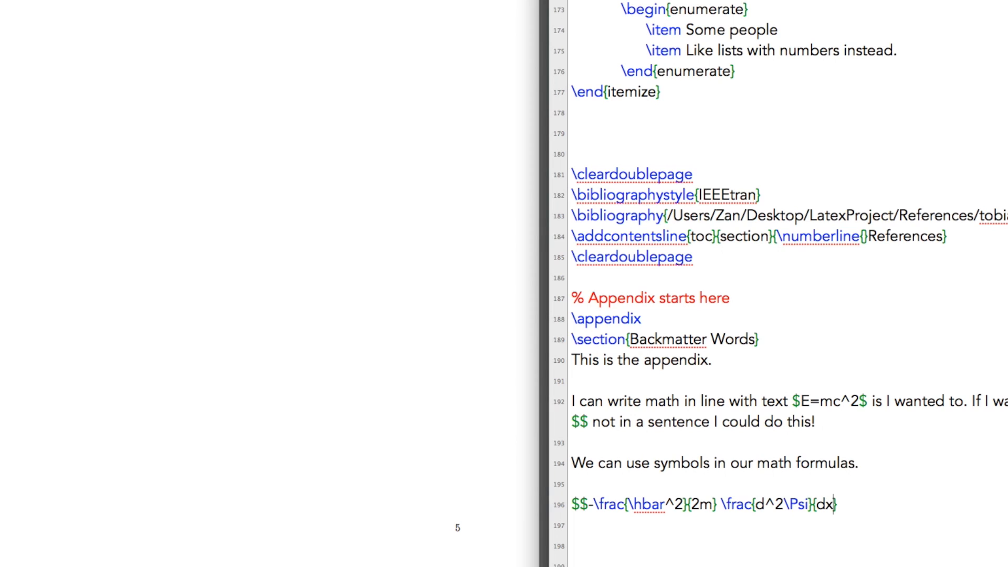
{"action": "type", "text": "^2}"}
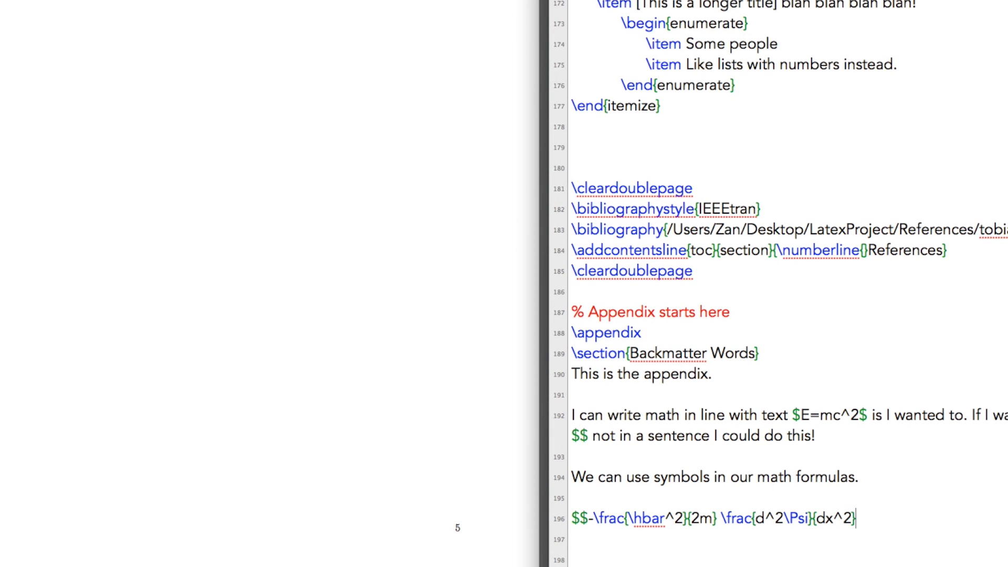
{"action": "type", "text": "="}
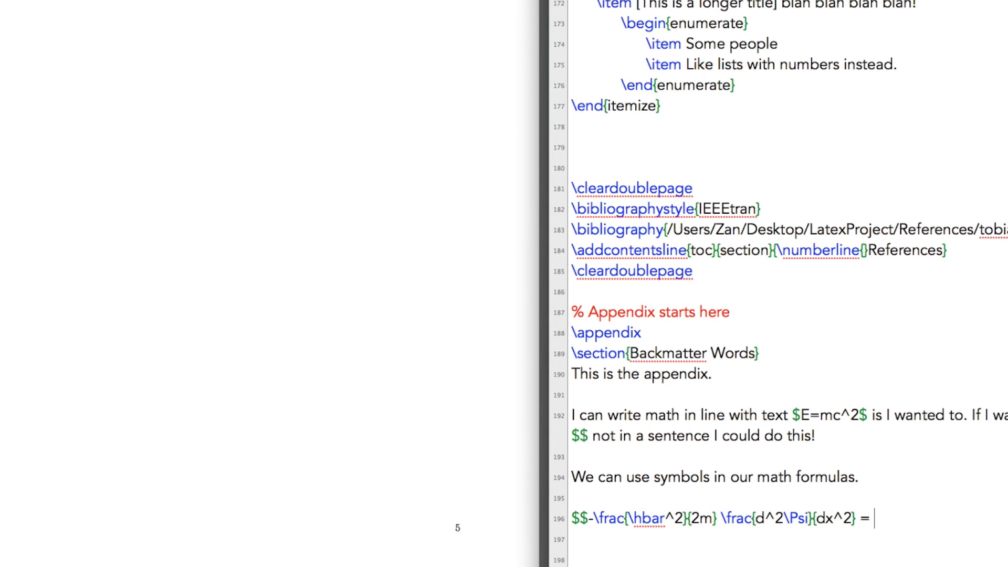
{"action": "type", "text": "E\\"}
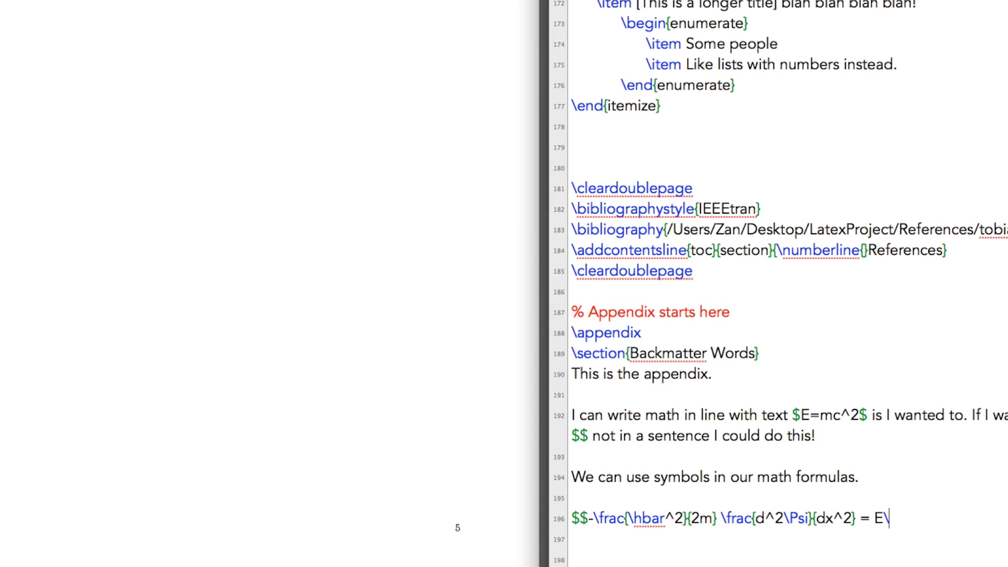
{"action": "type", "text": "Psi"}
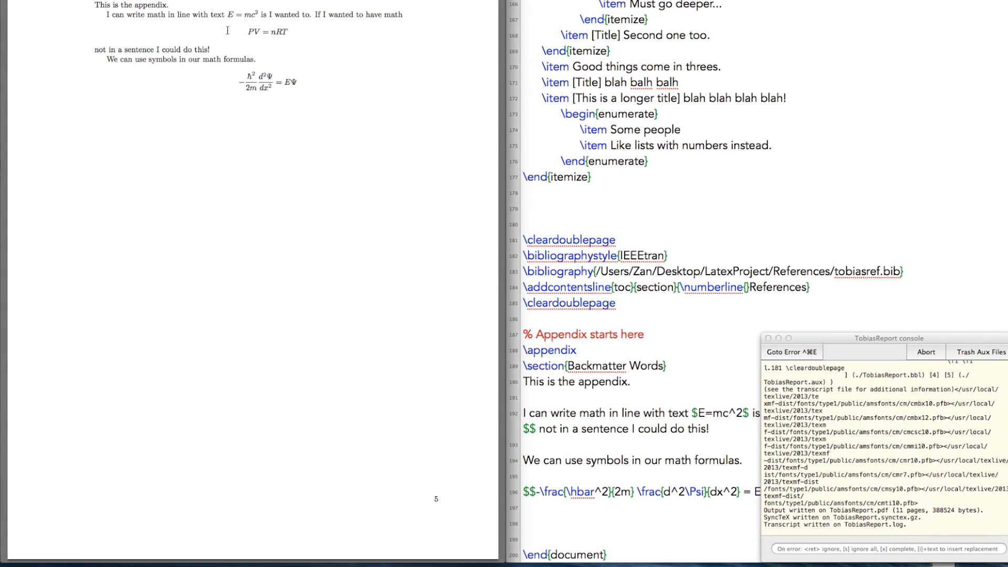
{"action": "scroll", "scroll_direction": "down", "scroll_amount": 3}
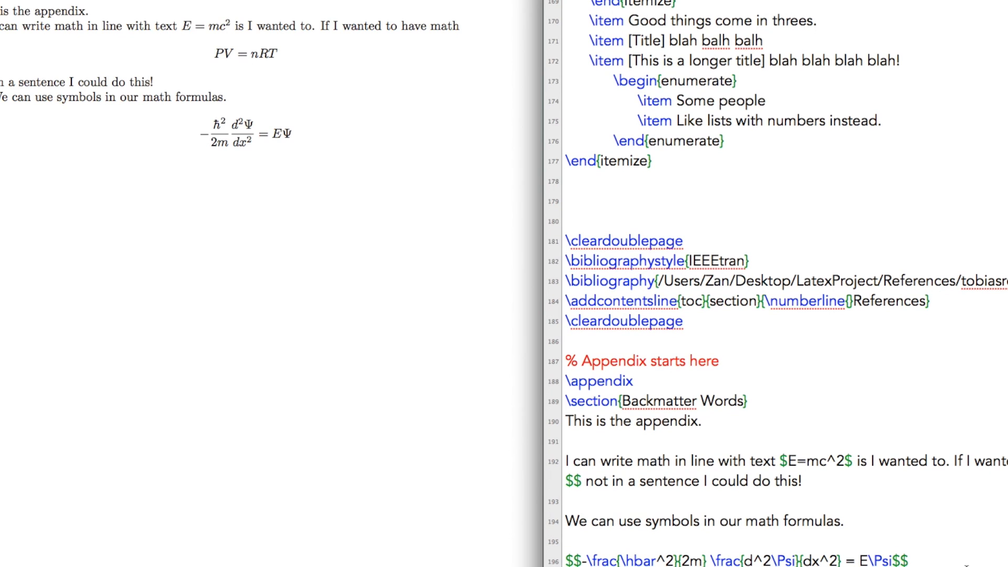
{"action": "mouse_move", "coordinate": [875, 439]}
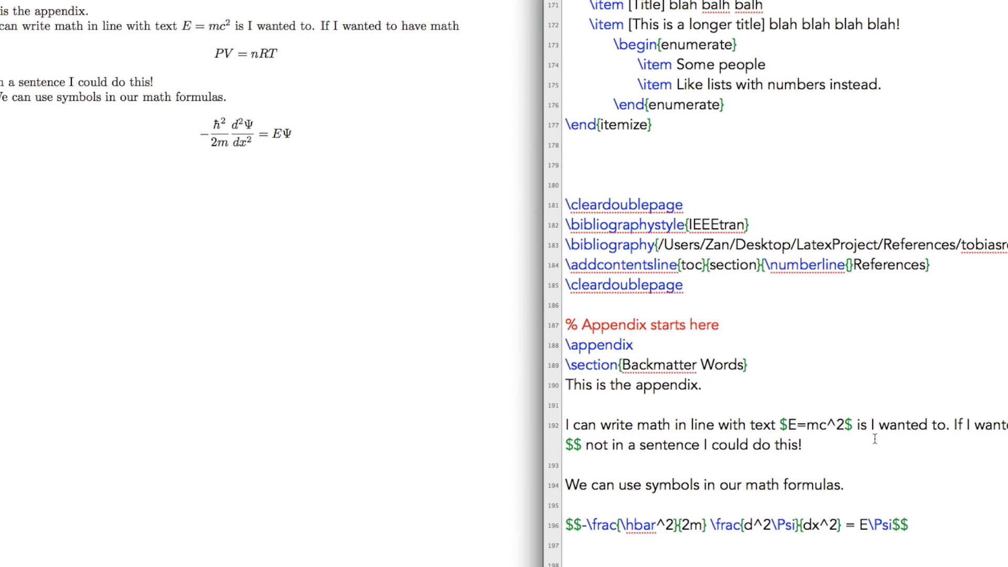
{"action": "mouse_move", "coordinate": [652, 511]}
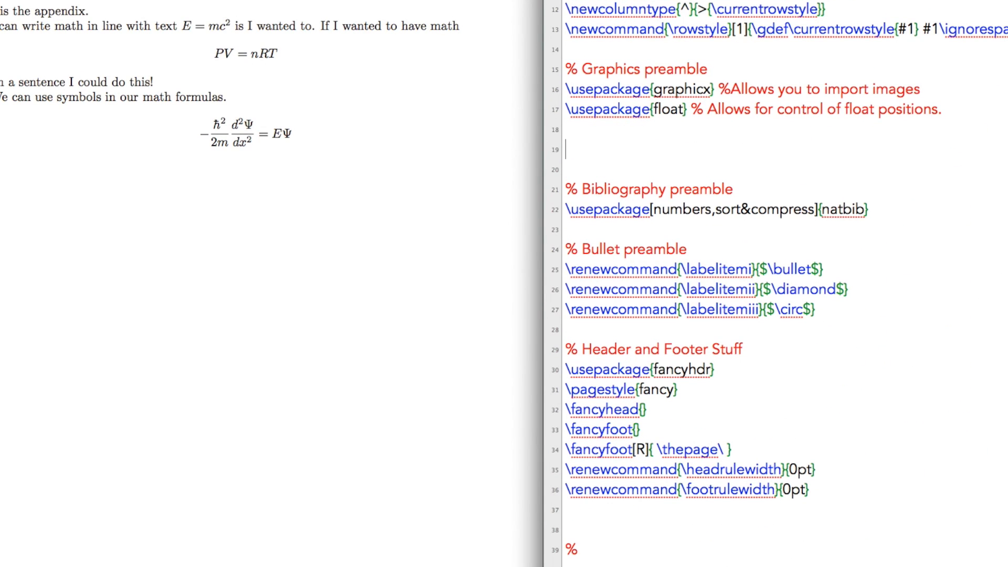
- Add a '% Math preamble' section with \usepackage{mhchem} and its comment
{"action": "type", "text": "% Math preamble"}
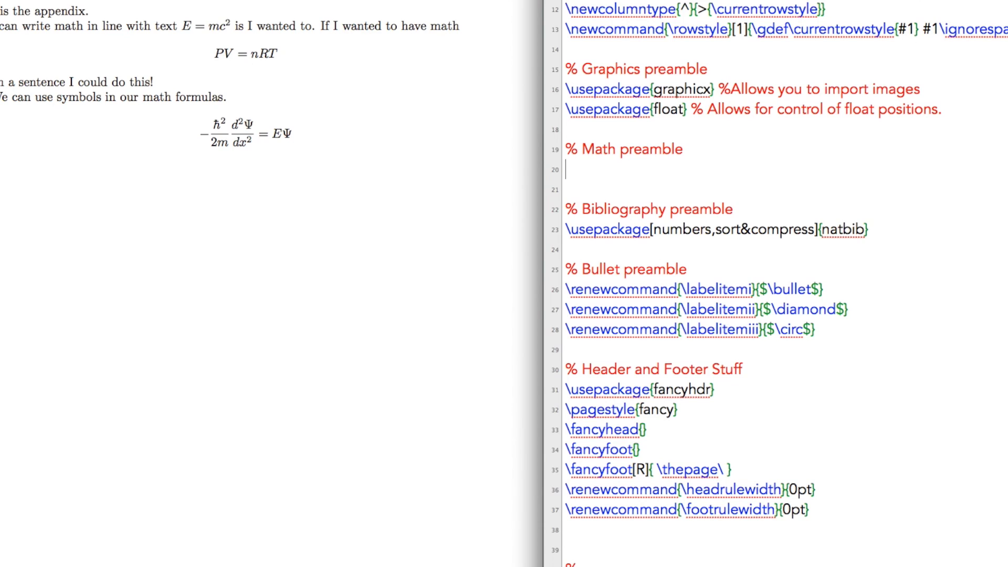
{"action": "type", "text": "\\usepackage"}
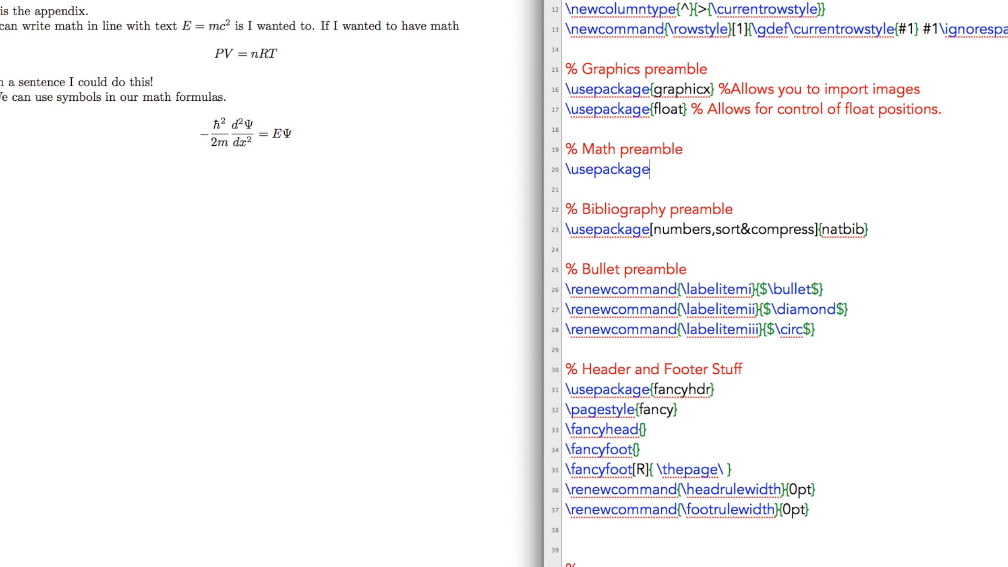
{"action": "type", "text": "{mhchem"}
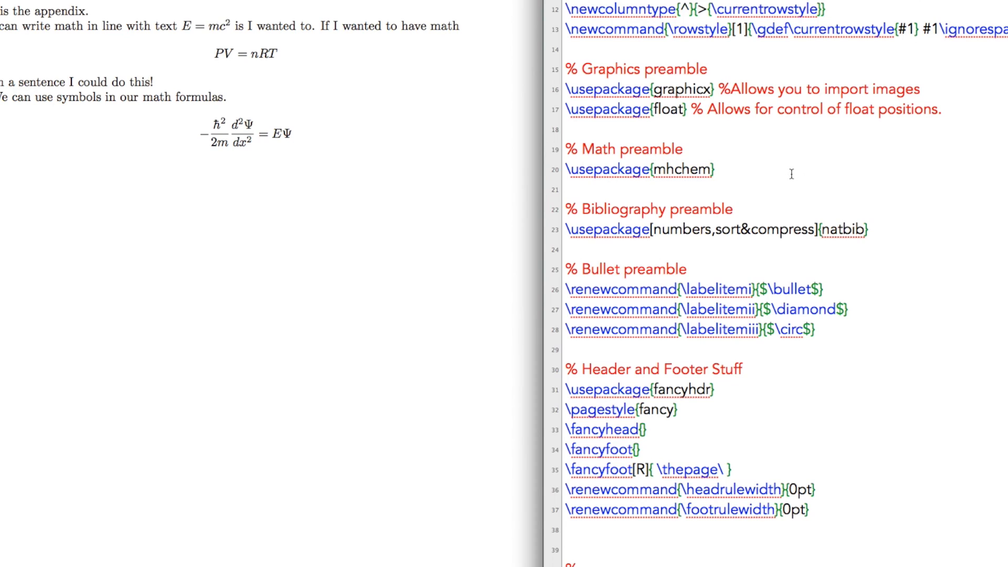
{"action": "type", "text": "% Allows us to"}
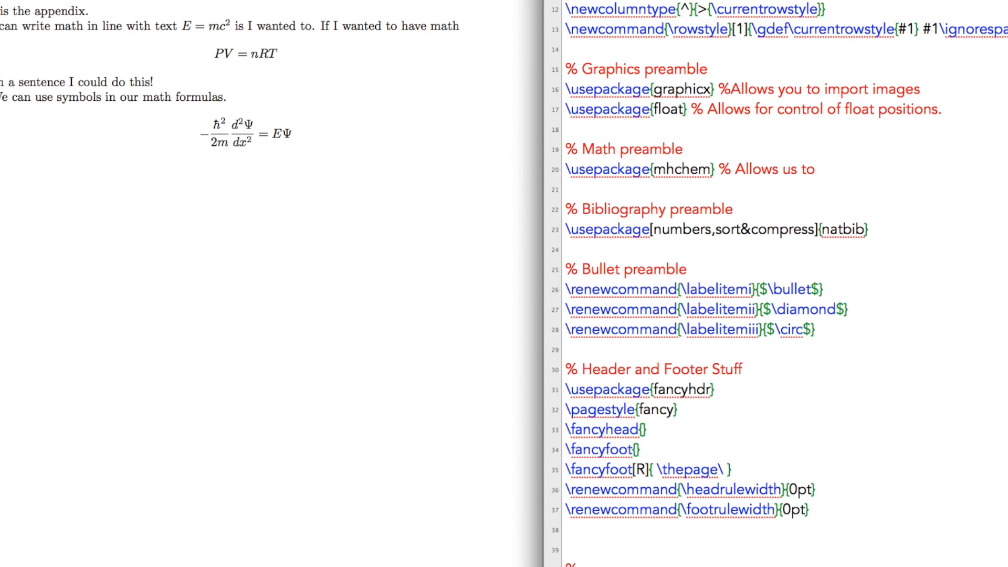
- Finish the comment 'write chemistry equations!' and add a 'Chemistry equation:' line in the appendix
{"action": "type", "text": "write chemistry"}
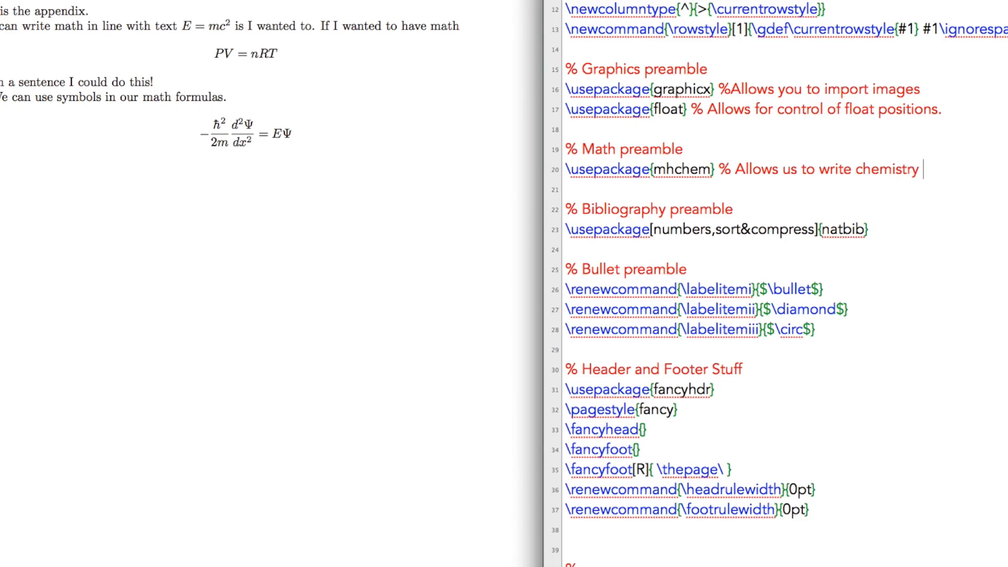
{"action": "type", "text": "equations!"}
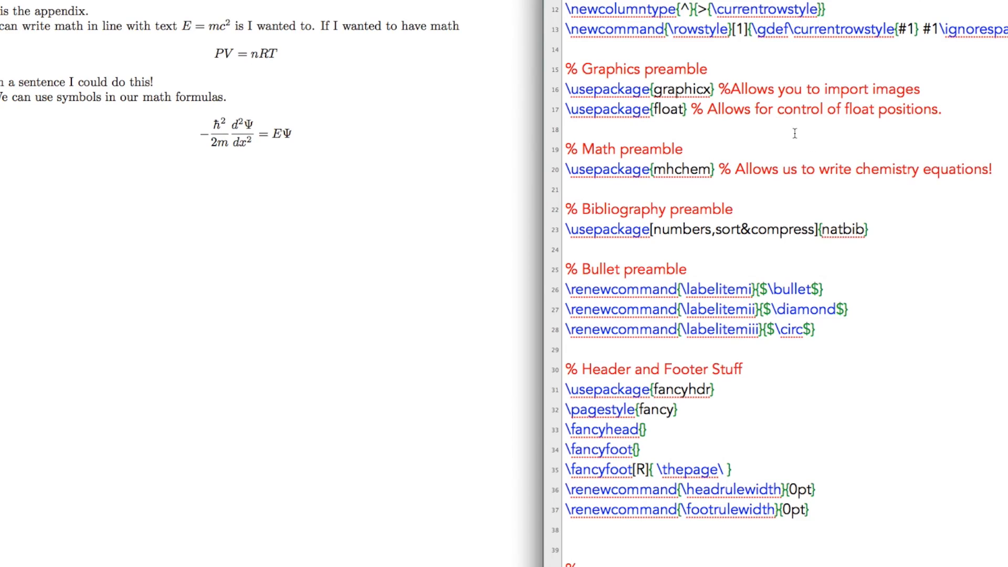
{"action": "scroll", "scroll_direction": "down", "scroll_amount": 3}
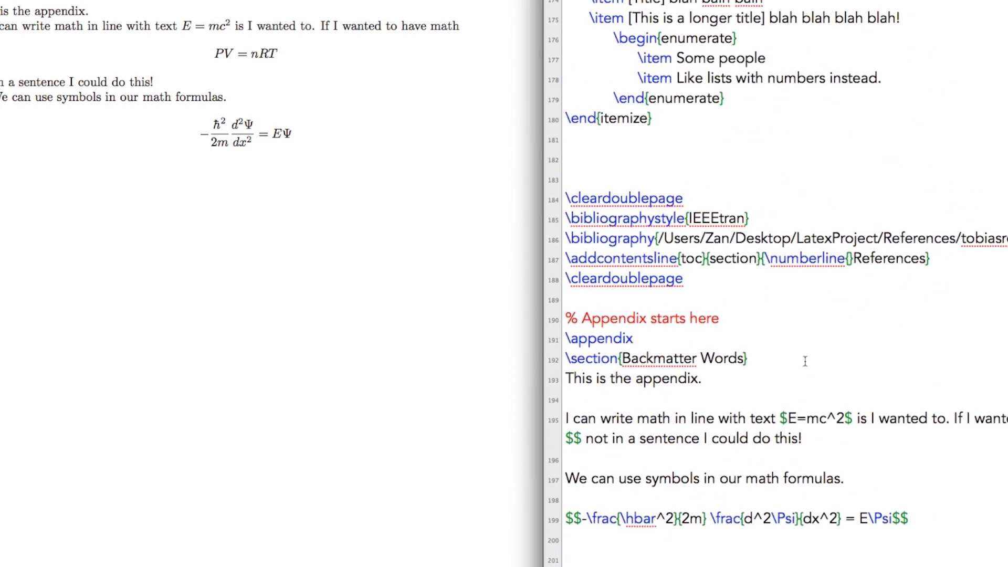
{"action": "type", "text": "Chemisty equatio"}
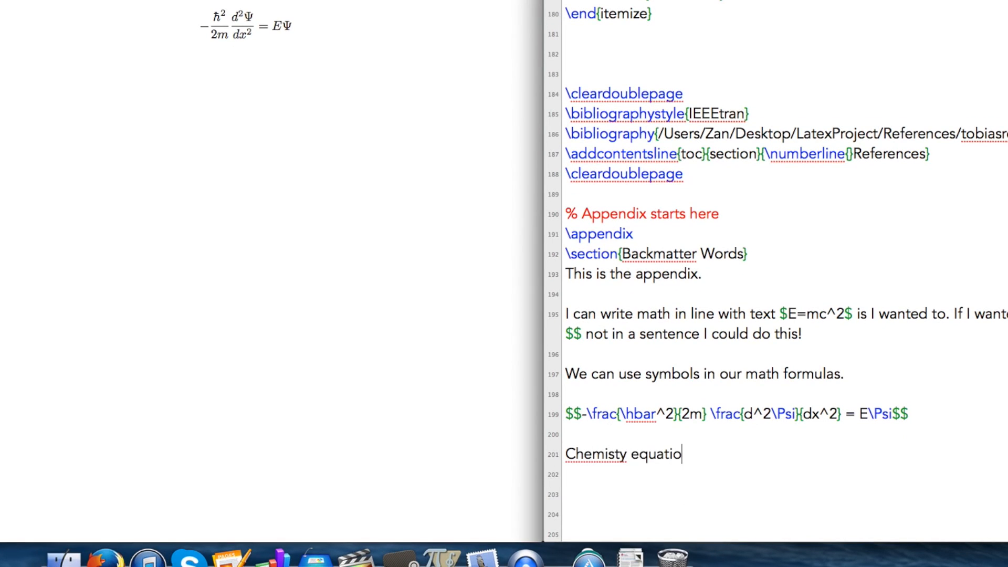
{"action": "type", "text": "n:"}
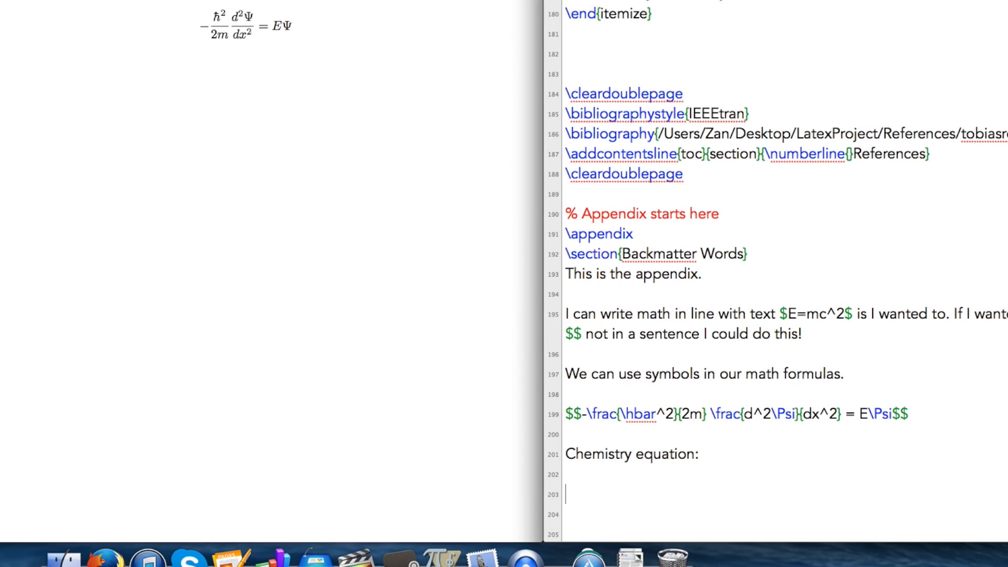
- Write the methane formula \ce{CH_{4(g)}} beneath it
{"action": "type", "text": "\\ce"}
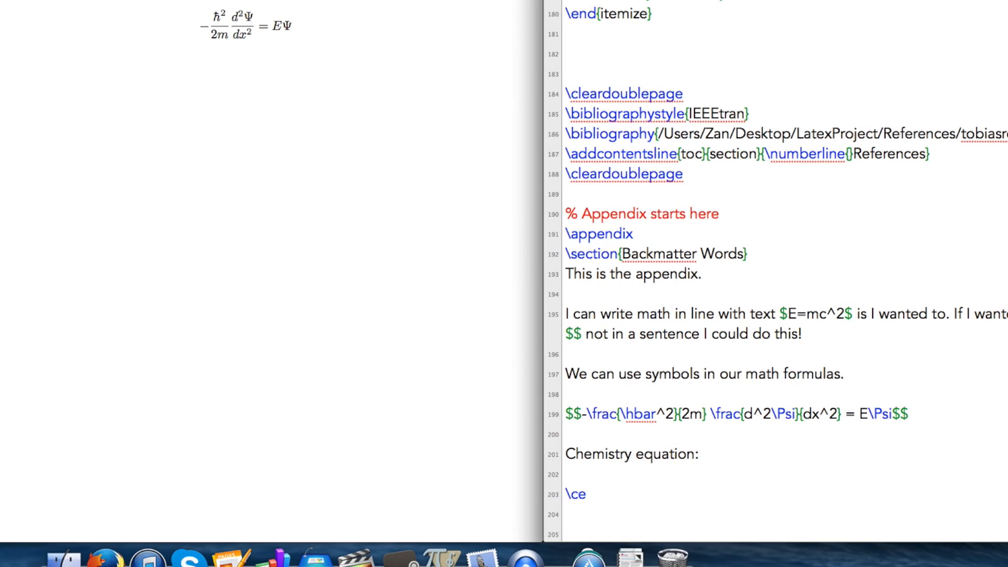
{"action": "type", "text": "{"}
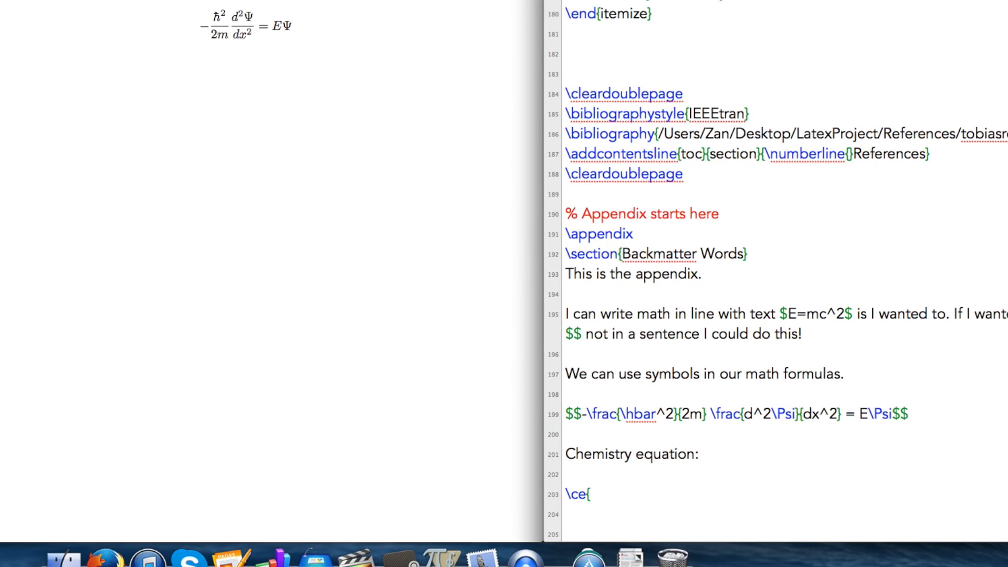
{"action": "type", "text": "}"}
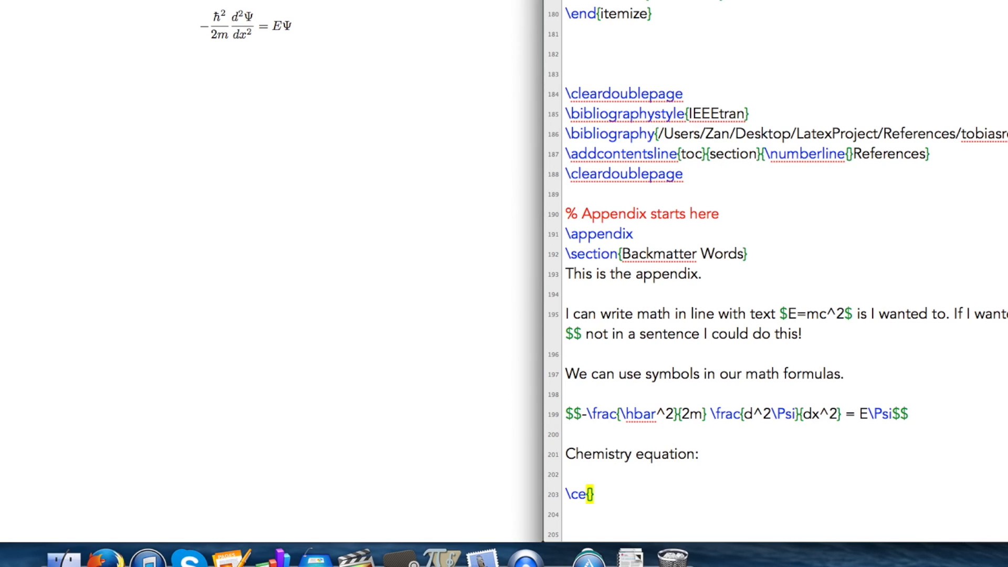
{"action": "type", "text": "CH_4"}
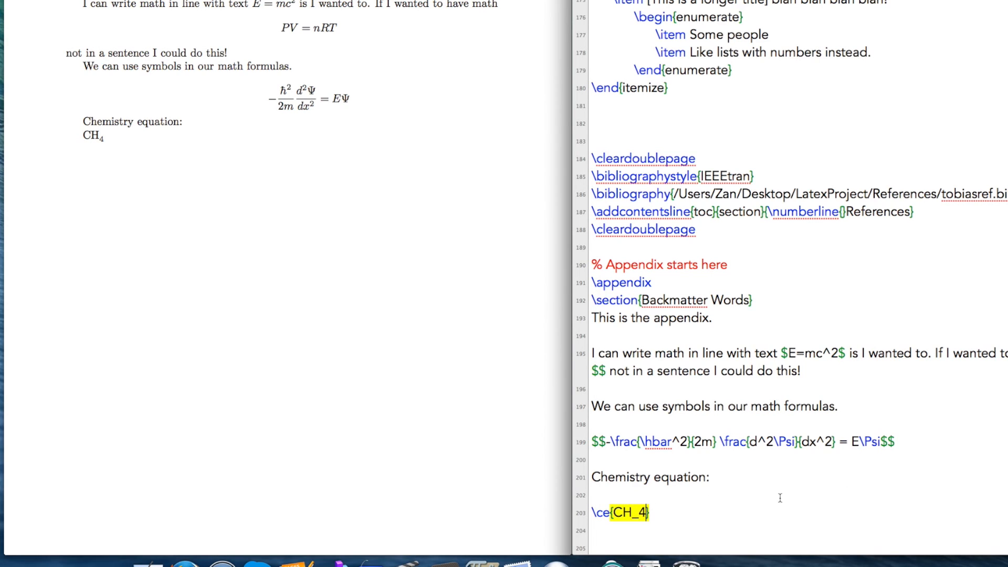
{"action": "type", "text": "(g)"}
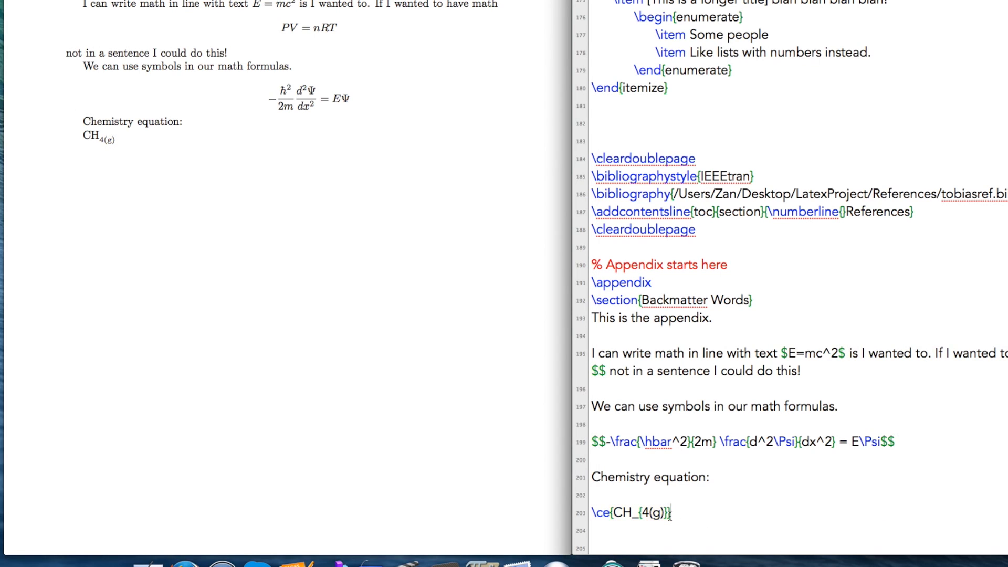
- Extend the \ce line with + O_{2(g)} -> CO_{2(g)} after the methane term
{"action": "double_click", "coordinate": [632, 512]}
{"action": "type", "text": " + "}
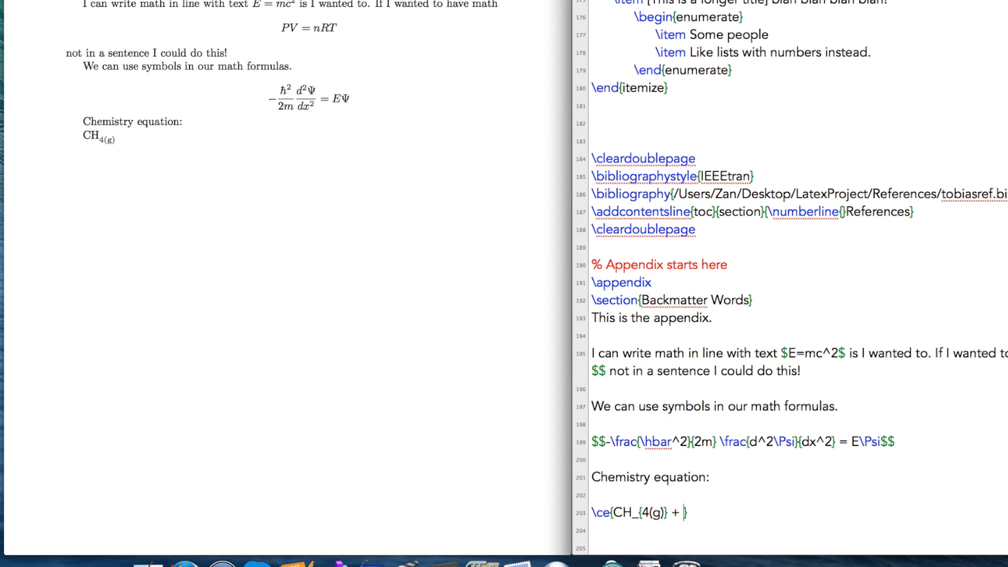
{"action": "type", "text": "O_"}
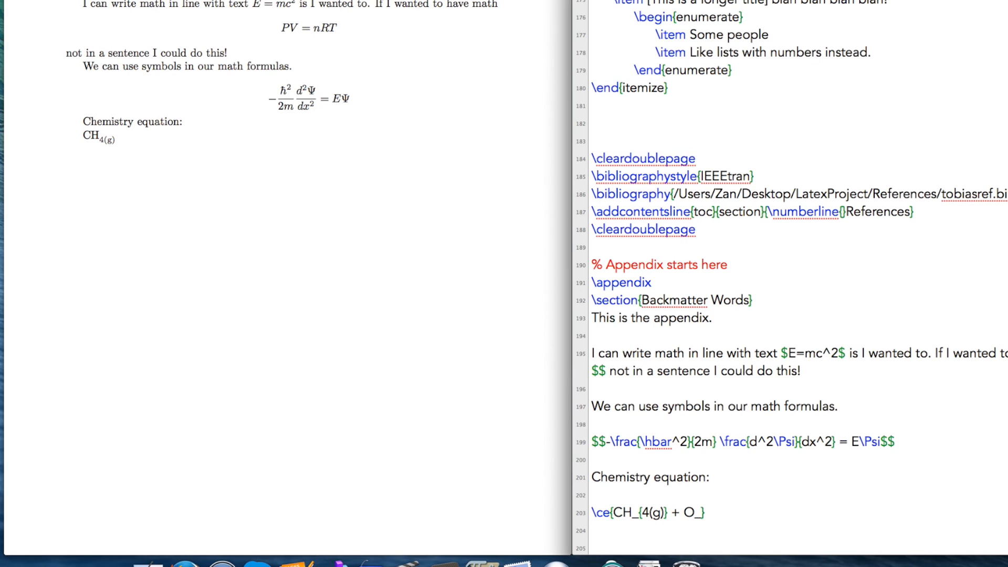
{"action": "type", "text": "{2"}
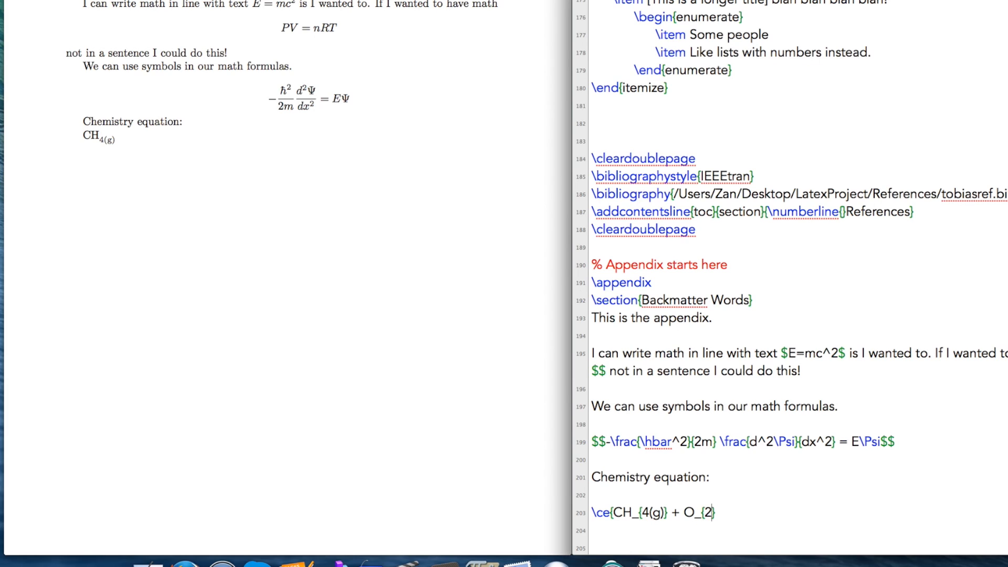
{"action": "type", "text": "(g)"}
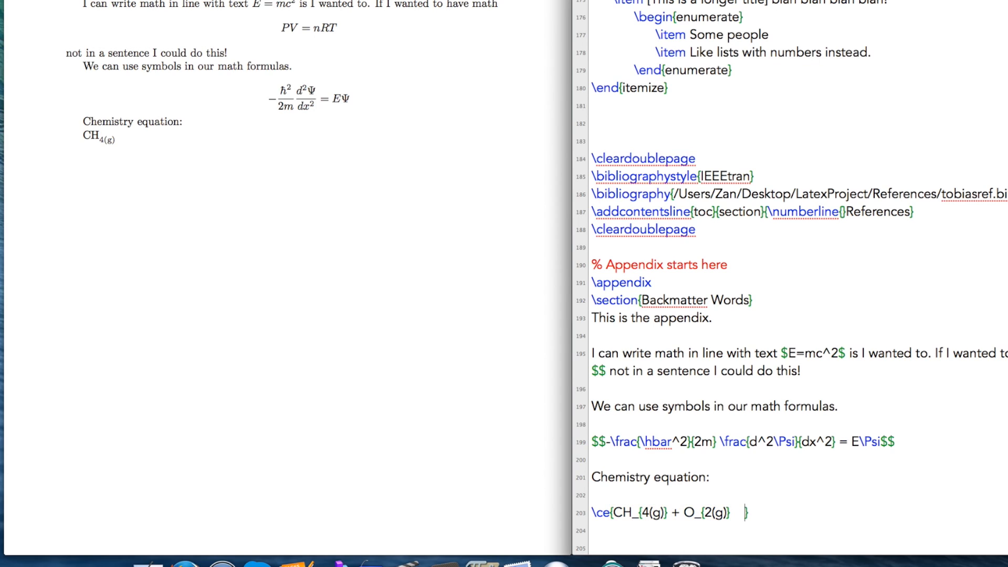
{"action": "type", "text": "-"}
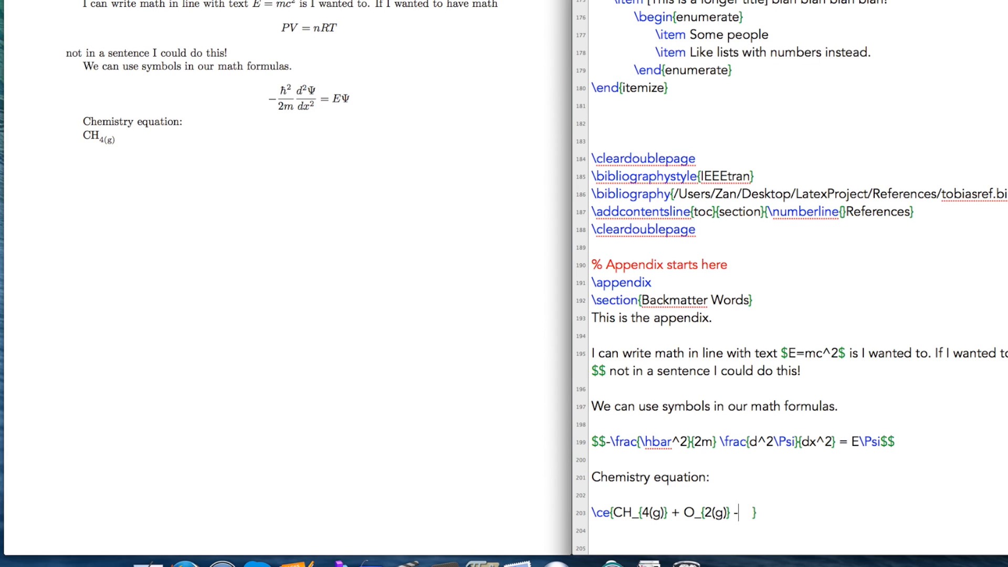
{"action": "type", "text": ">"}
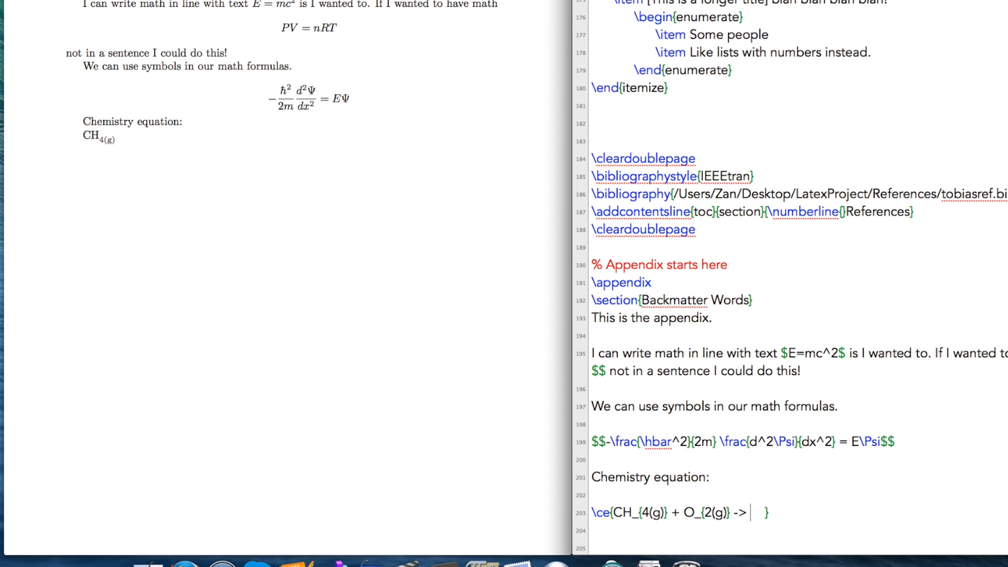
{"action": "type", "text": "CO"}
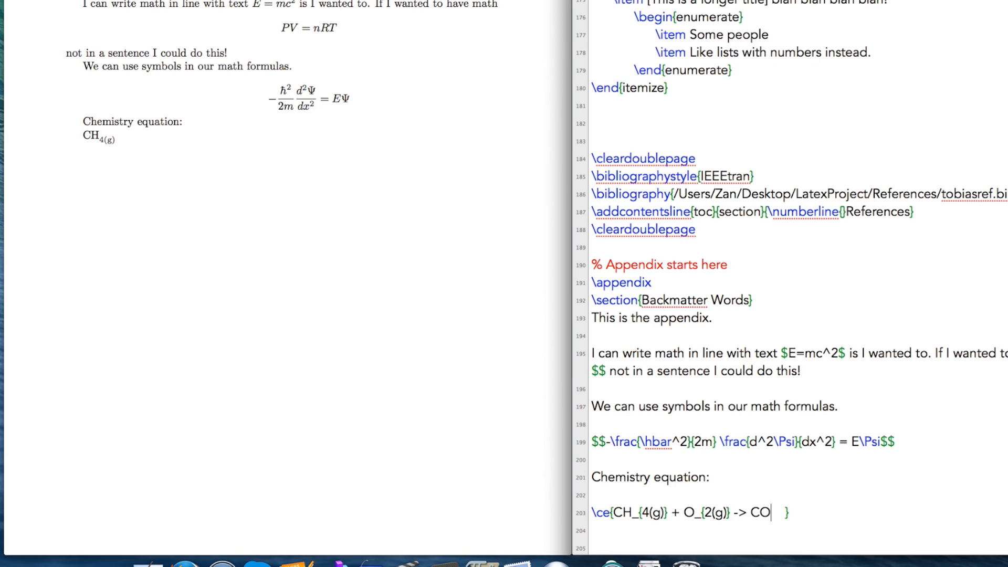
{"action": "type", "text": "_{2"}
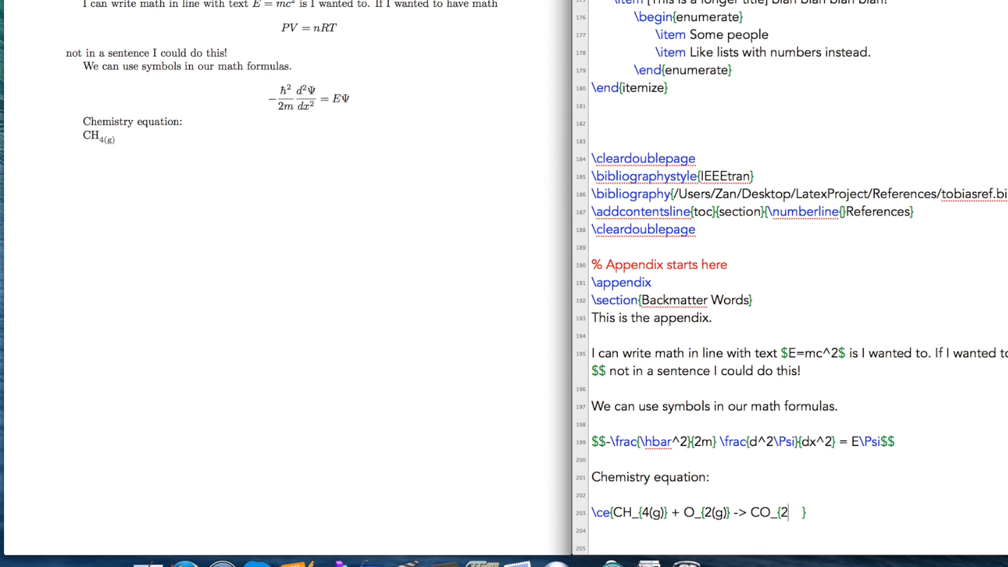
{"action": "type", "text": "(g)"}
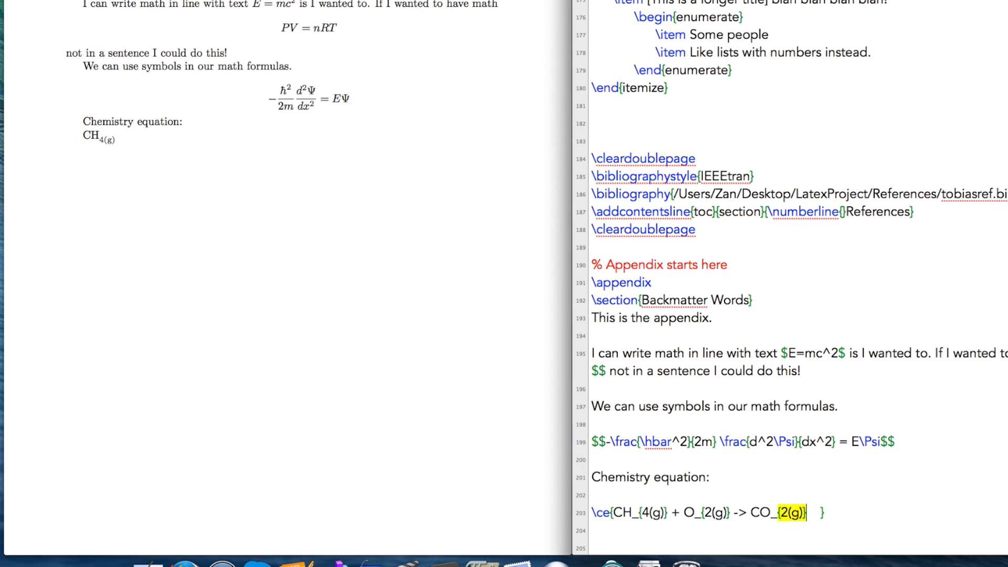
- Finish the combustion equation with + 2H_2O_{(l)}
{"action": "type", "text": "+ 2"}
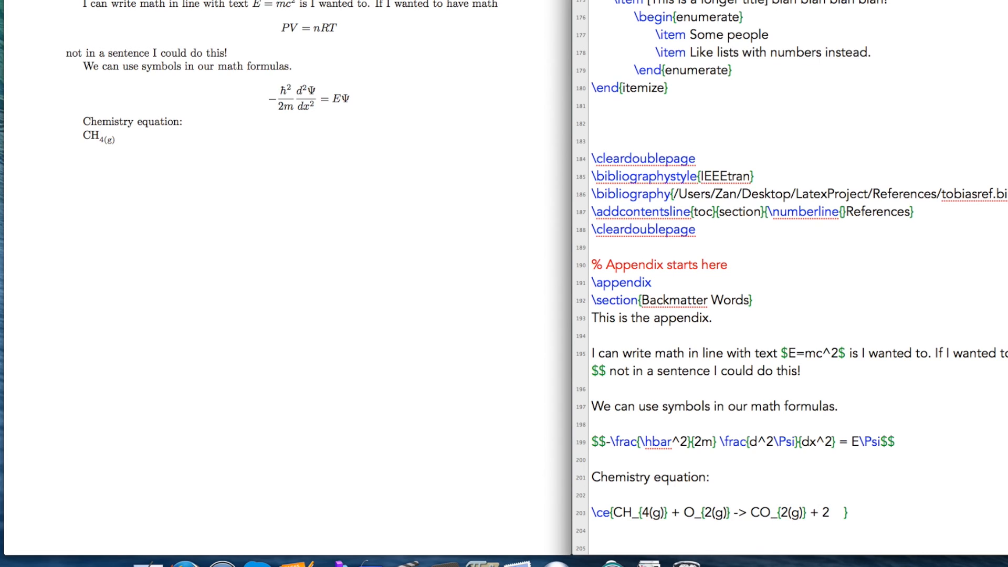
{"action": "type", "text": "H_2"}
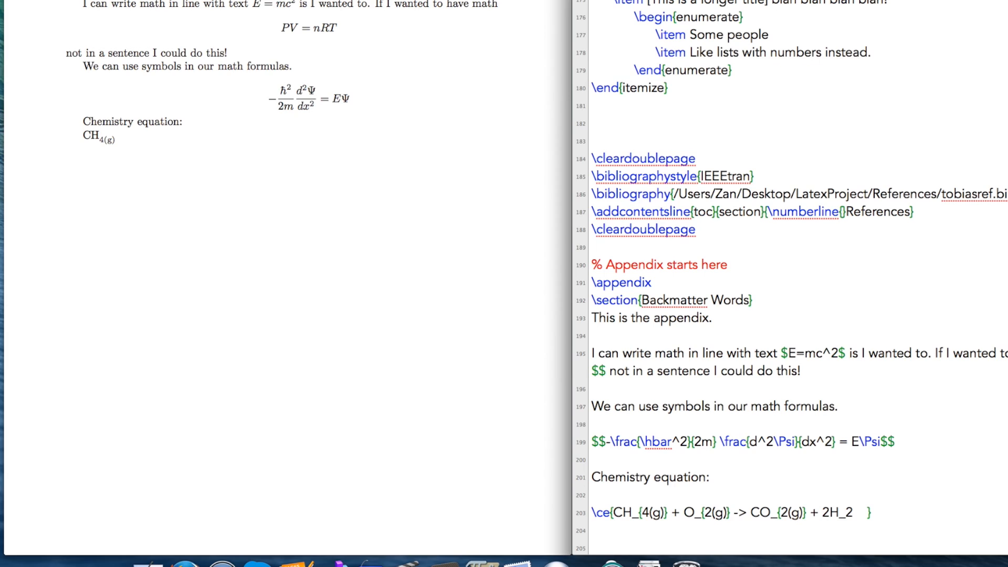
{"action": "type", "text": "O"}
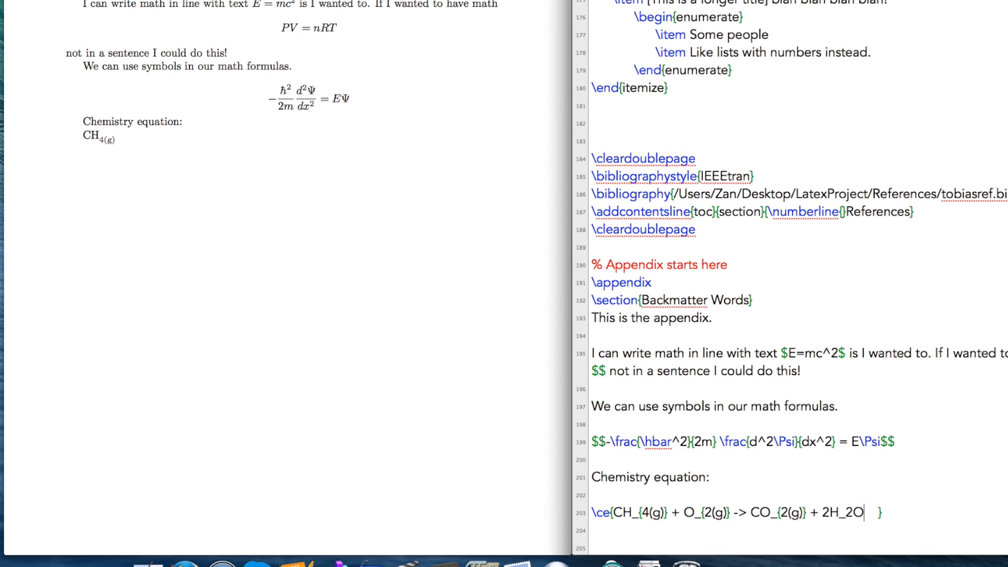
{"action": "type", "text": "_"}
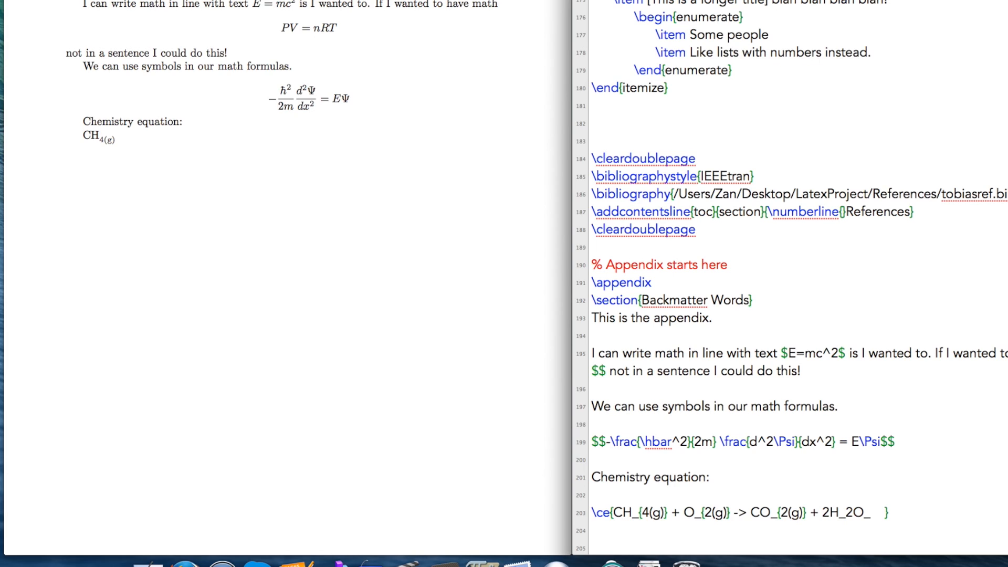
{"action": "type", "text": "(l)"}
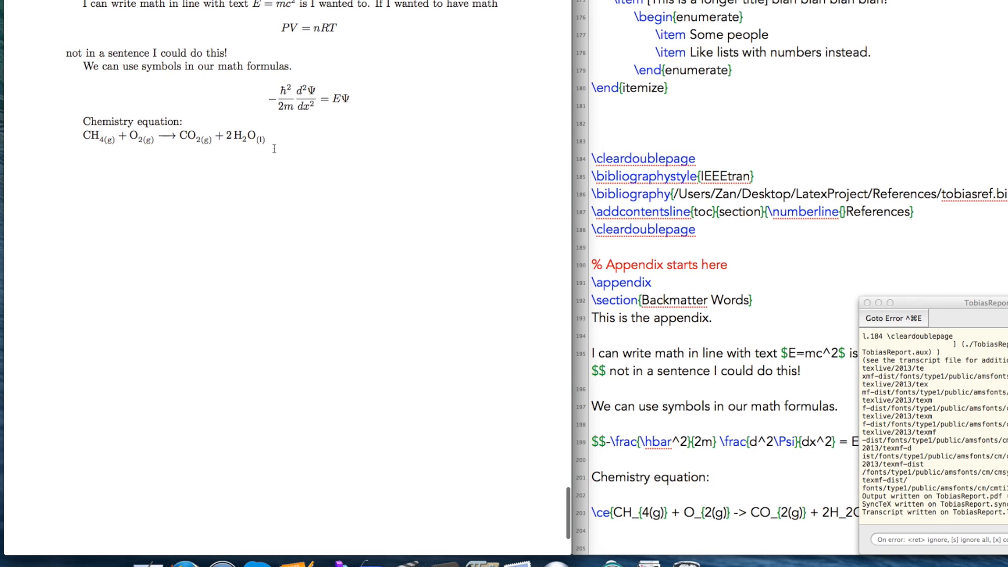
{"action": "mouse_move", "coordinate": [100, 156]}
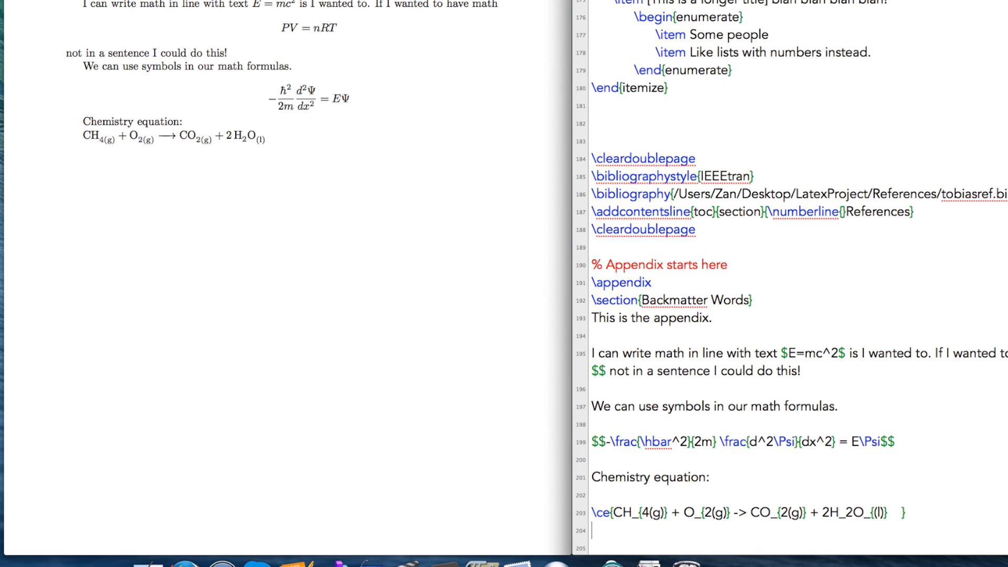
- Add a Fractions heading and begin the display equation $$d = v_it + 1/2
{"action": "scroll", "scroll_direction": "down", "scroll_amount": 3}
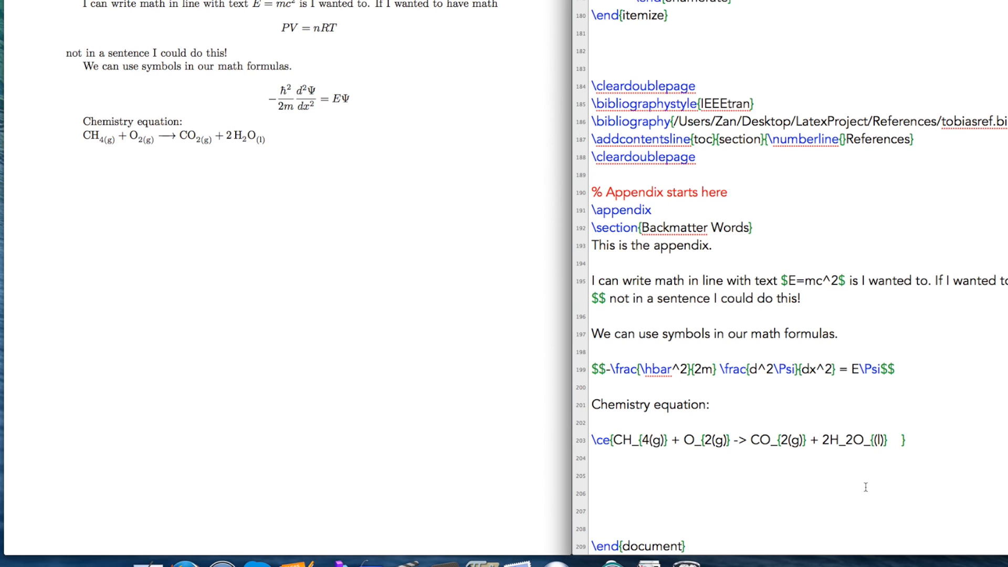
{"action": "type", "text": "Fractions"}
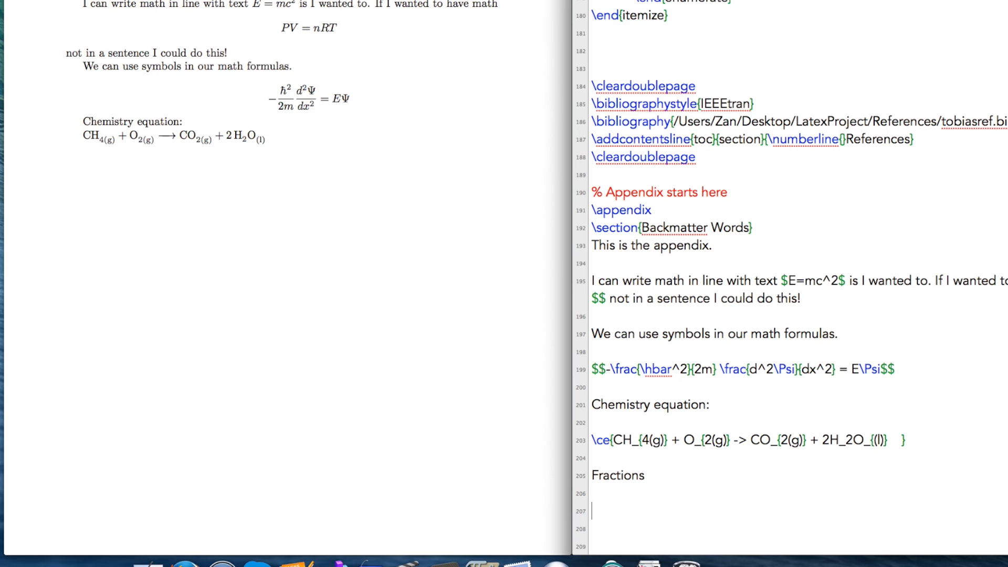
{"action": "type", "text": "$$"}
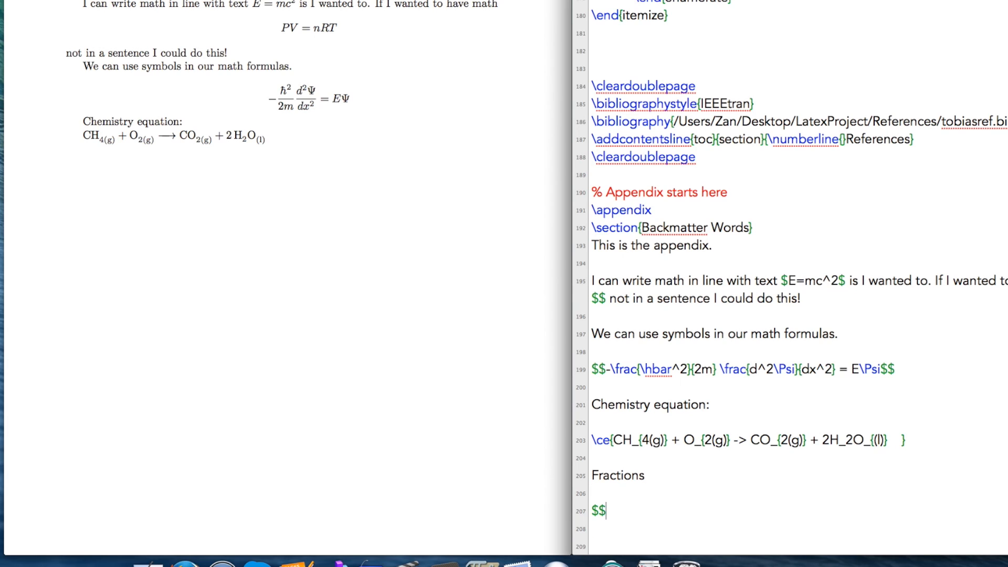
{"action": "type", "text": "d"}
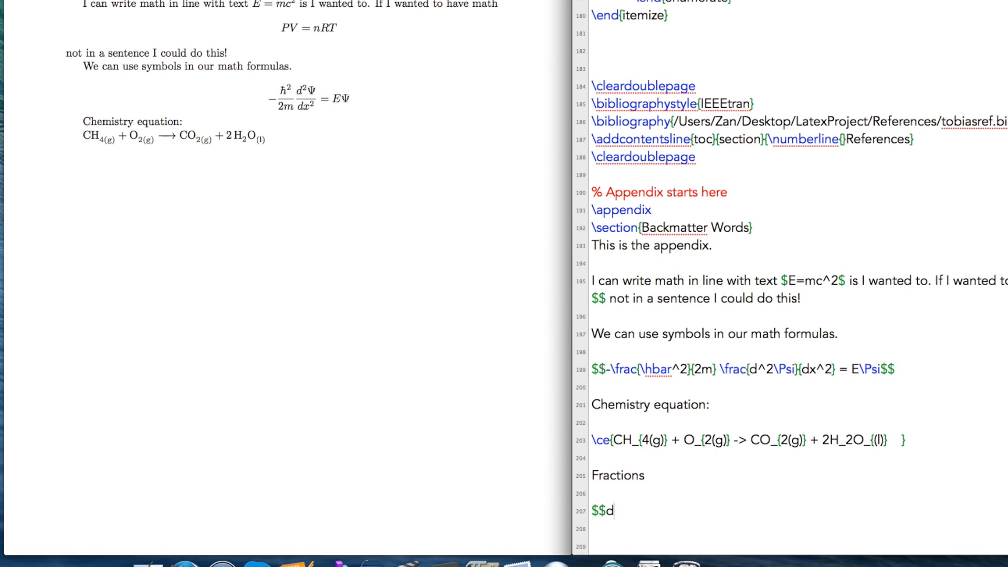
{"action": "key", "text": "Backspace"}
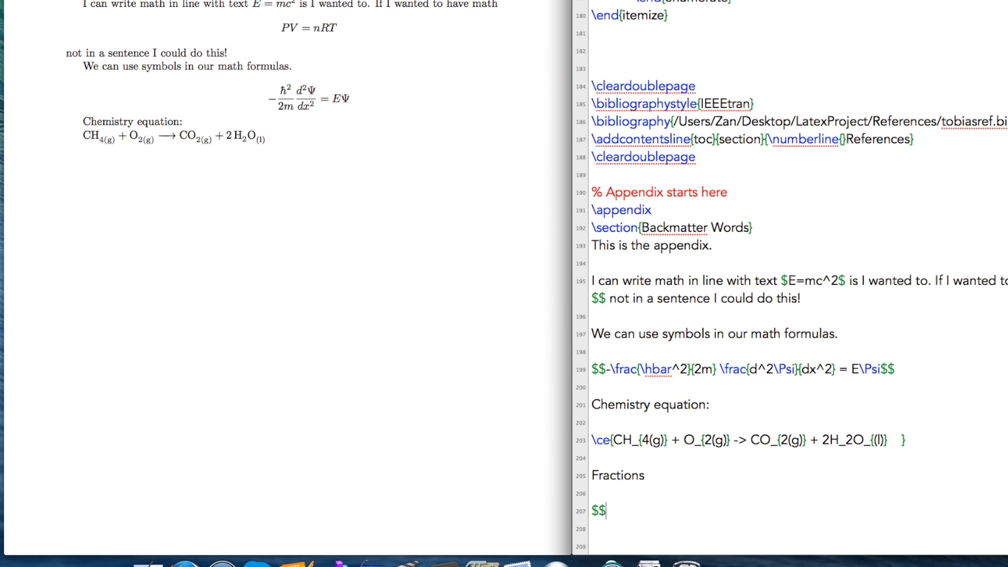
{"action": "type", "text": "d = v"}
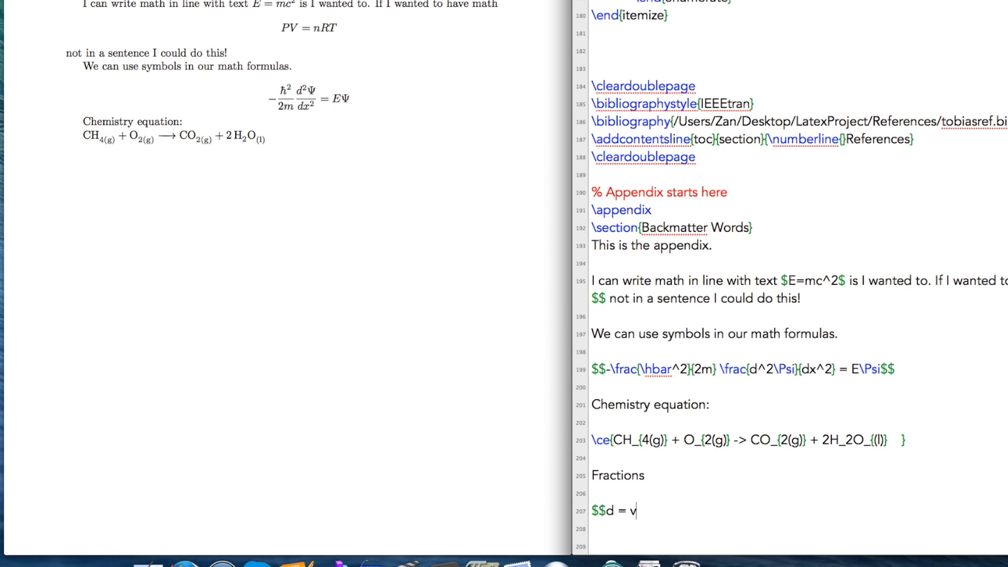
{"action": "type", "text": "_it +"}
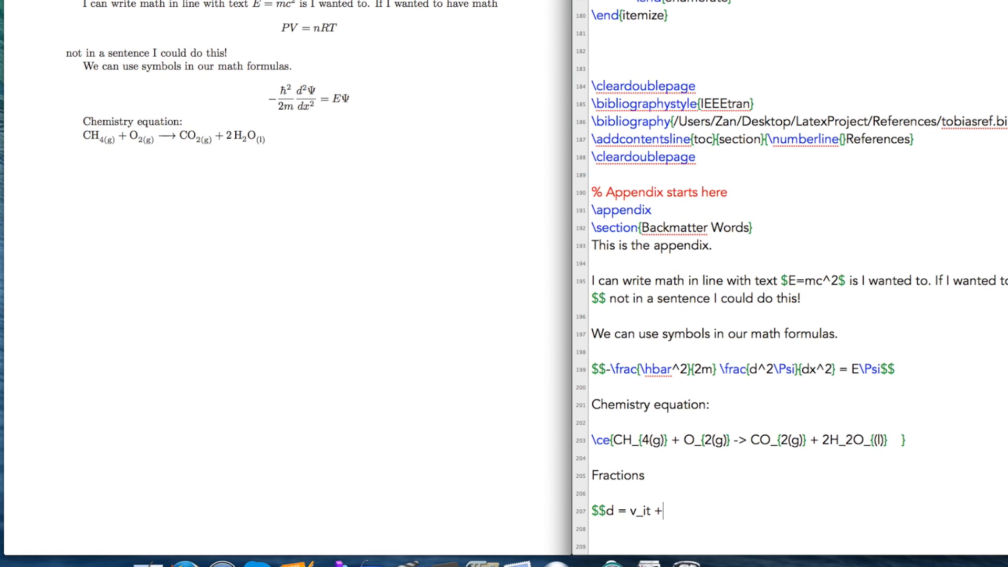
{"action": "type", "text": "1/2"}
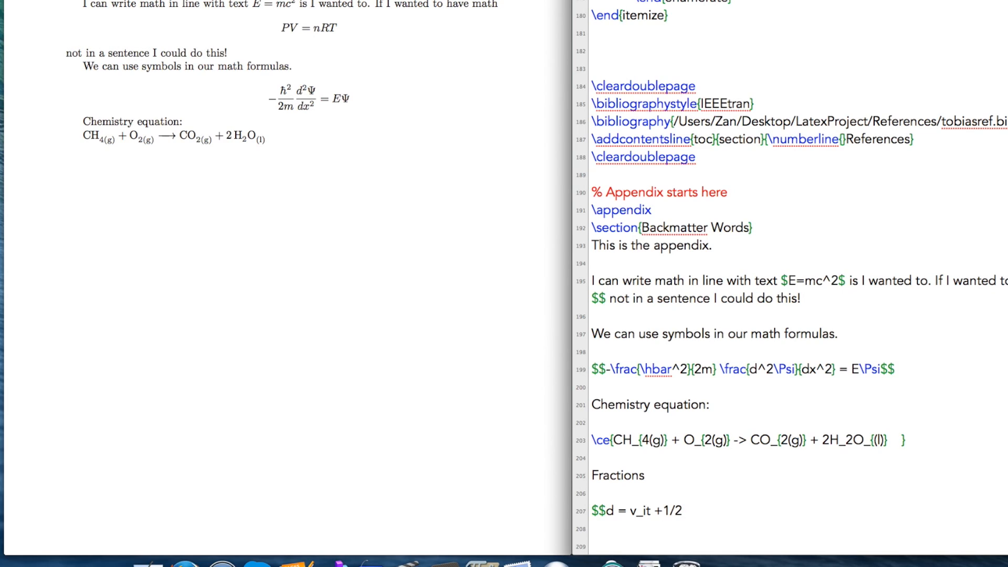
- Complete the equation with \cdot at^2$$
{"action": "left_click", "coordinate": [690, 511]}
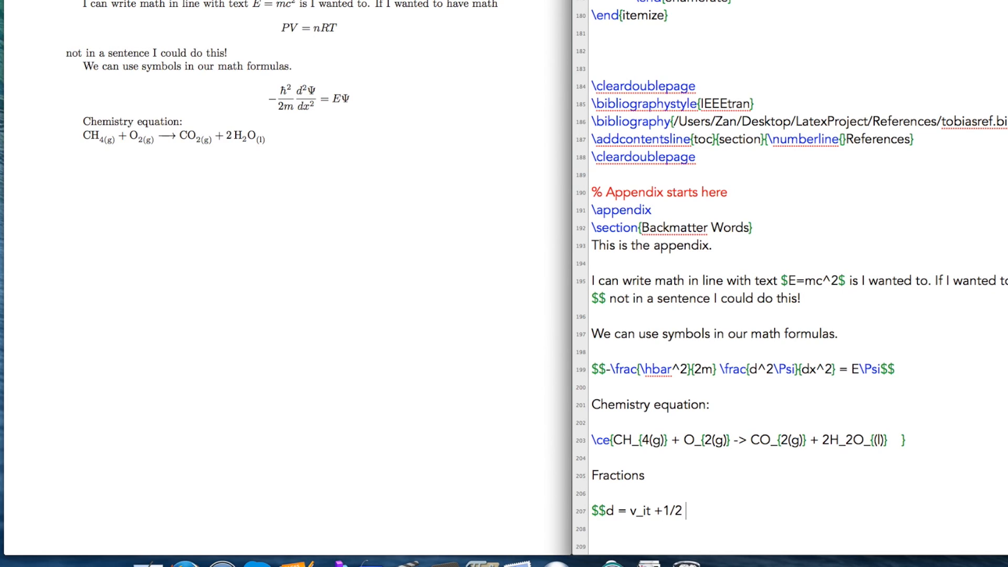
{"action": "type", "text": "\\cdot"}
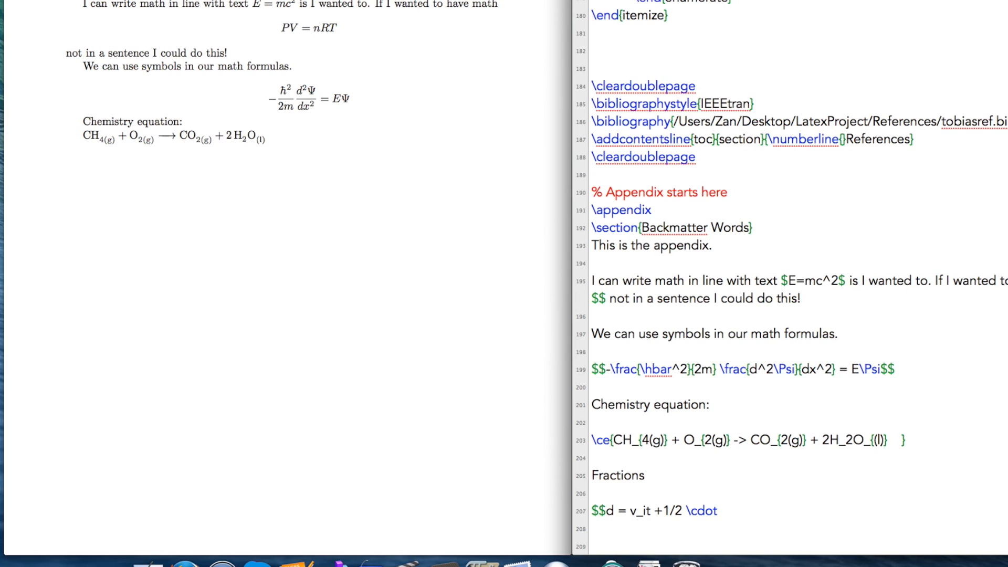
{"action": "type", "text": "at"}
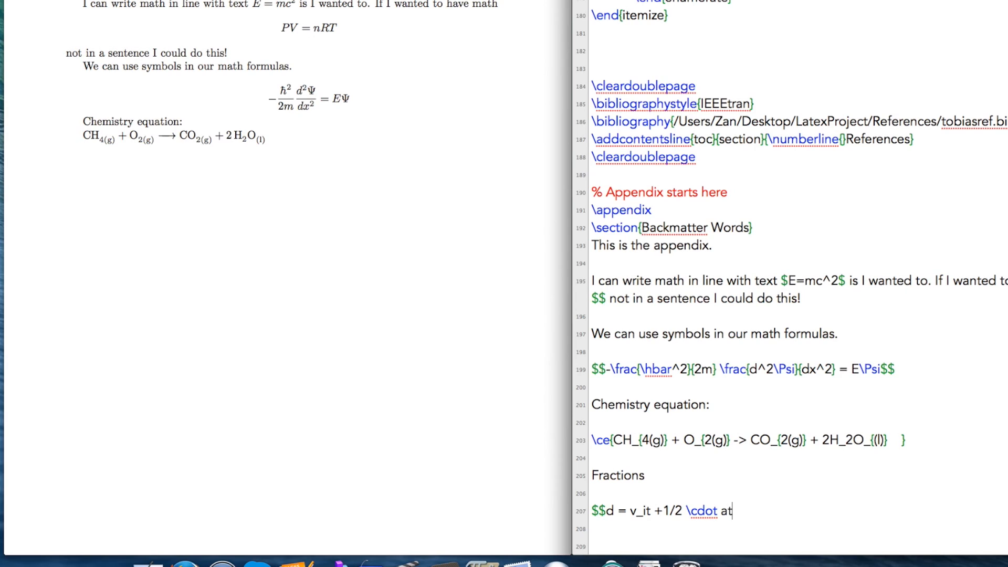
{"action": "type", "text": "^2$$"}
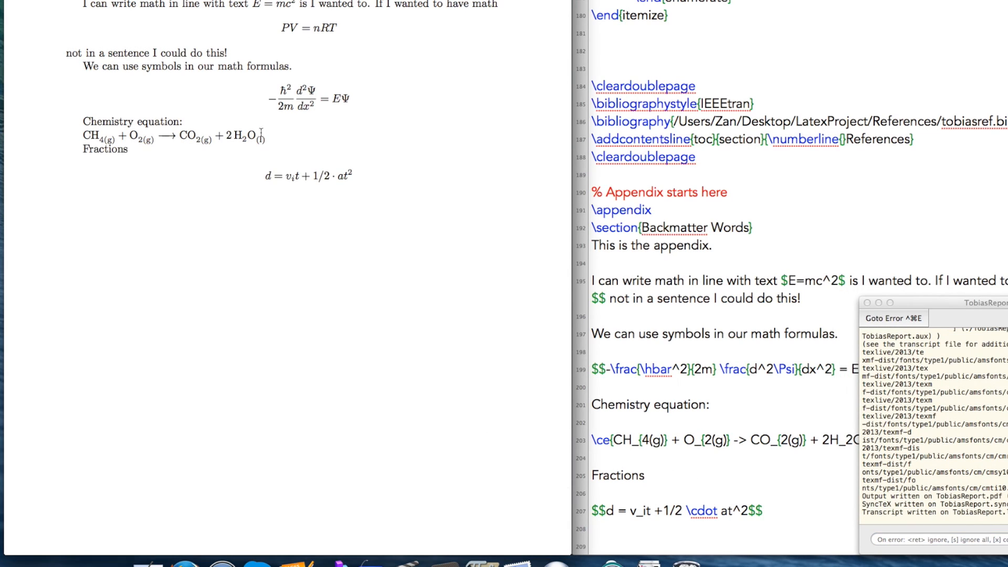
{"action": "mouse_move", "coordinate": [334, 193]}
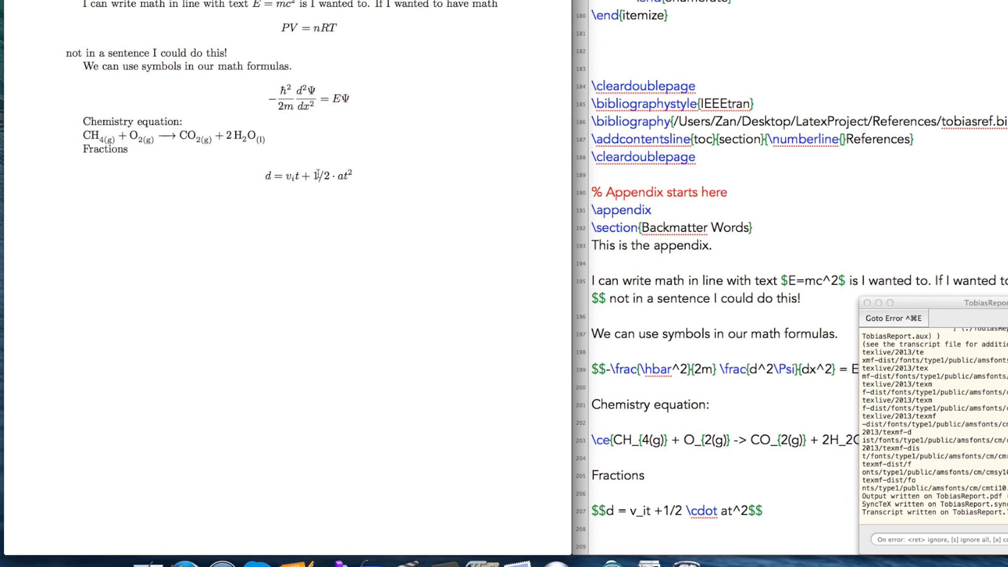
- Replace the plain 1/2 in the distance equation with \frac{1}{2} and typeset
{"action": "double_click", "coordinate": [326, 174]}
{"action": "type", "text": "\\frac{1"}
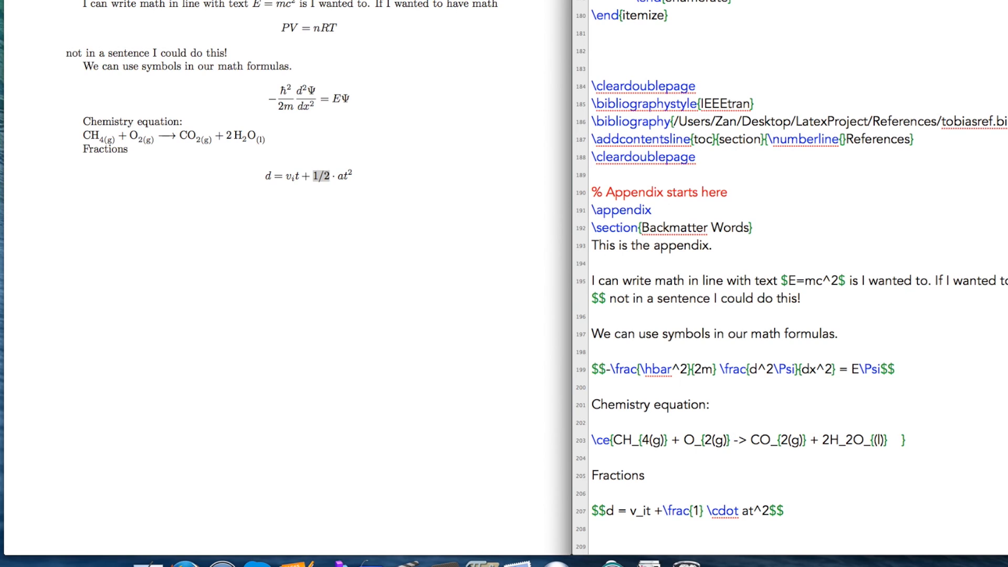
{"action": "type", "text": "{2}"}
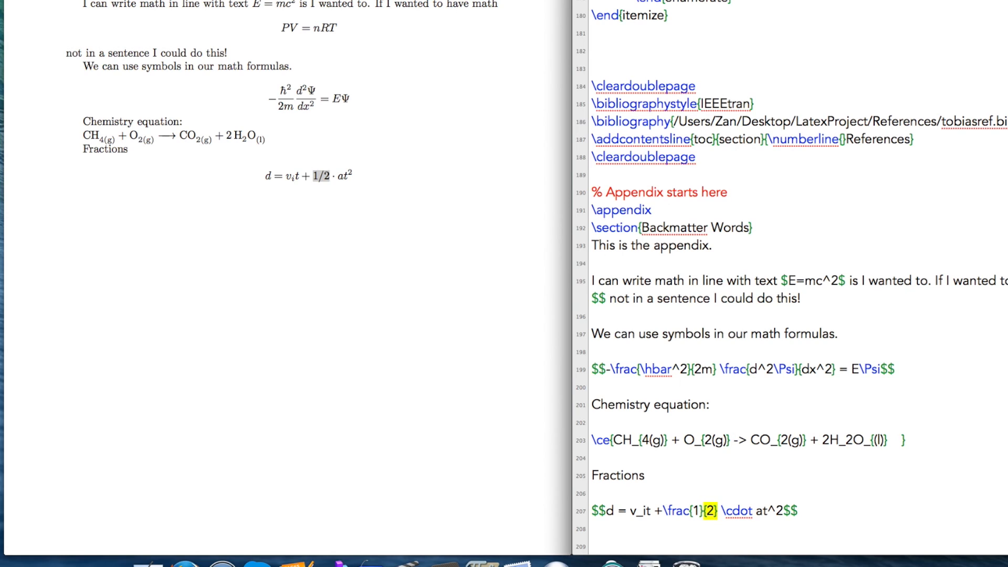
{"action": "left_click", "coordinate": [598, 351]}
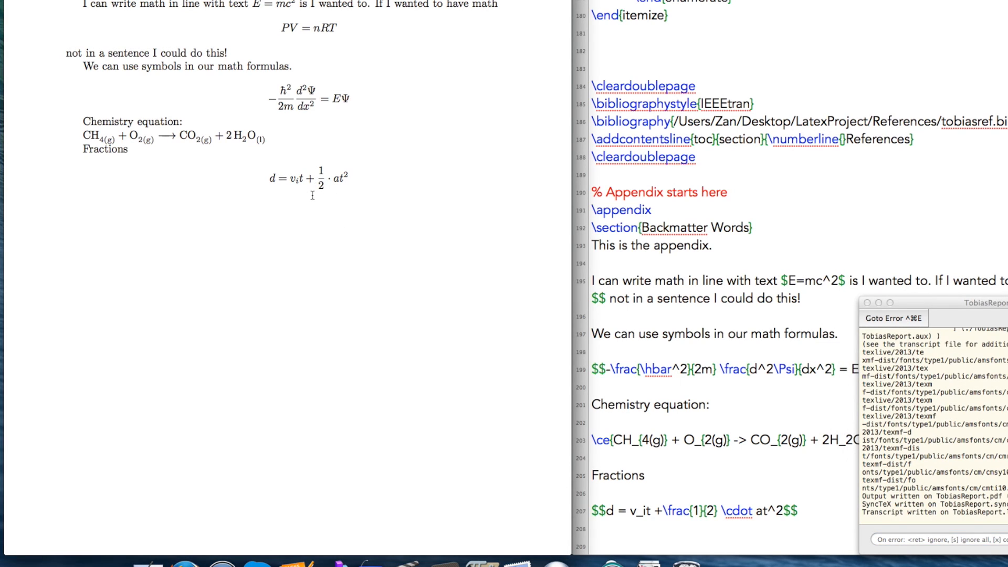
{"action": "mouse_move", "coordinate": [296, 206]}
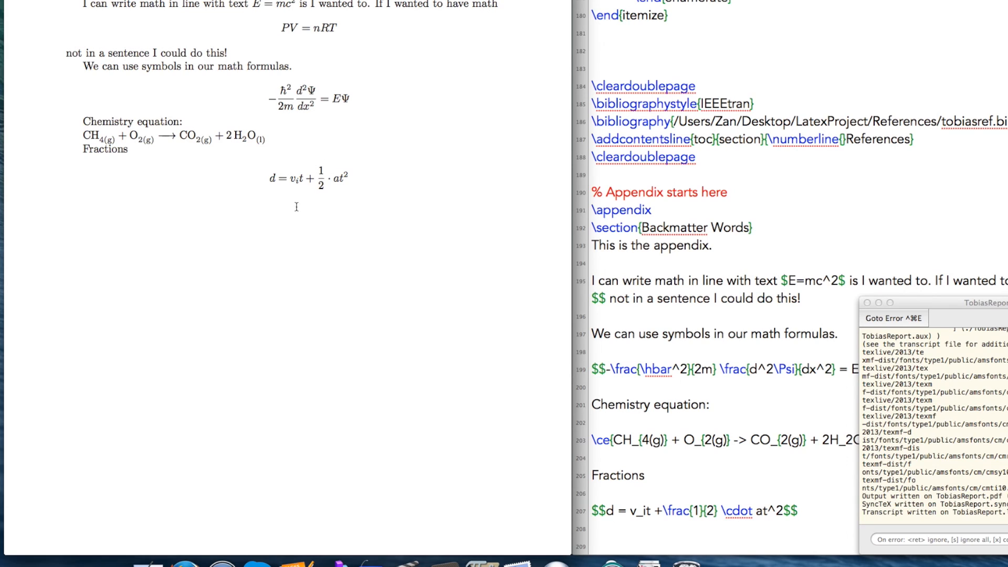
{"action": "mouse_move", "coordinate": [343, 198]}
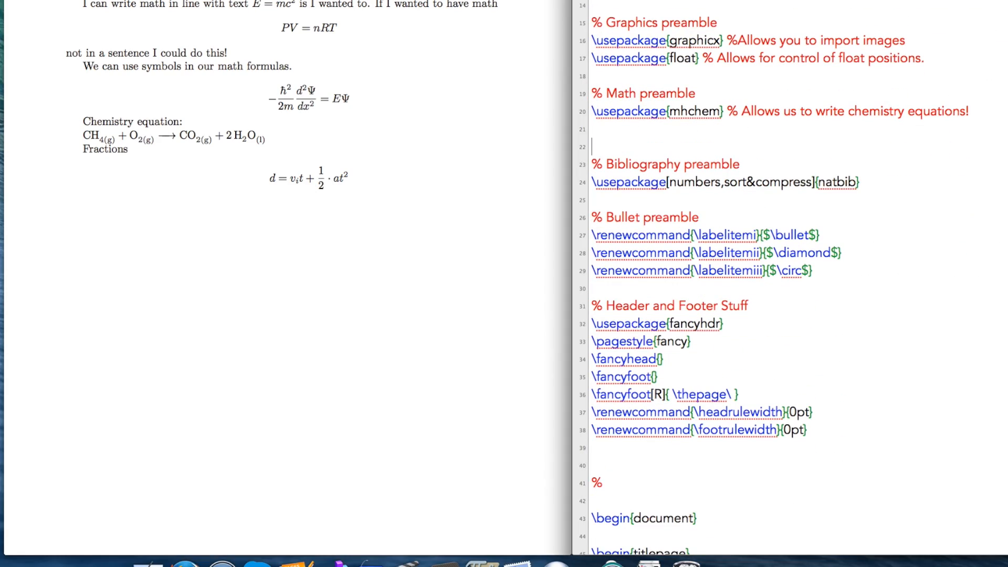
- Add \usepackage{xfrac} % Allows for slanted fractions on line 21 below the mhchem line
{"action": "type", "text": "\\usepac"}
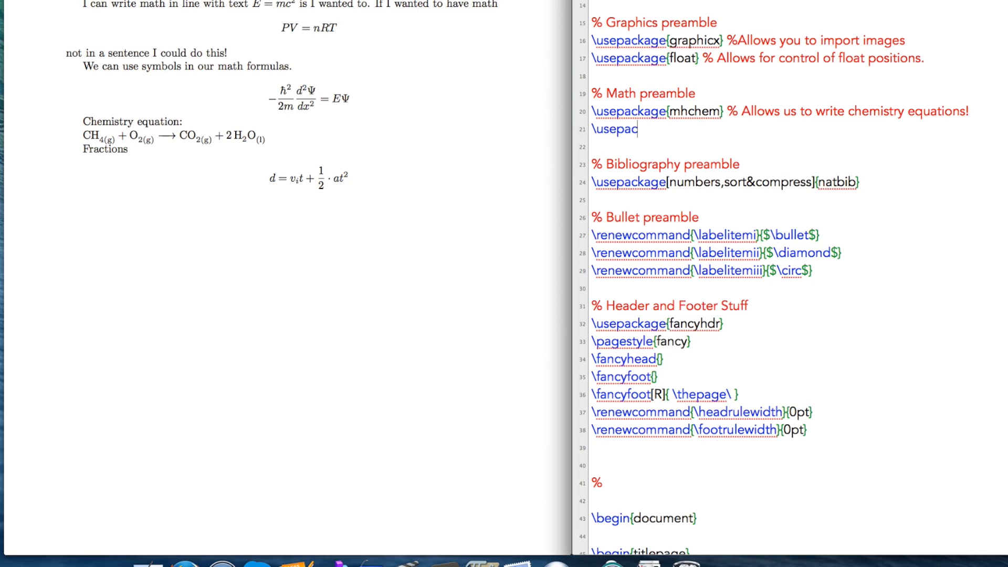
{"action": "type", "text": "kage{"}
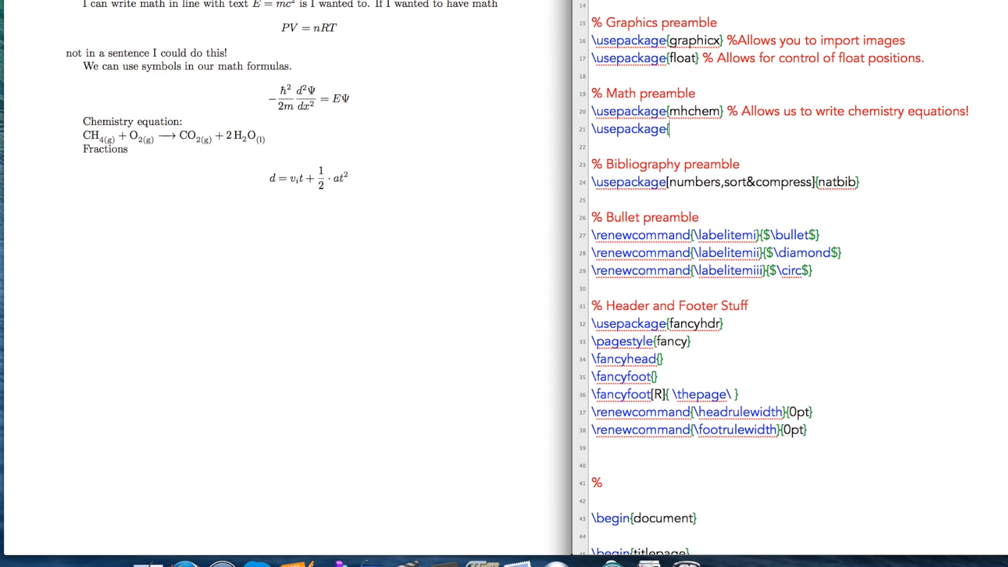
{"action": "type", "text": "xfrac}"}
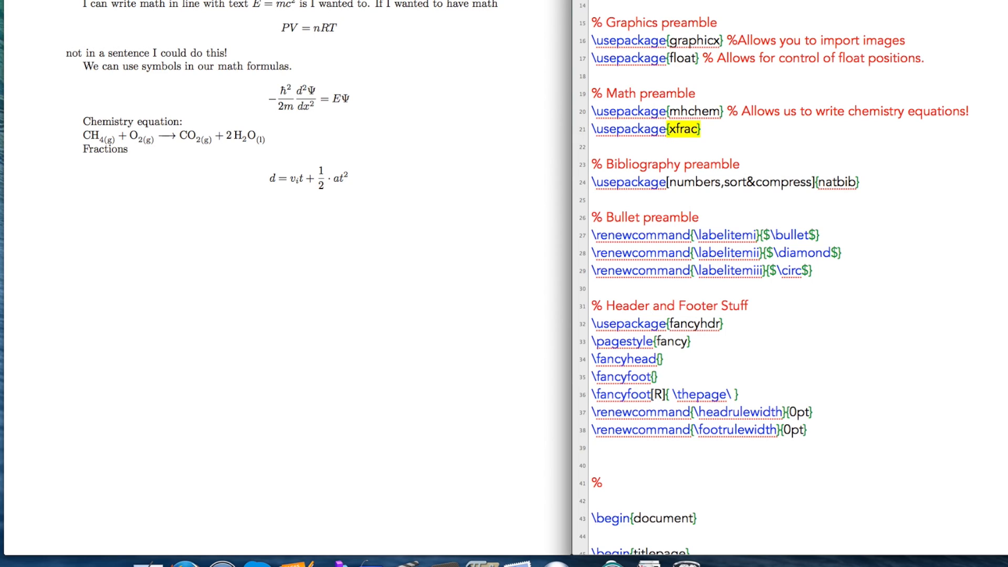
{"action": "type", "text": "% Allo"}
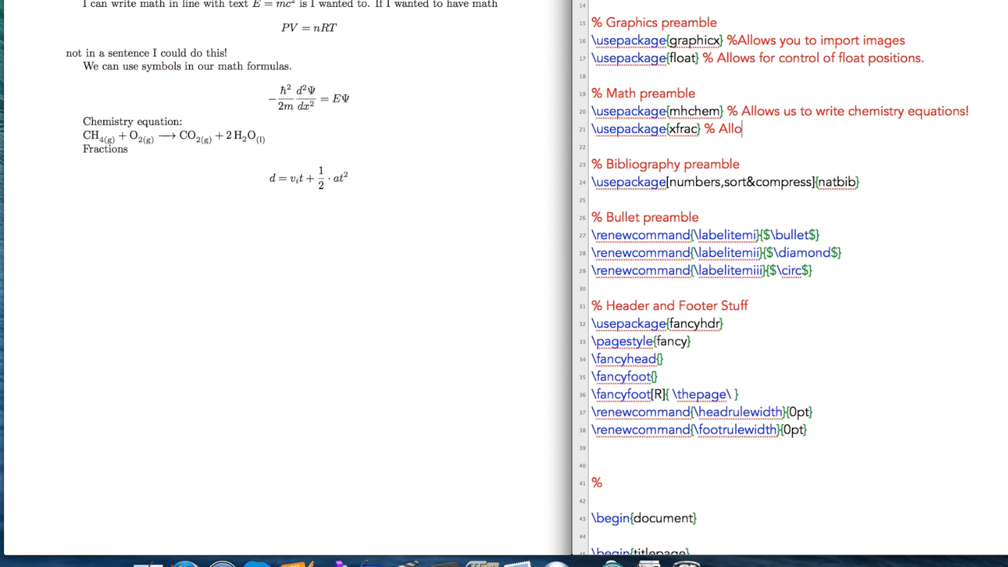
{"action": "type", "text": "ws for slanted b"}
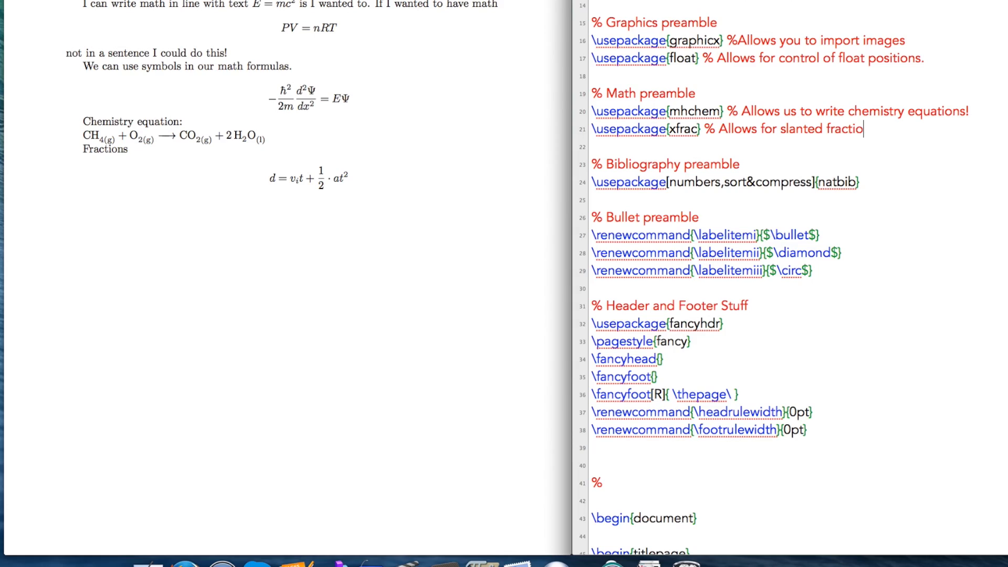
- Scroll back down to the appendix's distance equation in the source
{"action": "scroll", "scroll_direction": "down", "scroll_amount": 3}
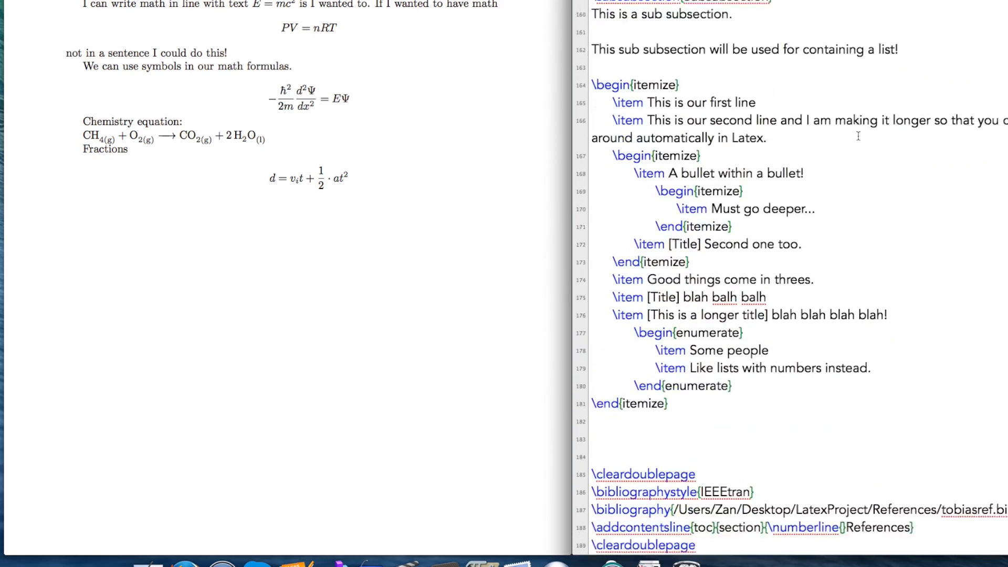
{"action": "scroll", "scroll_direction": "down", "scroll_amount": 3}
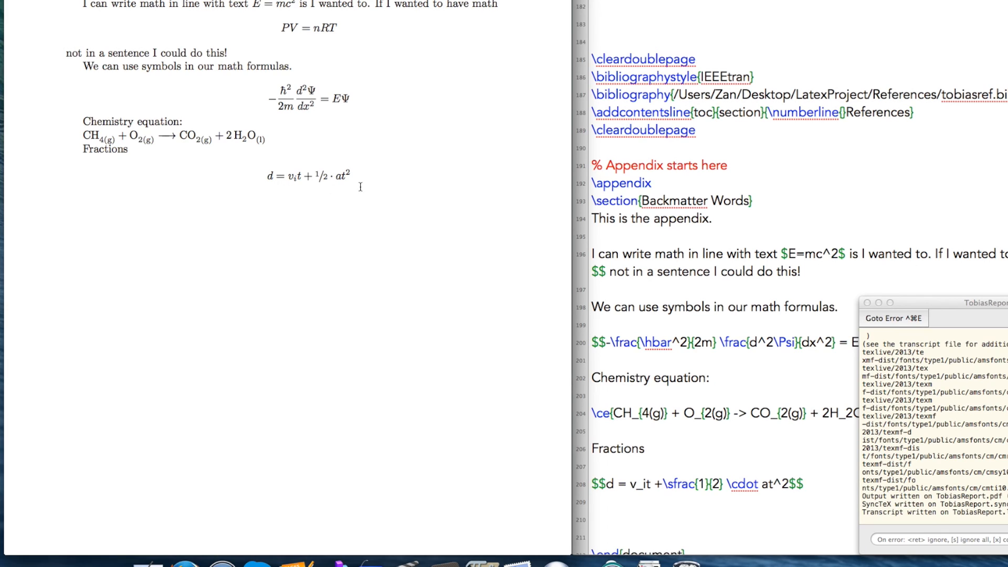
{"action": "mouse_move", "coordinate": [386, 196]}
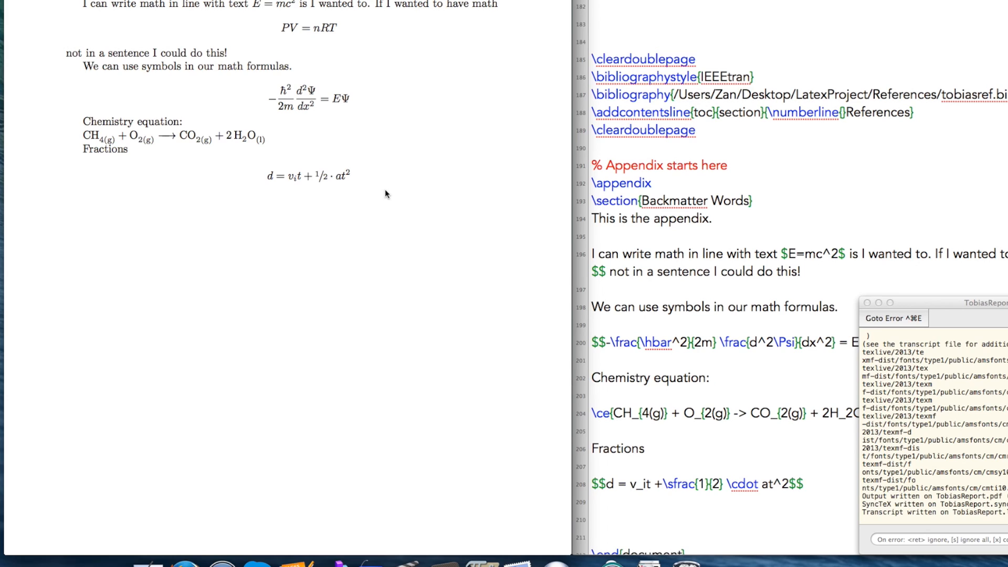
{"action": "mouse_move", "coordinate": [308, 152]}
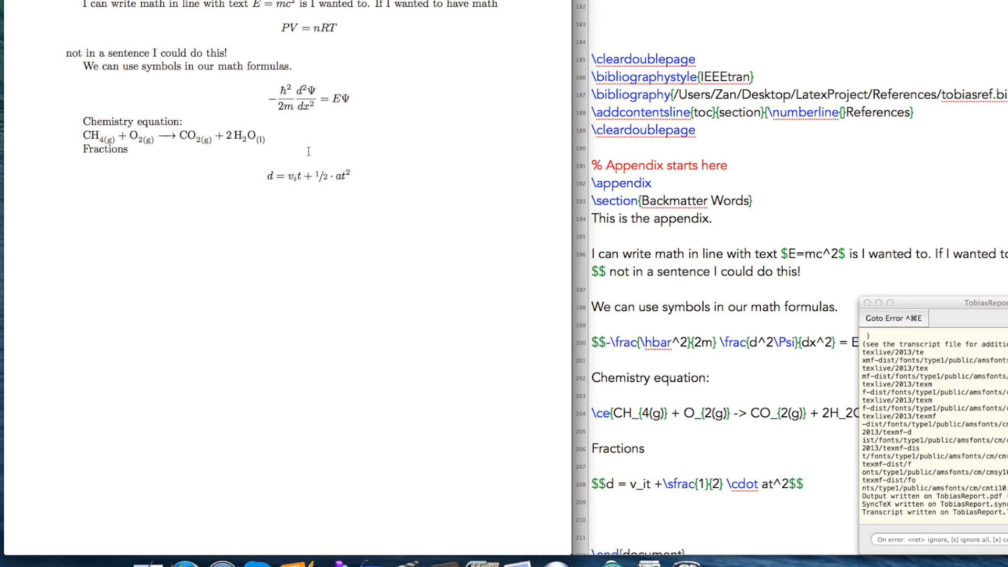
{"action": "mouse_move", "coordinate": [435, 184]}
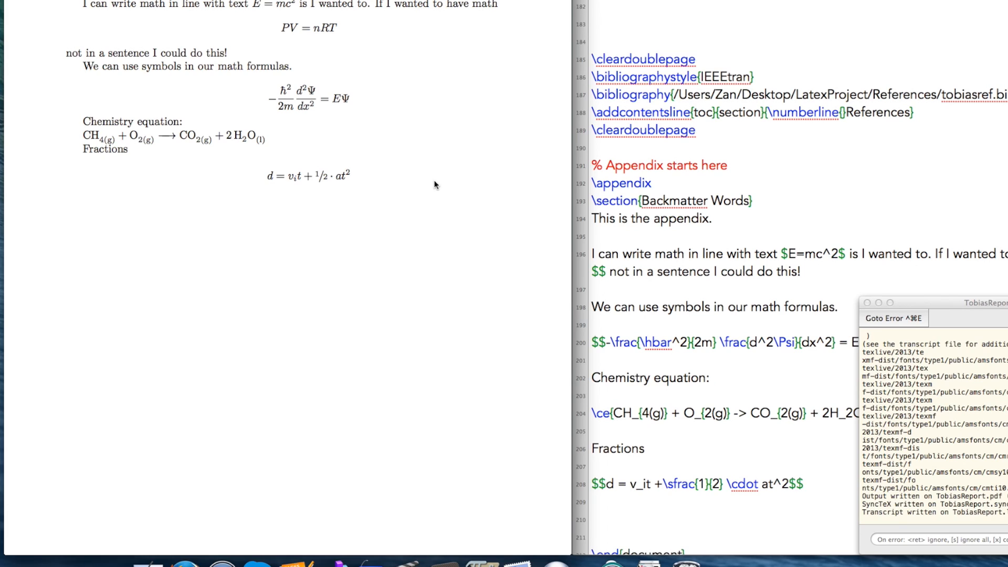
{"action": "mouse_move", "coordinate": [281, 211]}
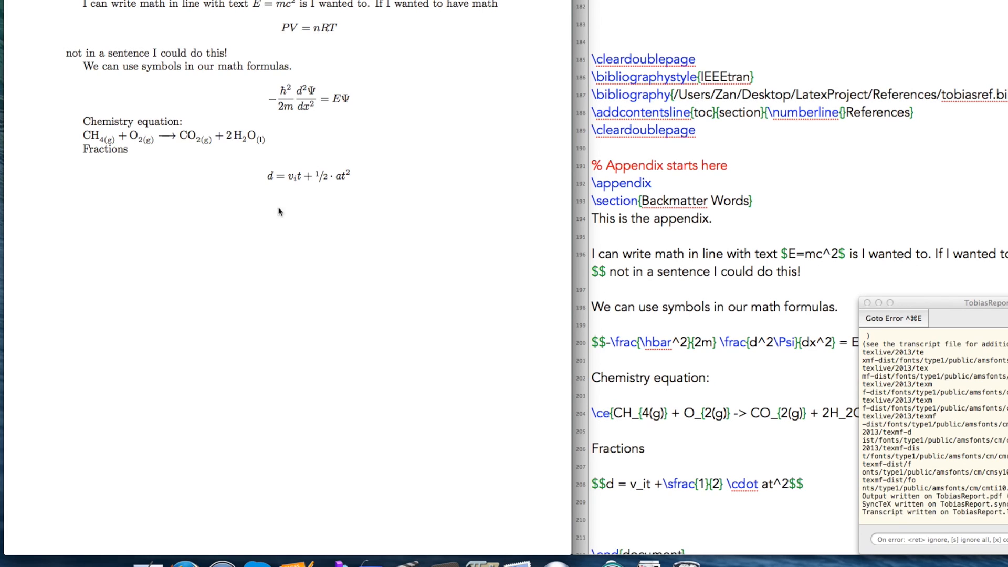
{"action": "mouse_move", "coordinate": [481, 348]}
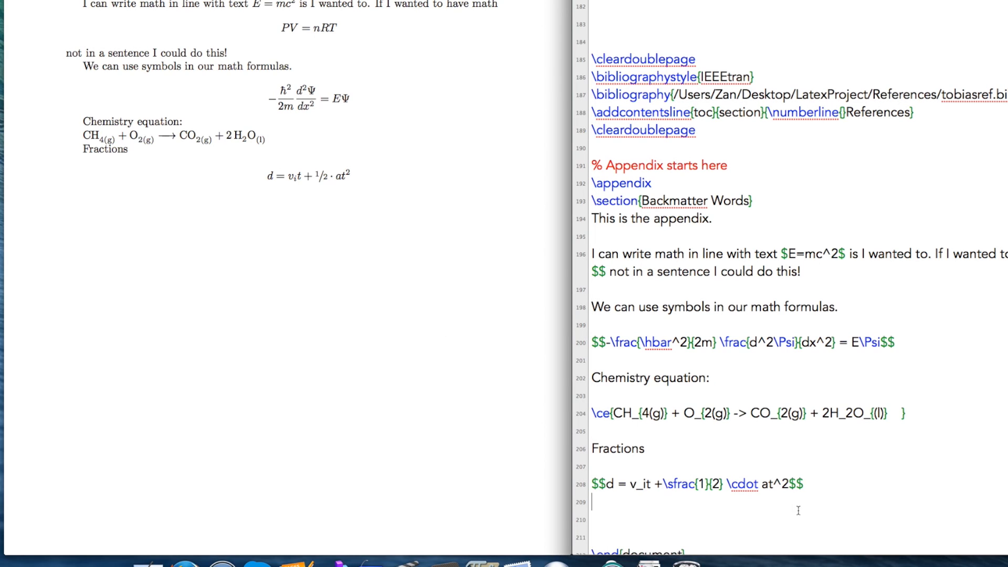
- Start a 'Brackets:' section heading below the fraction examples
{"action": "type", "text": "Brackets:"}
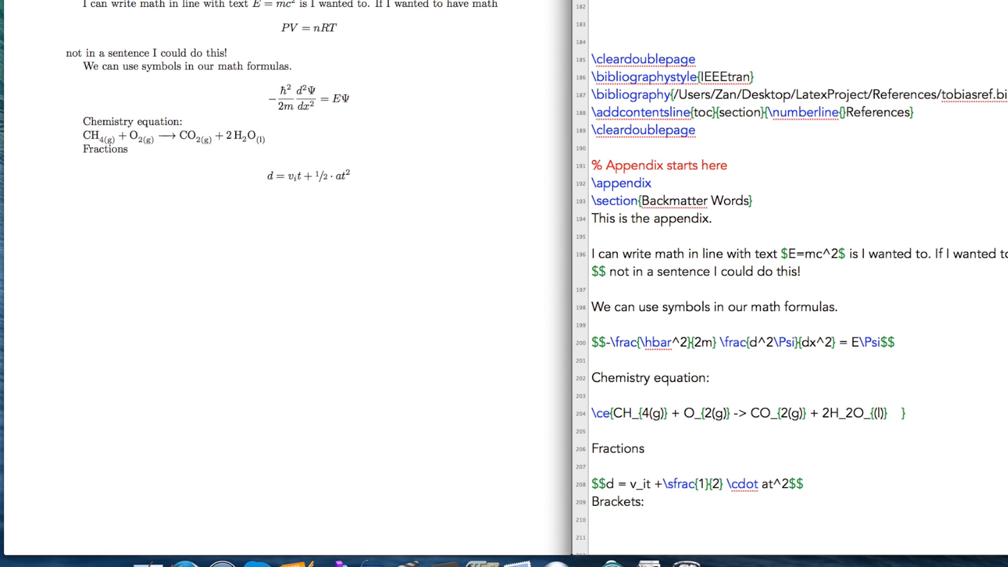
{"action": "scroll", "scroll_direction": "down", "scroll_amount": 3}
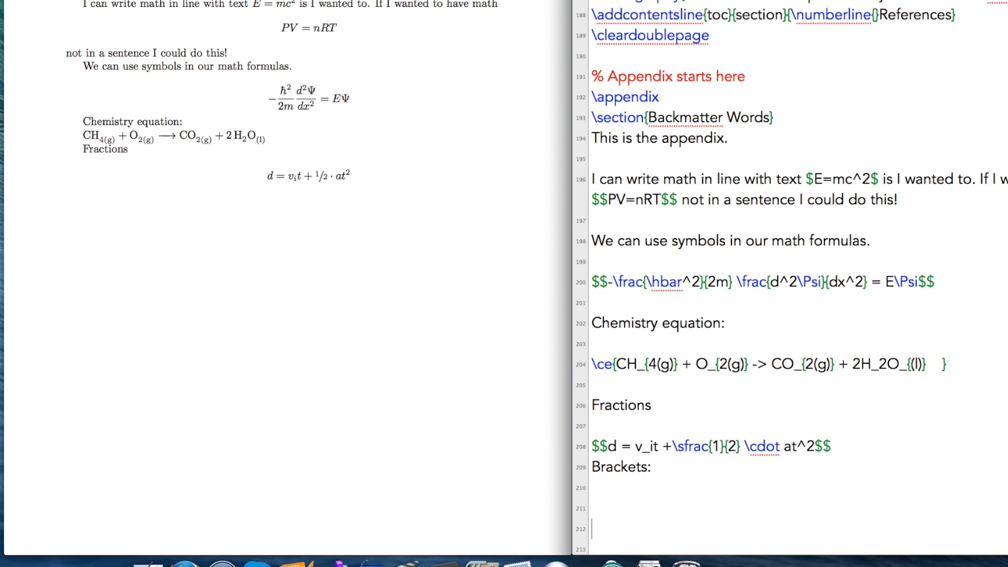
{"action": "scroll", "scroll_direction": "down", "scroll_amount": 3}
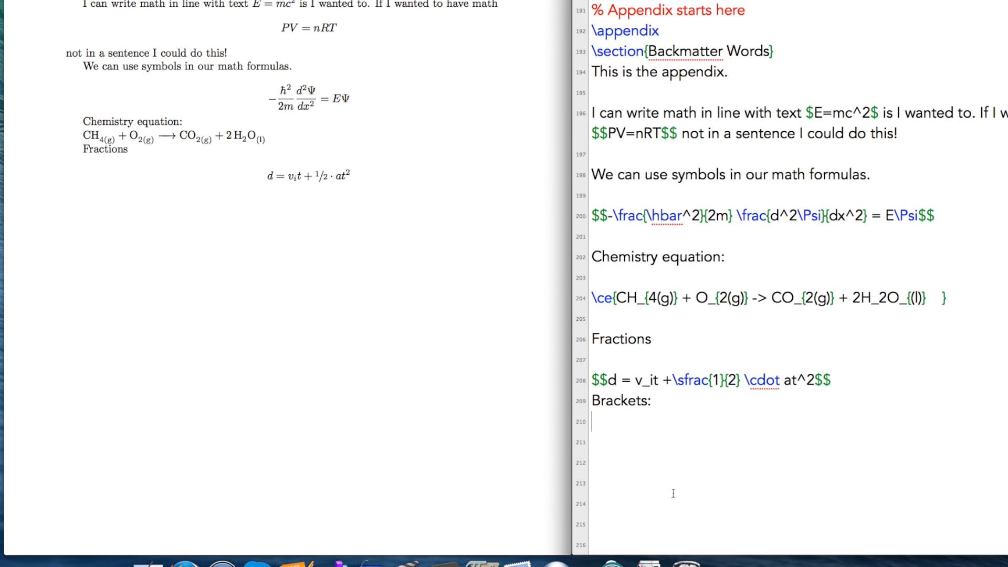
{"action": "mouse_move", "coordinate": [692, 486]}
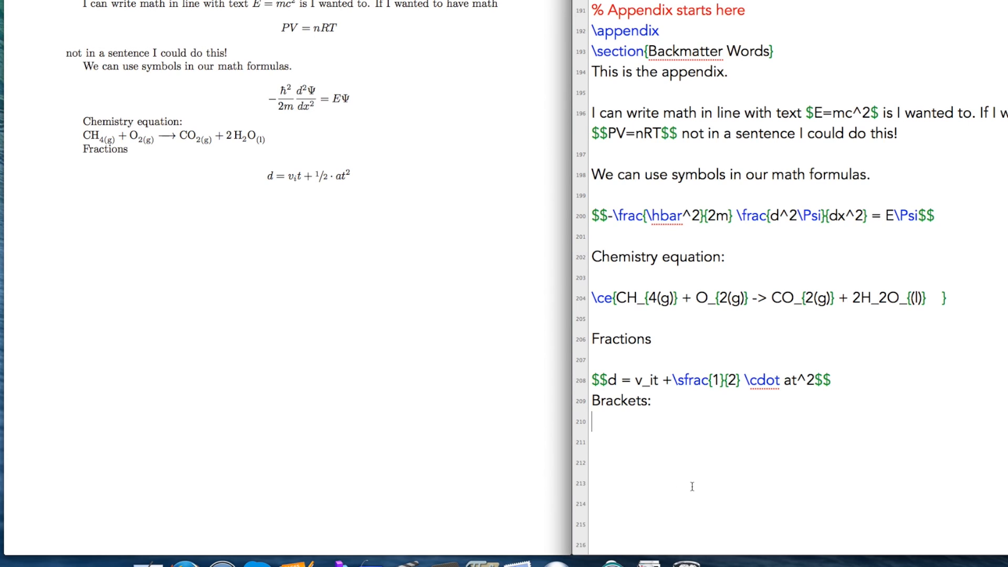
- Write the displayed equation $$(\frac{1}{2}) \cdot 2 = 1$$ with plain parentheses around the fraction
{"action": "type", "text": "$"}
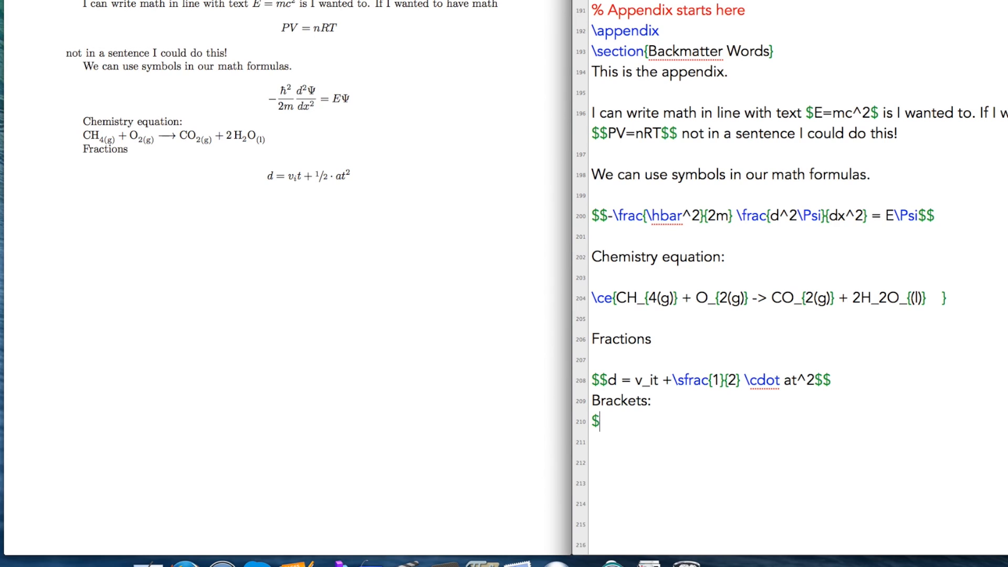
{"action": "type", "text": "$\\frac{"}
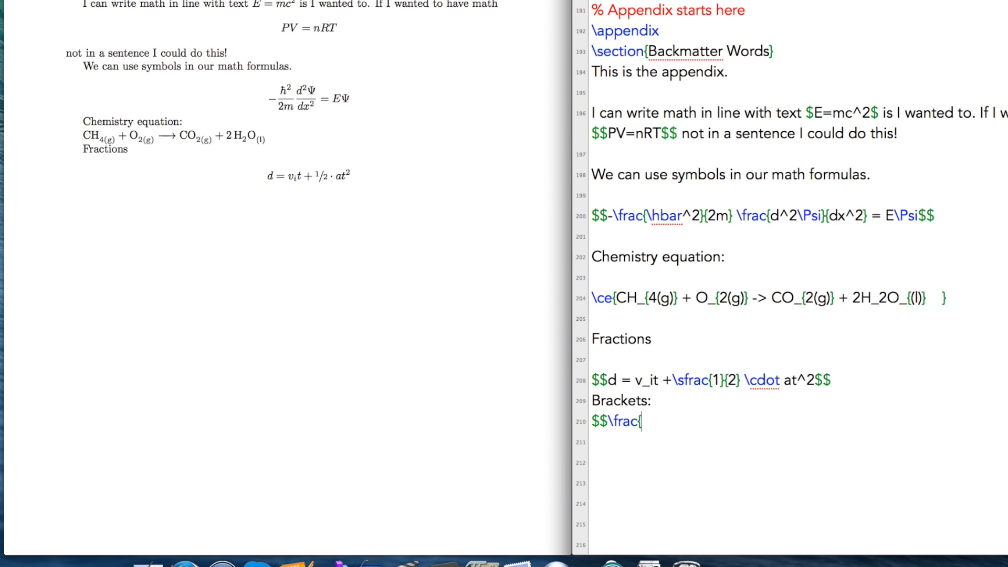
{"action": "type", "text": "1{2}"}
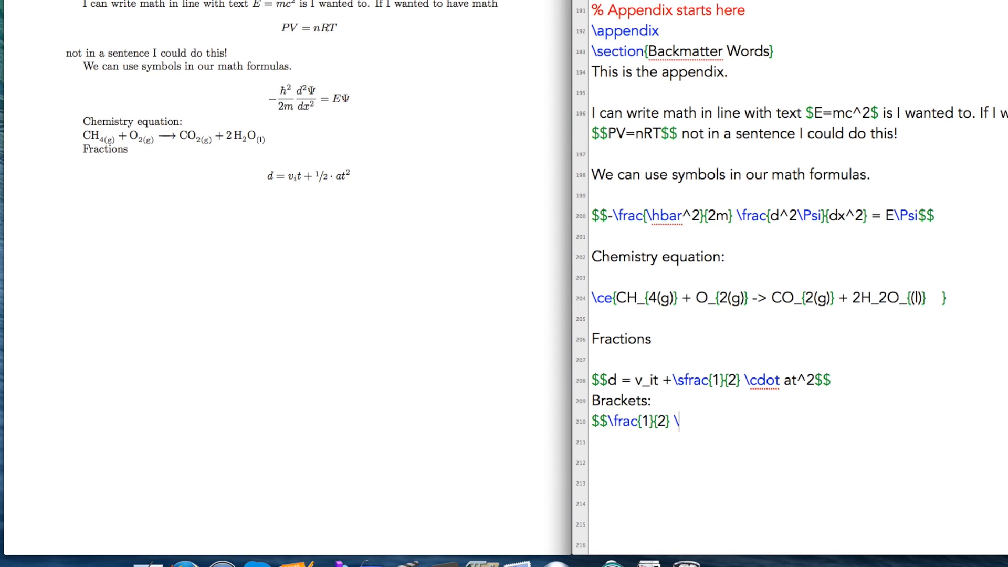
{"action": "type", "text": "cdot 2 = 1$$"}
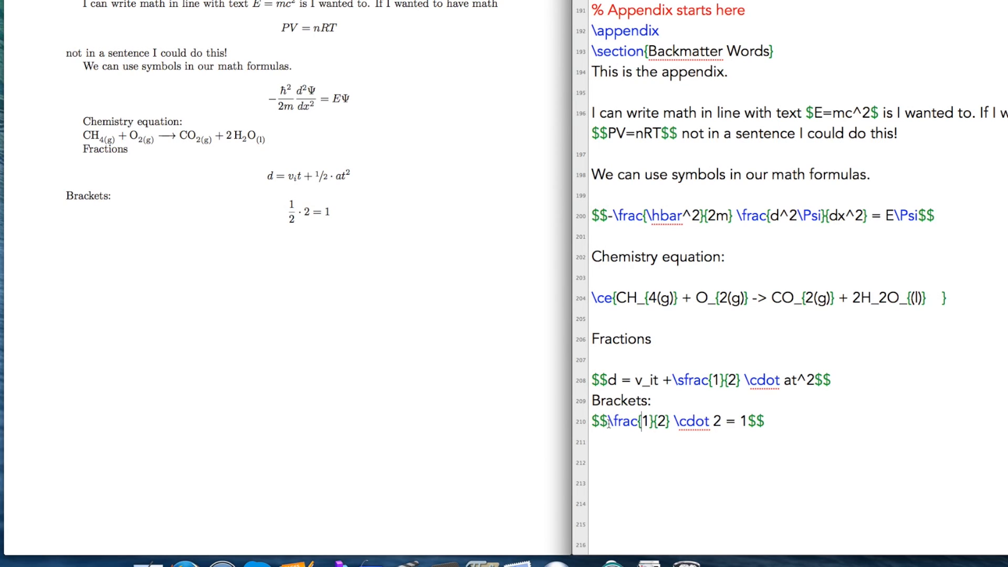
{"action": "type", "text": "("}
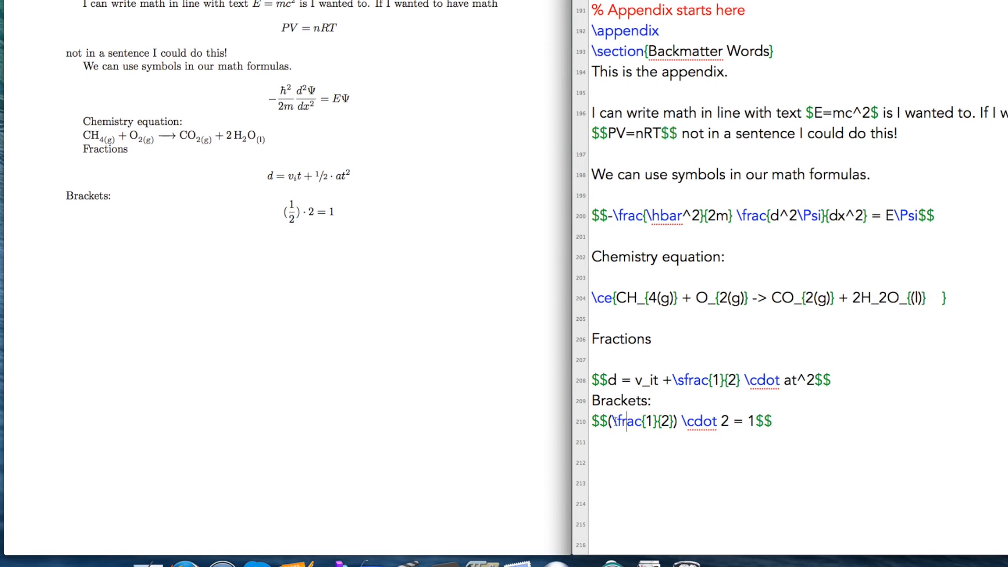
- Wrap \frac{1}{2} in \left( and \right) so the parentheses stretch, then typeset
{"action": "type", "text": "\\left"}
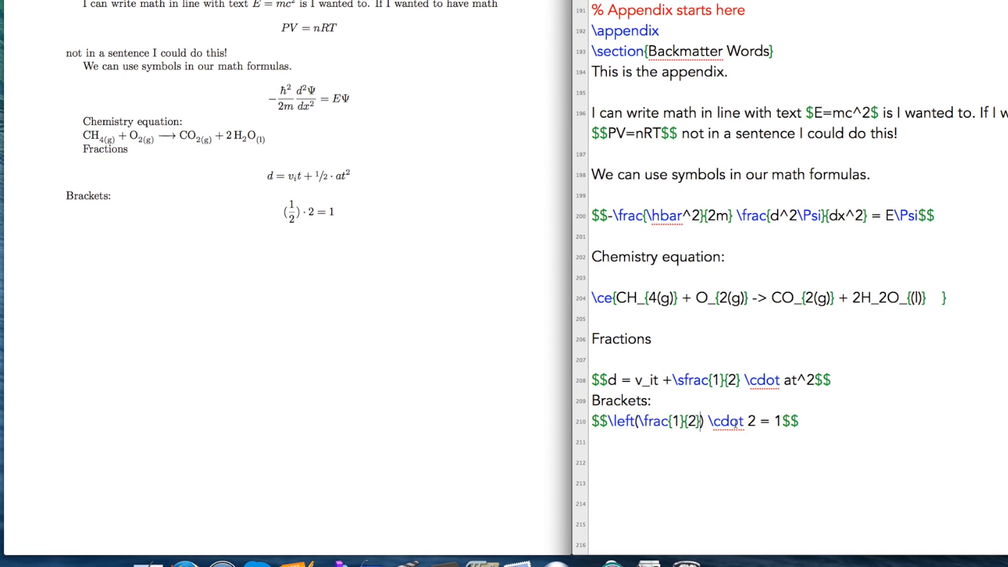
{"action": "type", "text": "\\right"}
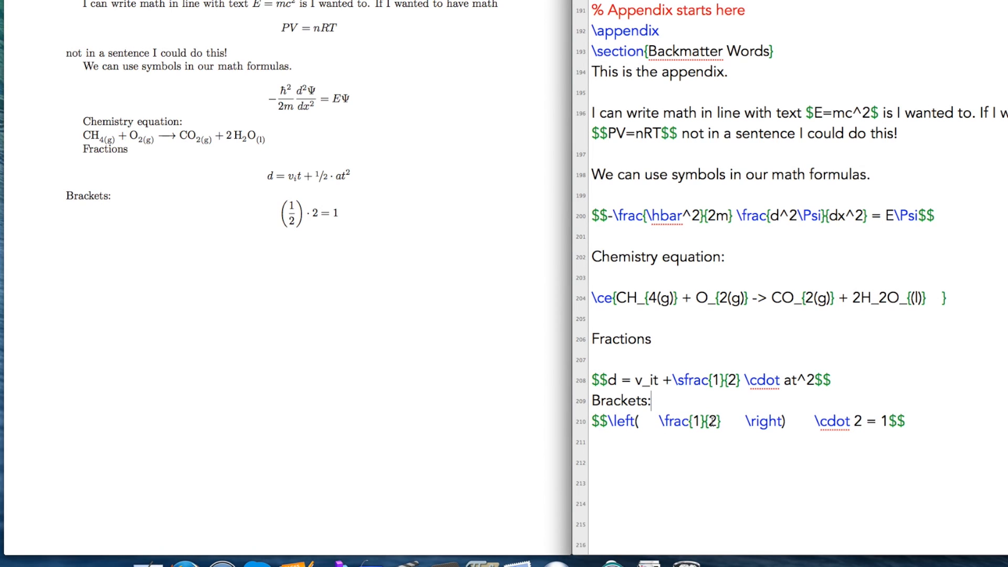
{"action": "mouse_move", "coordinate": [697, 418]}
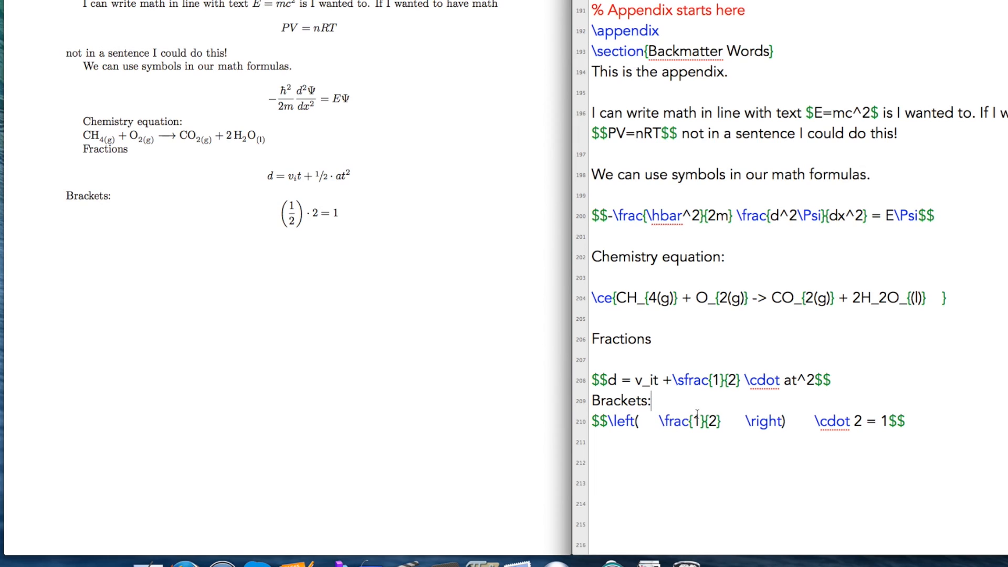
{"action": "left_click", "coordinate": [907, 427]}
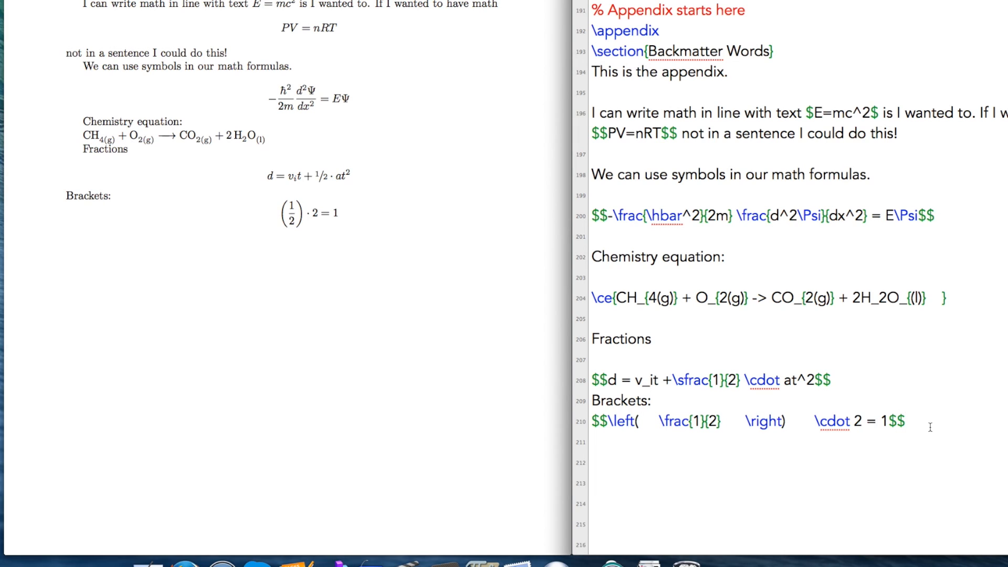
- Add the absolute-value line $$ \left| -7 \right| = 7 $$ and typeset it
{"action": "type", "text": "%"}
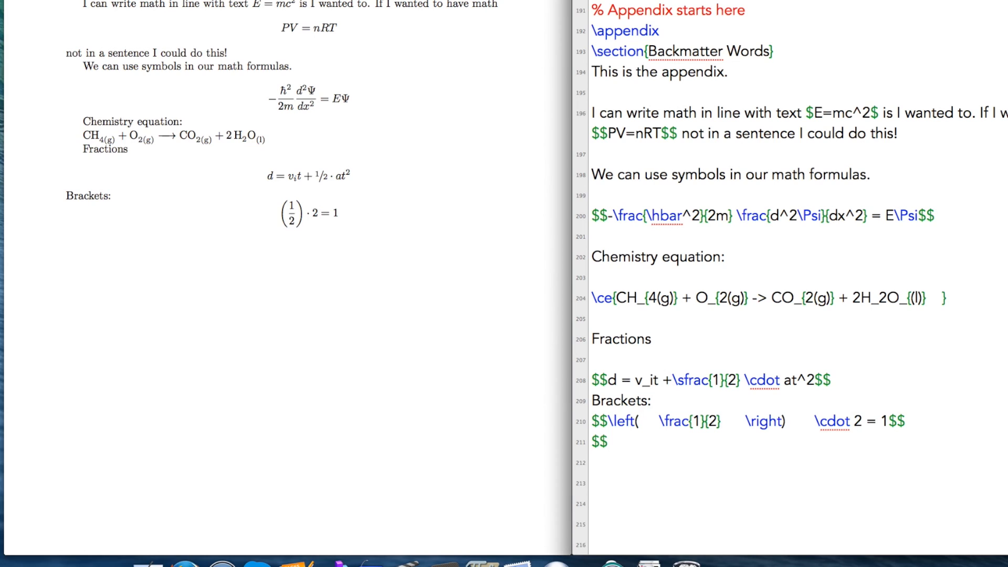
{"action": "type", "text": "\\left"}
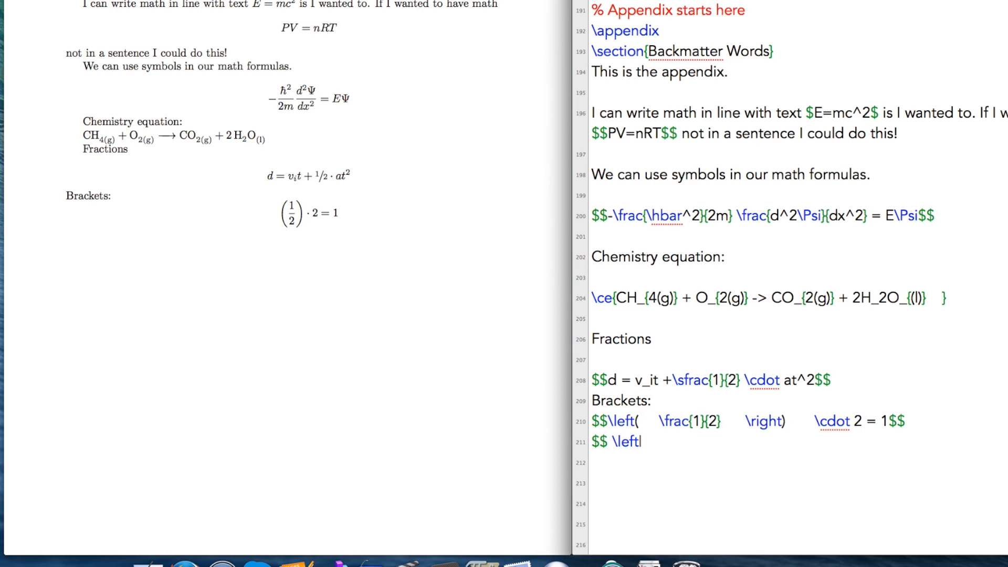
{"action": "type", "text": "-7"}
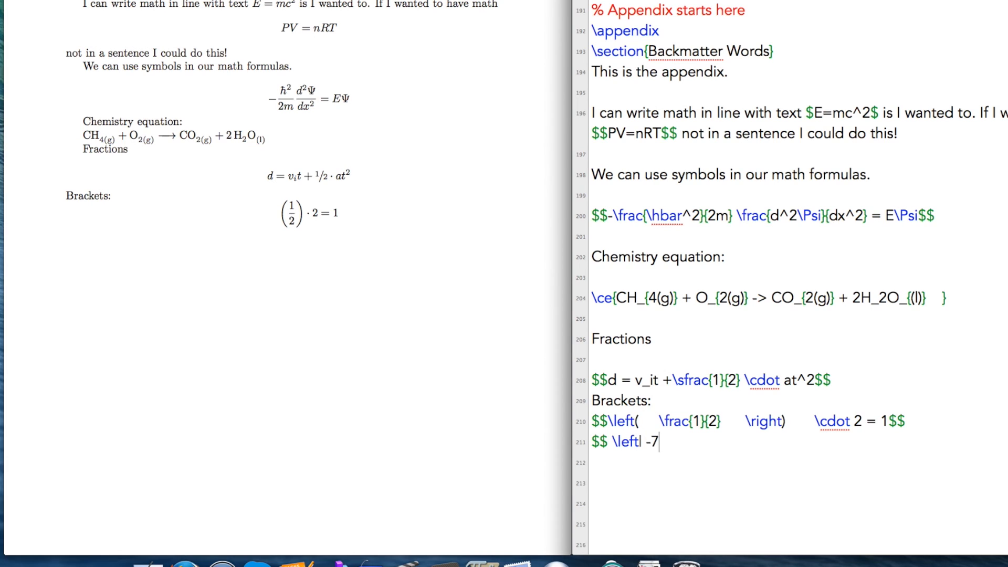
{"action": "type", "text": "\\"}
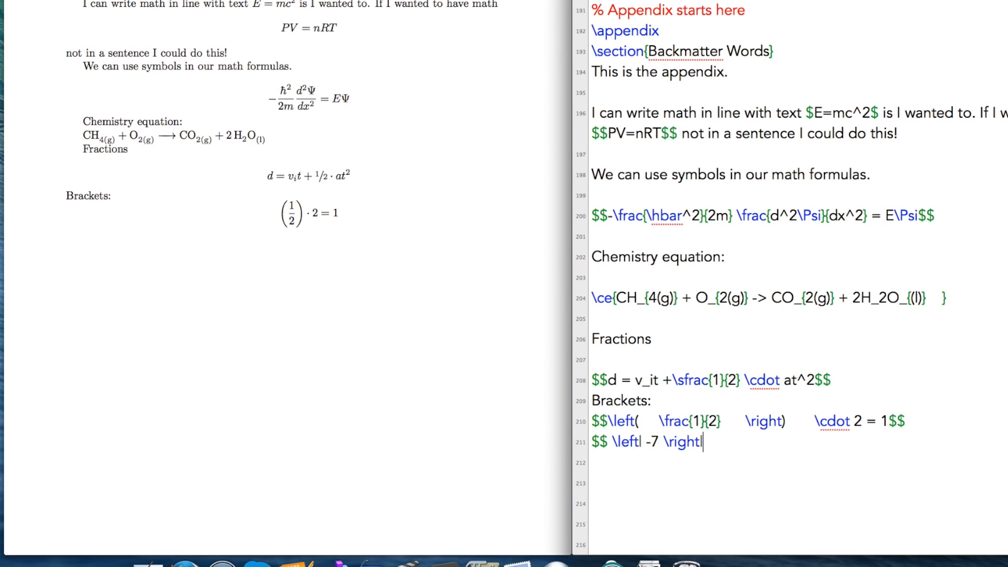
{"action": "type", "text": "= 7"}
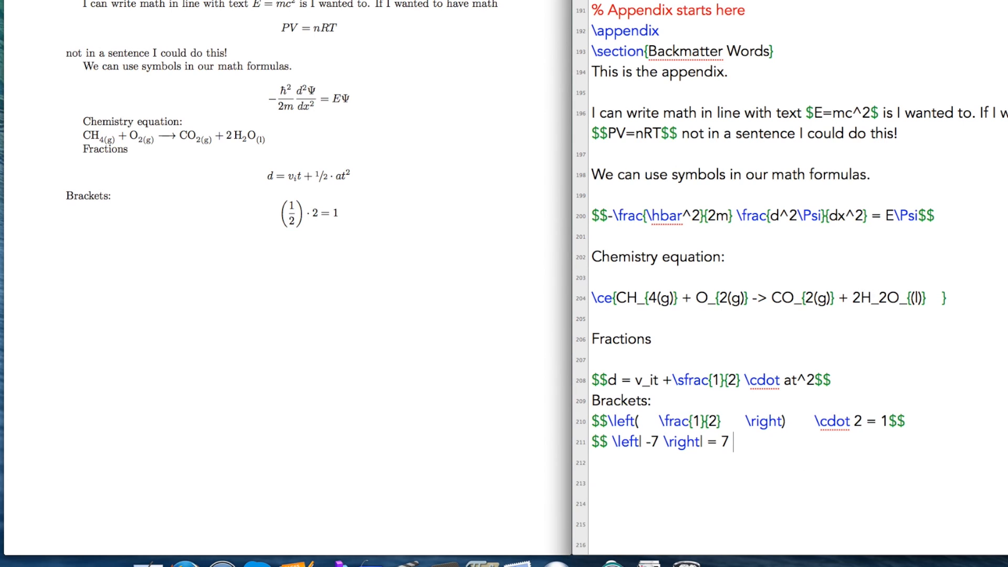
{"action": "type", "text": "$$"}
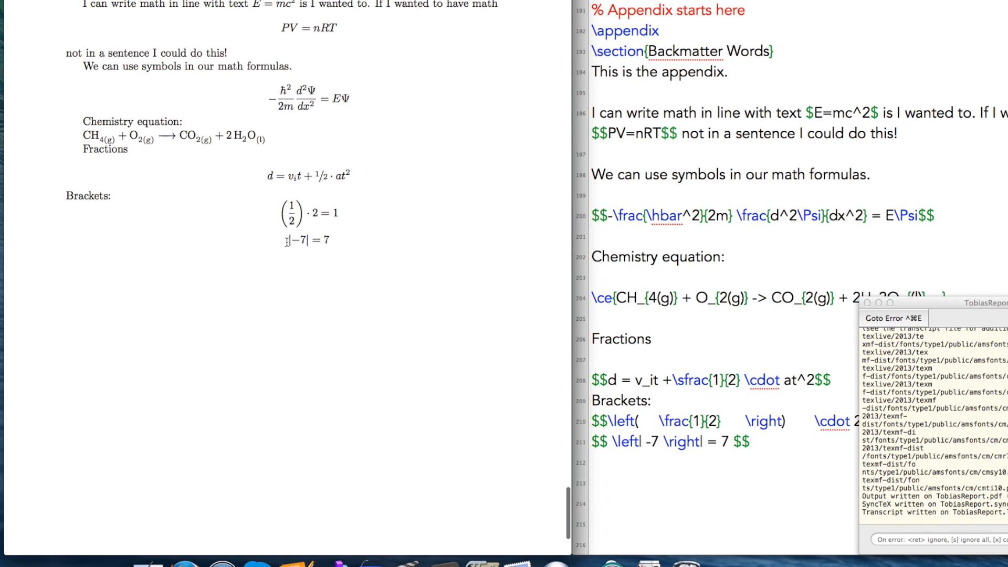
{"action": "mouse_move", "coordinate": [302, 244]}
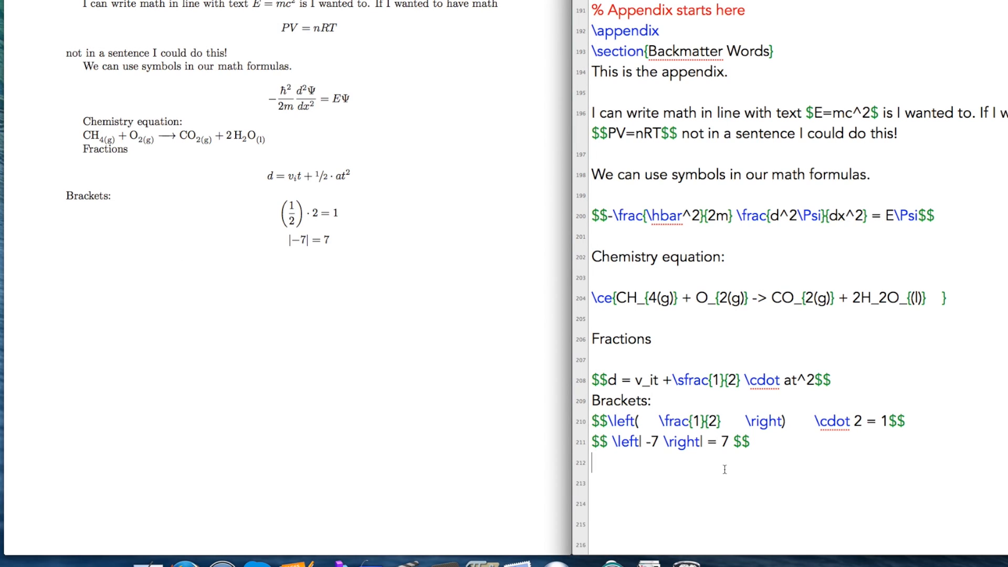
- Add the nested exponent $$x^{2^3}$$ with corrected braces and typeset it
{"action": "type", "text": "$$x"}
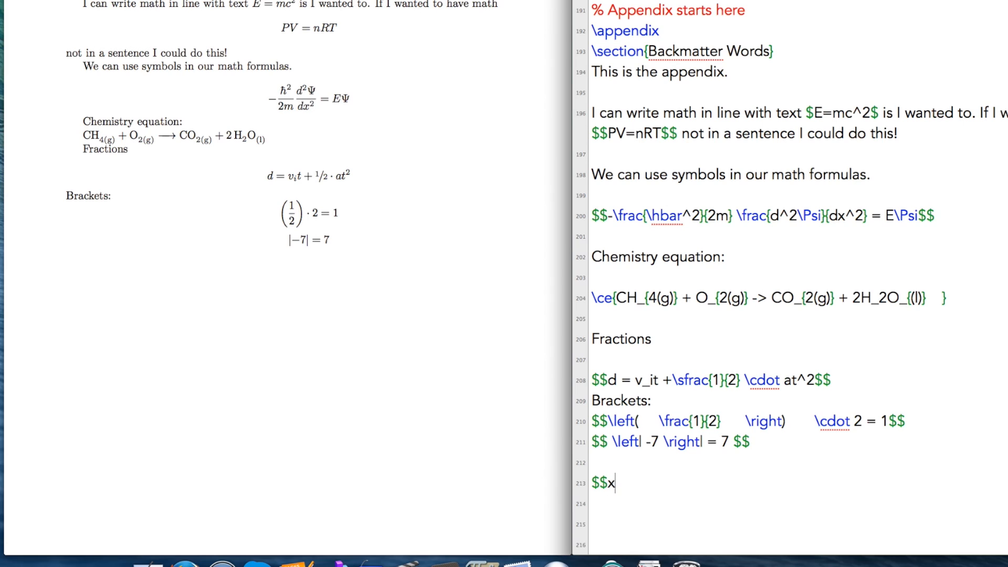
{"action": "type", "text": "^2$$"}
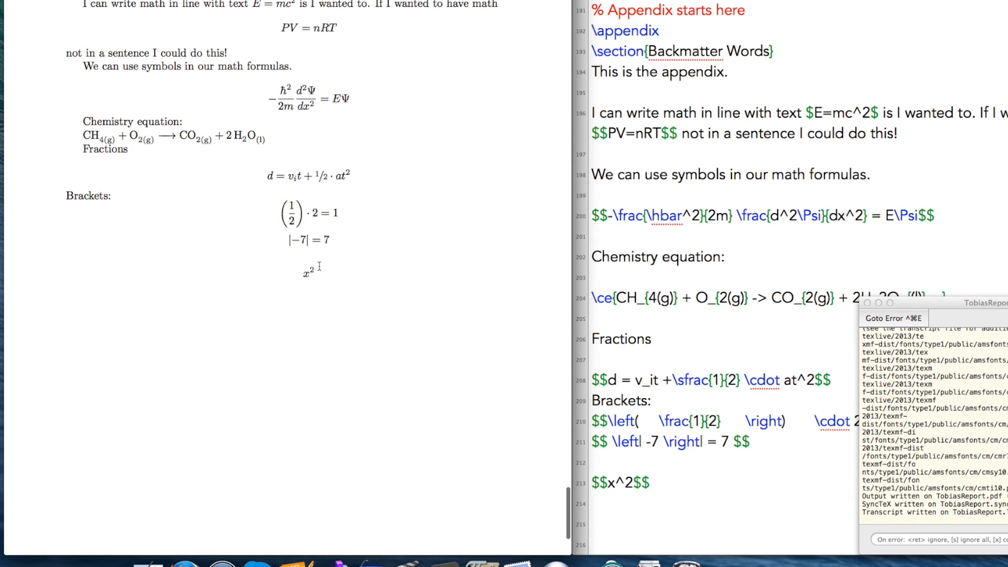
{"action": "mouse_move", "coordinate": [315, 258]}
{"action": "type", "text": "{23"}
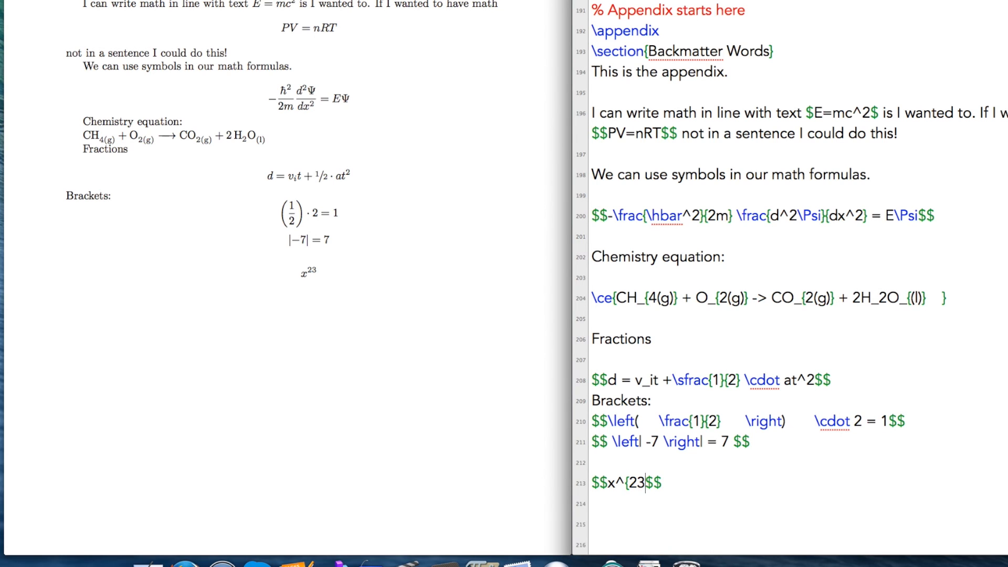
{"action": "key", "text": "Backspace"}
{"action": "type", "text": "^3}"}
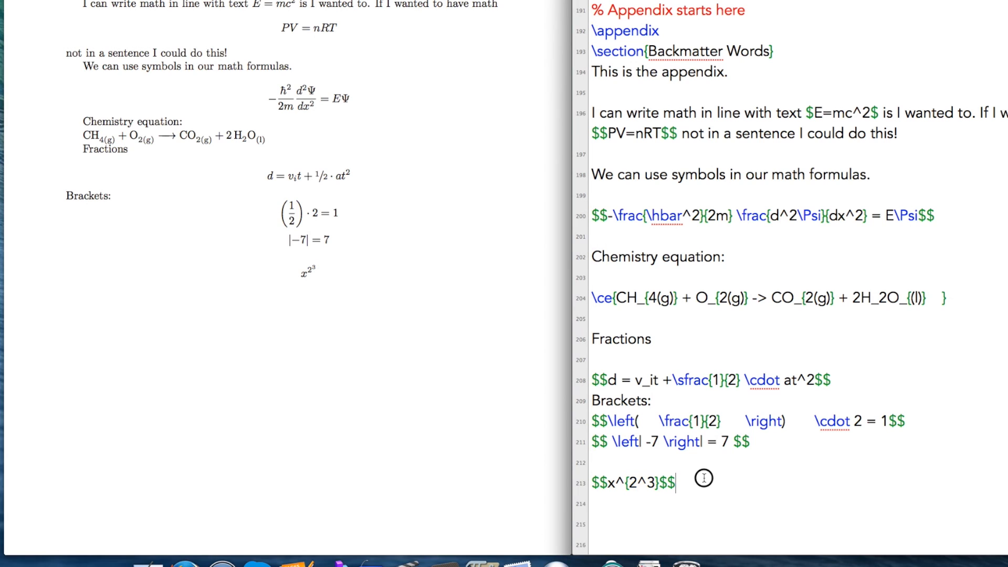
{"action": "scroll", "scroll_direction": "down", "scroll_amount": 3}
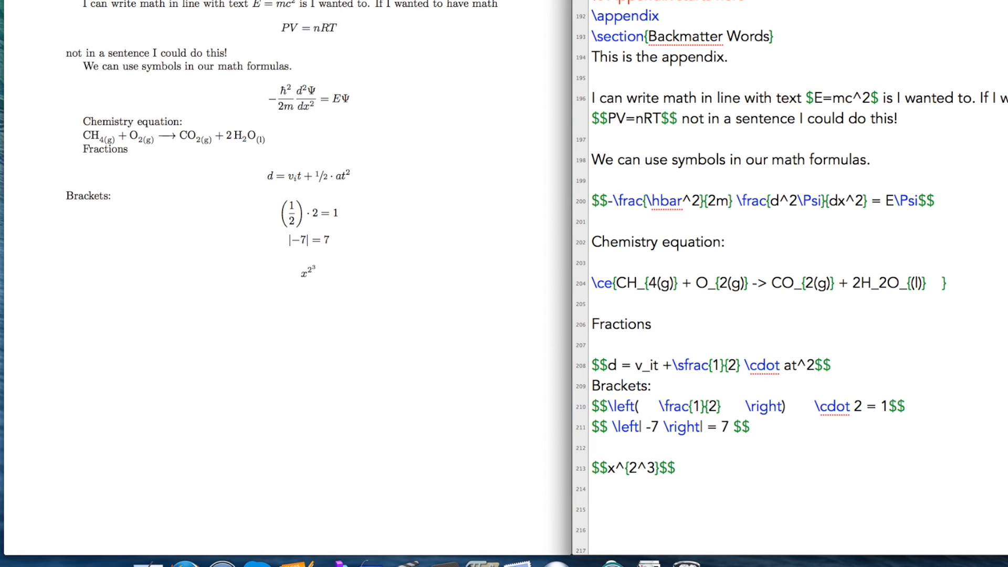
- Add the displayed equation $$\sqrt{4} = 2$$
{"action": "type", "text": "$$\\s"}
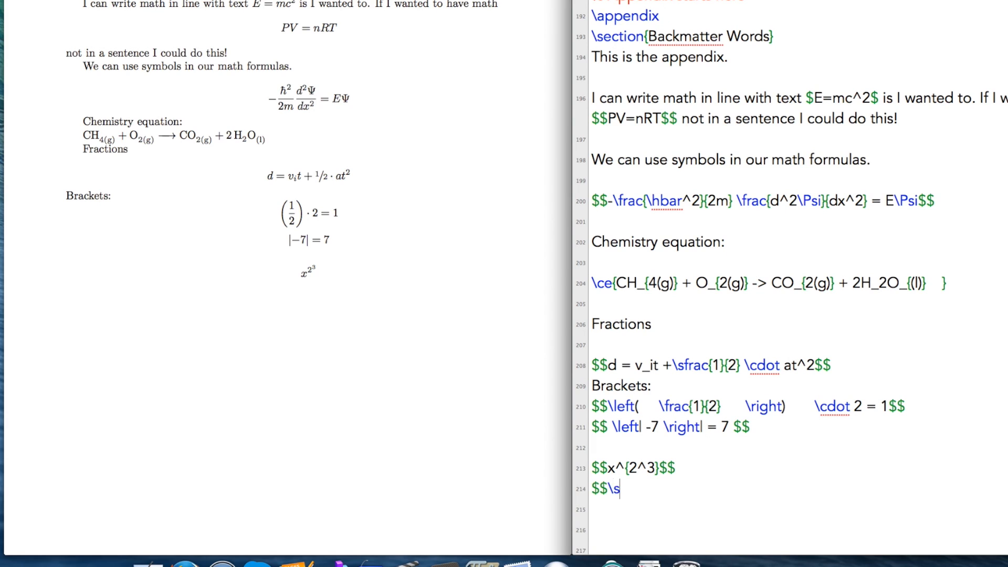
{"action": "type", "text": "qrt"}
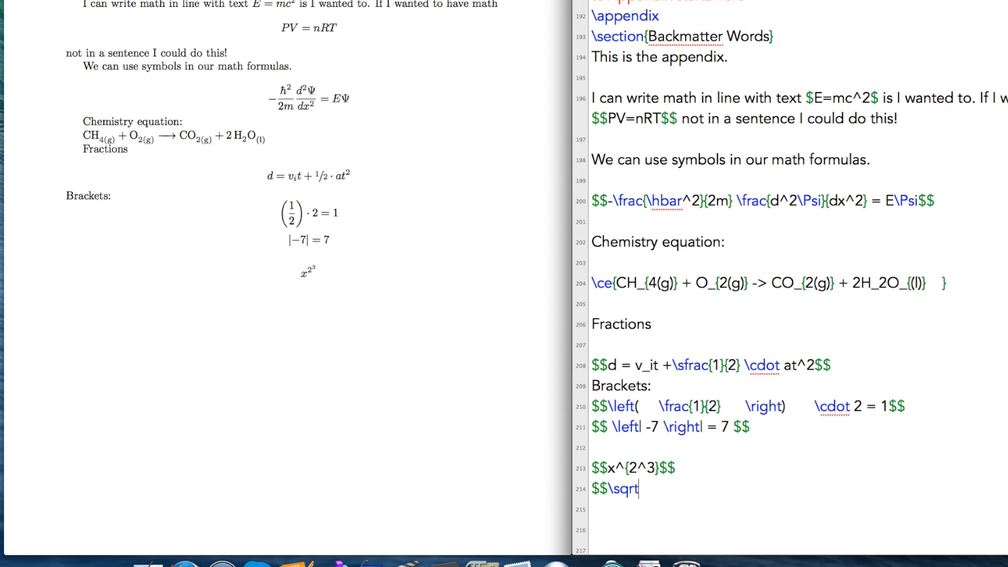
{"action": "type", "text": "{4} = 2"}
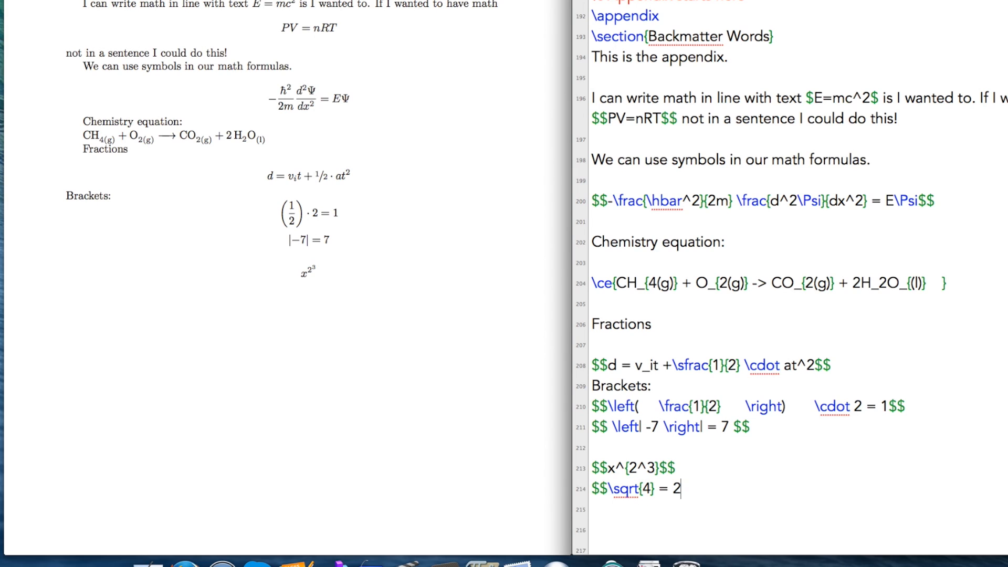
{"action": "type", "text": "$$"}
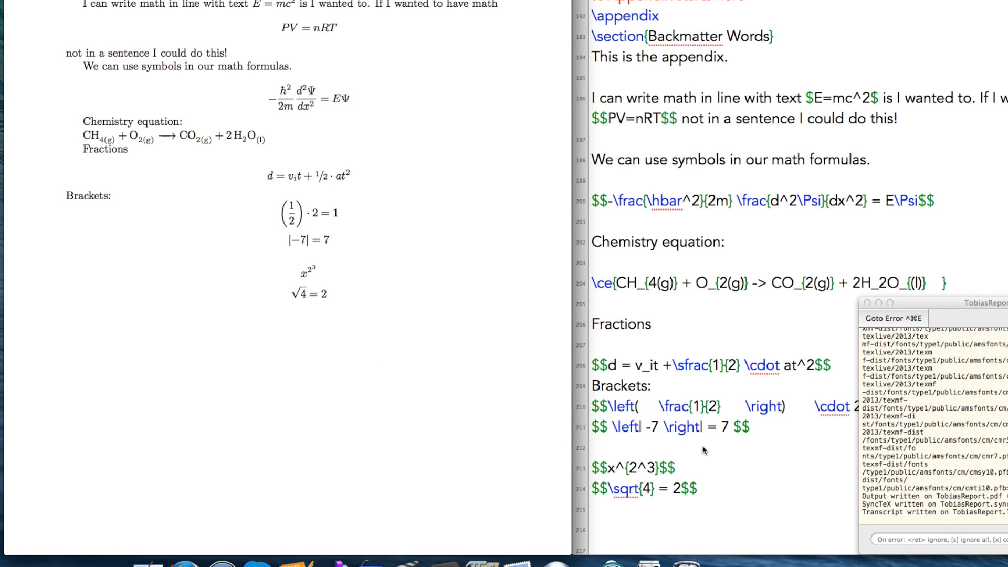
{"action": "mouse_move", "coordinate": [351, 296]}
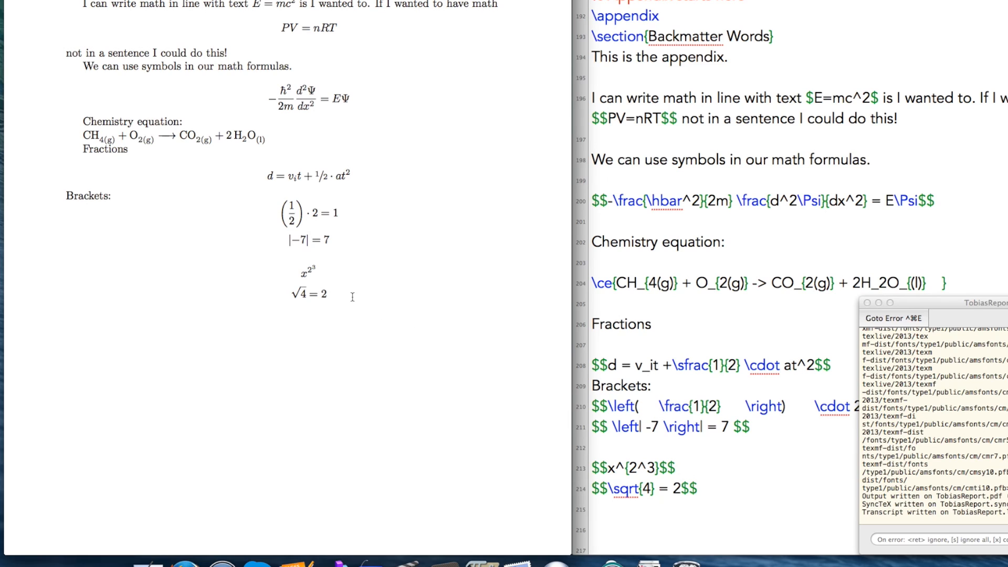
{"action": "mouse_move", "coordinate": [752, 454]}
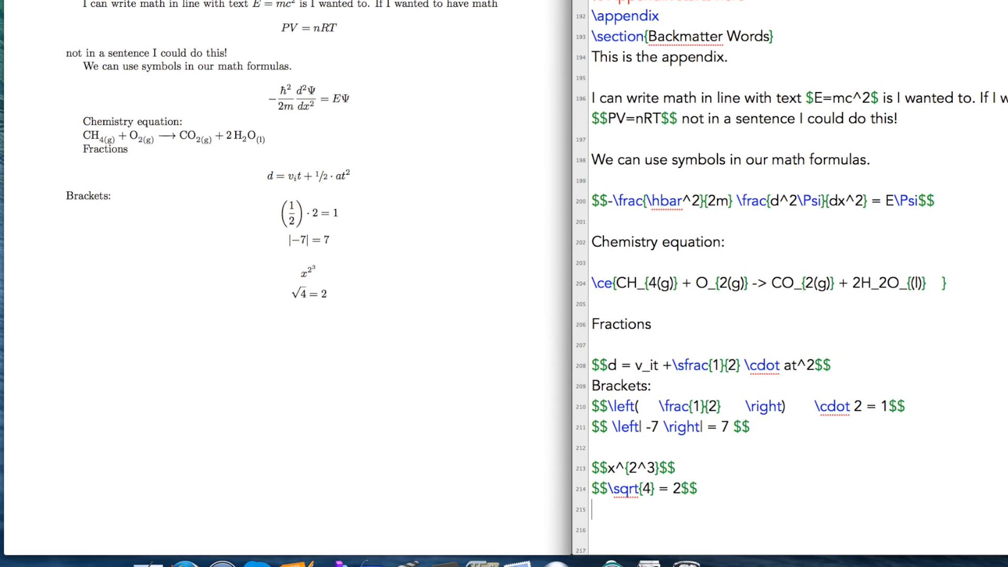
- Add the displayed equation $$ \sqrt{4} \neq 5 $$ and typeset
{"action": "type", "text": "$$ \\sqr"}
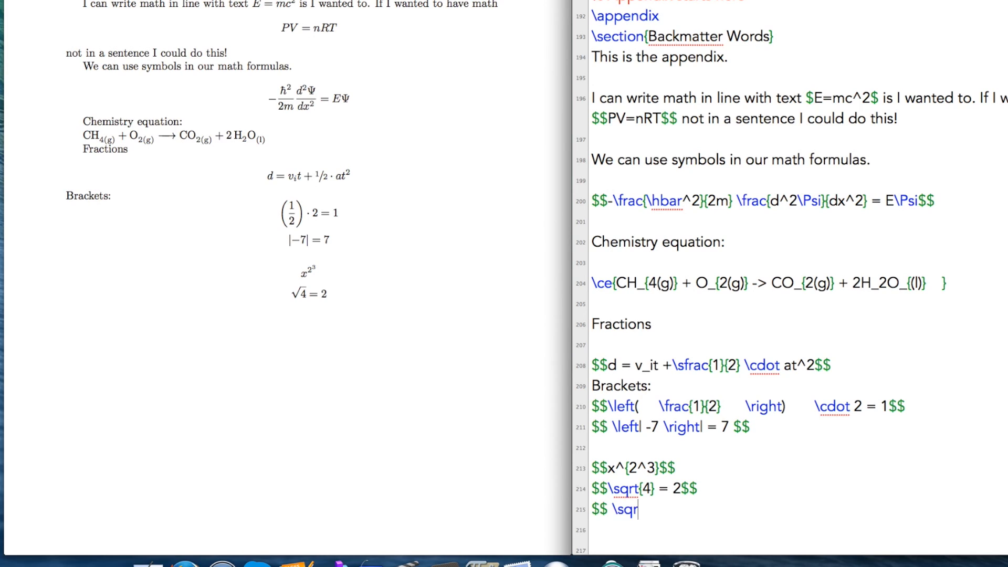
{"action": "type", "text": "t{4}"}
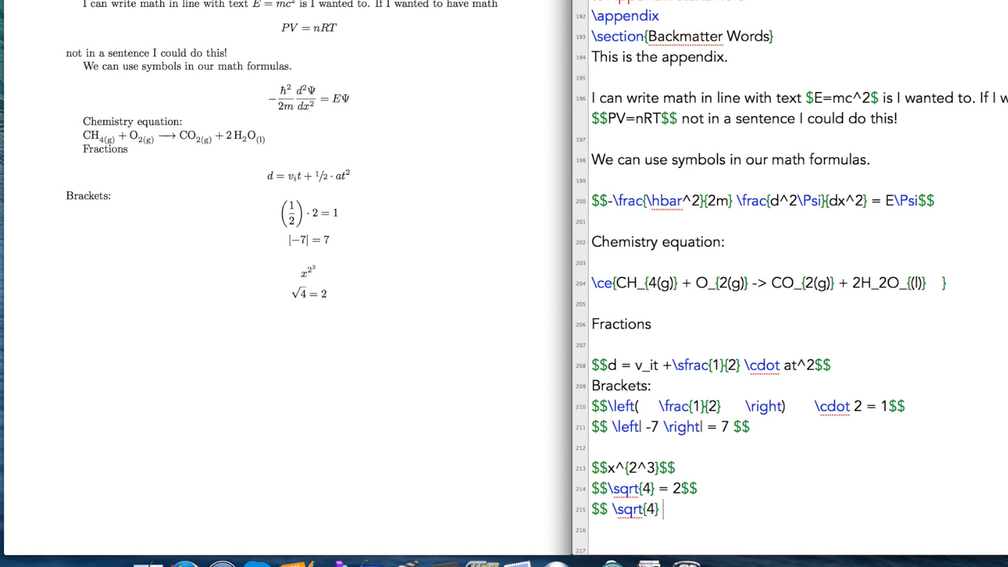
{"action": "type", "text": "\\new"}
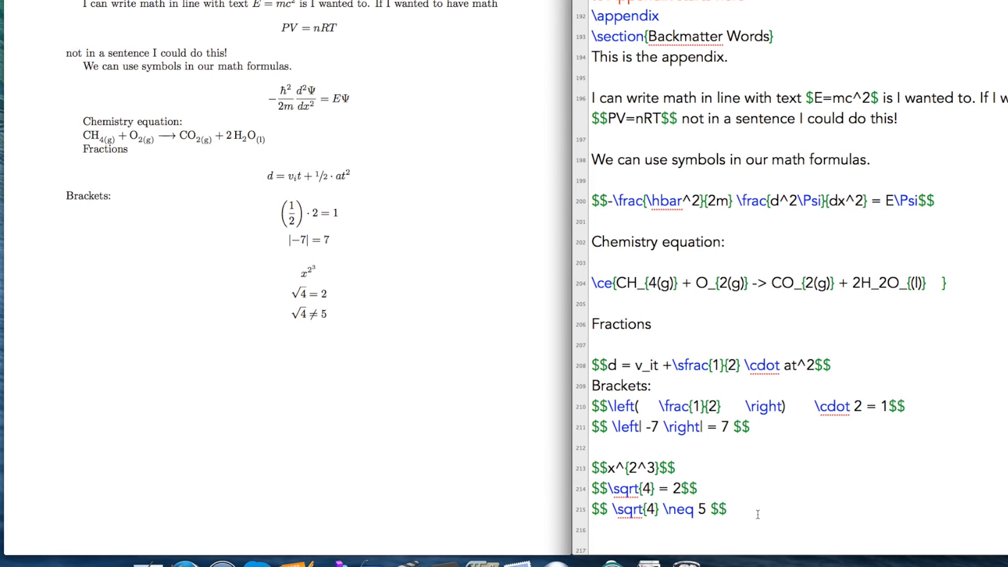
- Add the displayed equation $$ \sqrt{4} < 5 $$ and typeset it
{"action": "type", "text": "\\sqrt"}
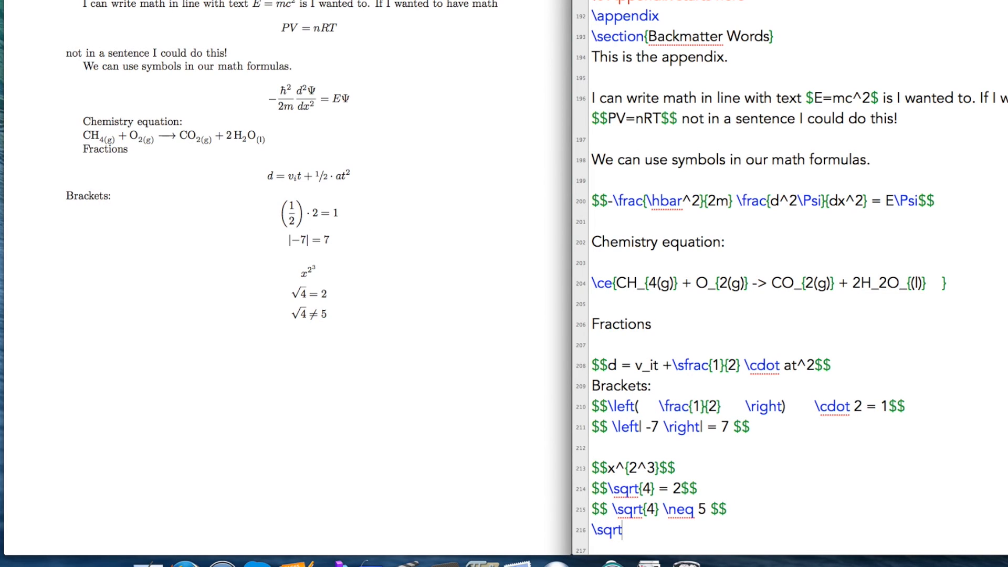
{"action": "type", "text": "{4} <"}
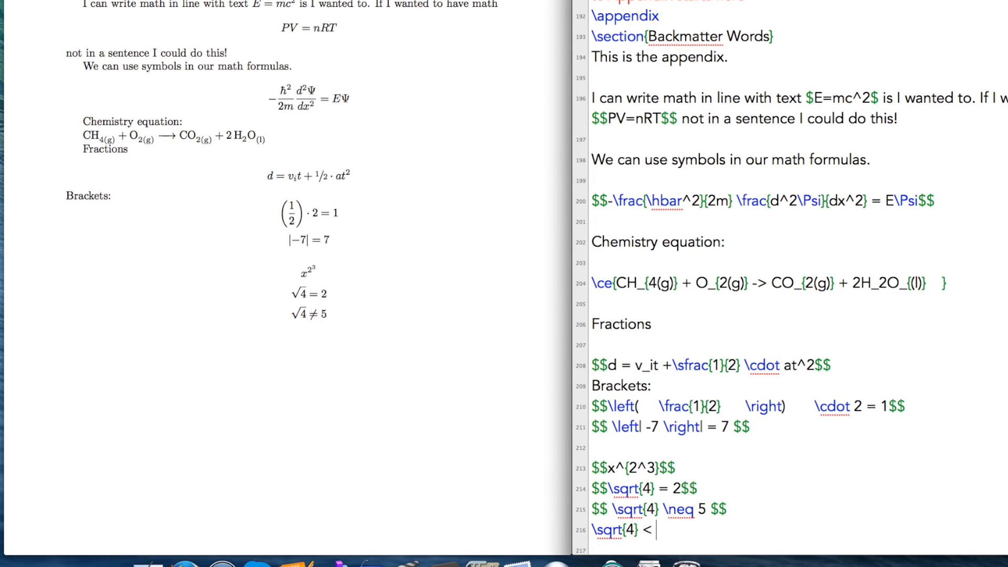
{"action": "type", "text": "5 $$"}
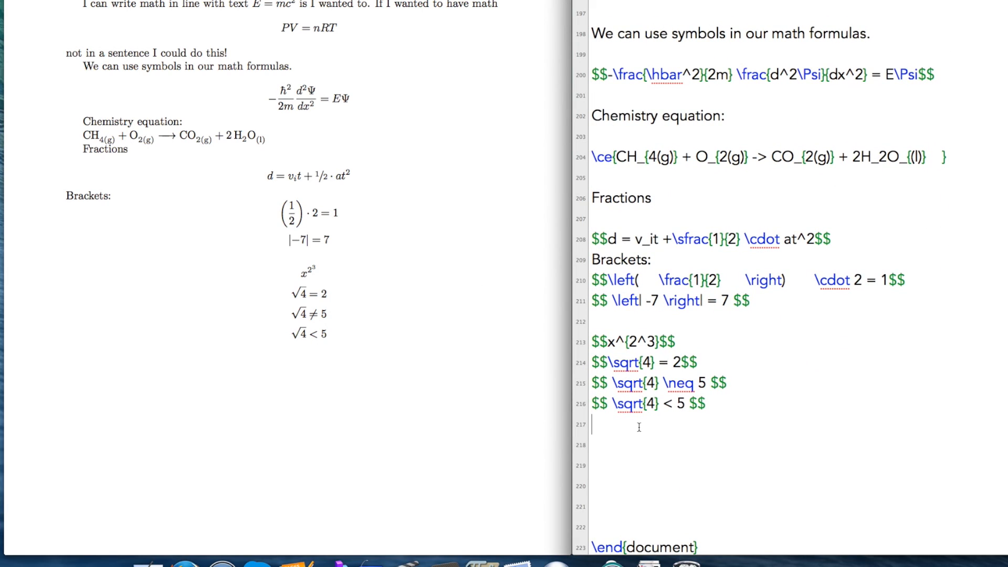
- Add the displayed equation $$ \pi \approx 3 $$ and typeset it
{"action": "type", "text": "\\"}
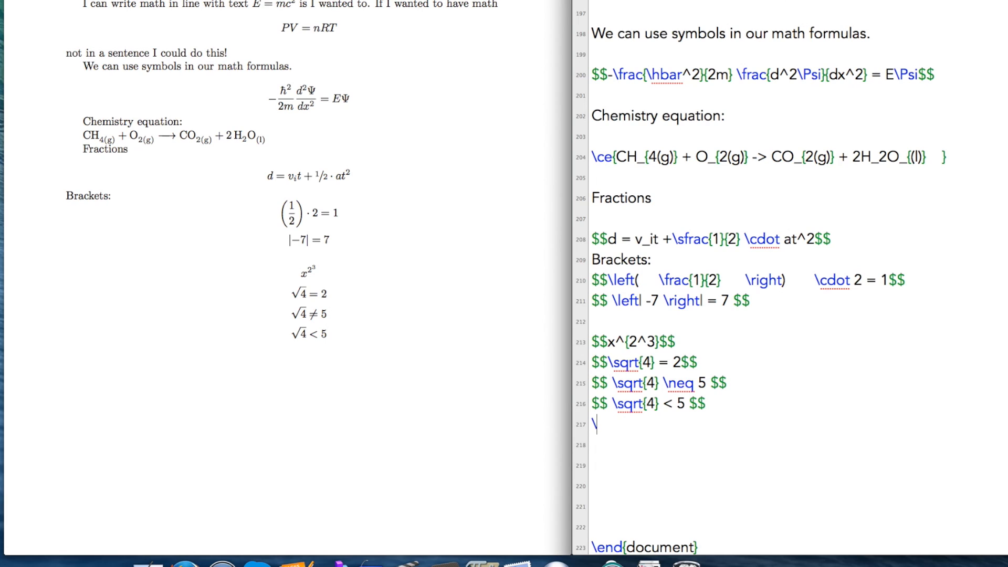
{"action": "type", "text": "$$"}
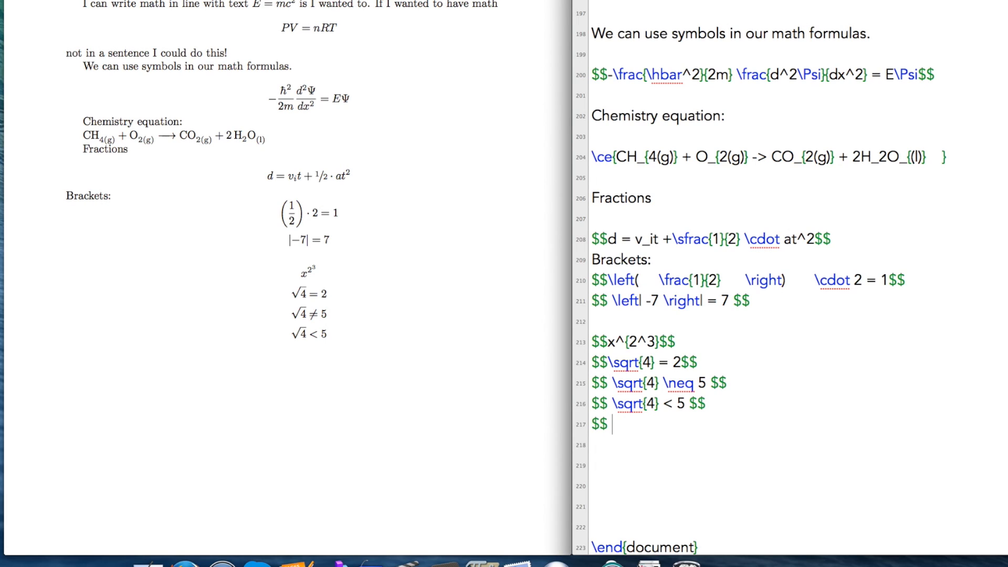
{"action": "type", "text": "\\pi \\"}
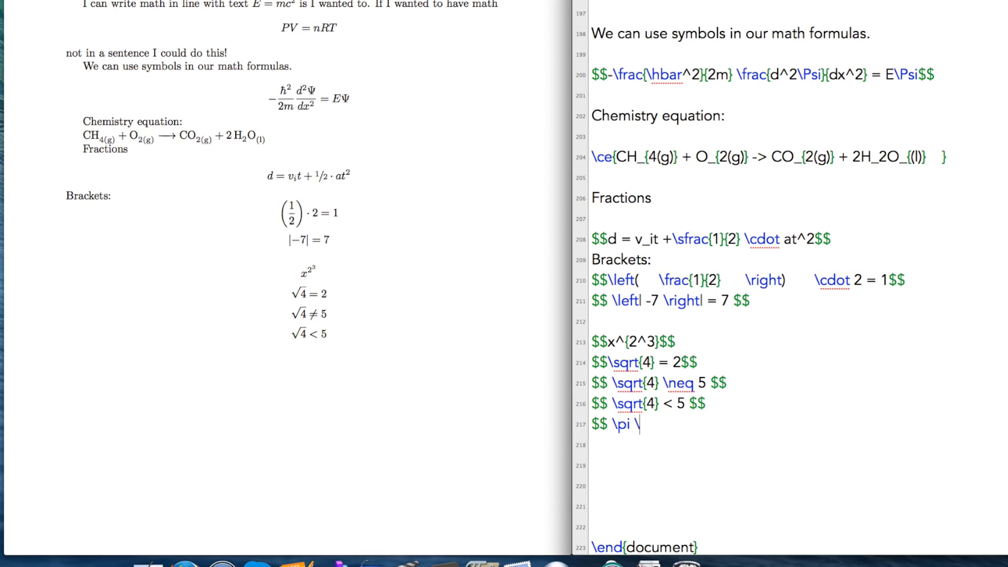
{"action": "type", "text": "approx 3 $$"}
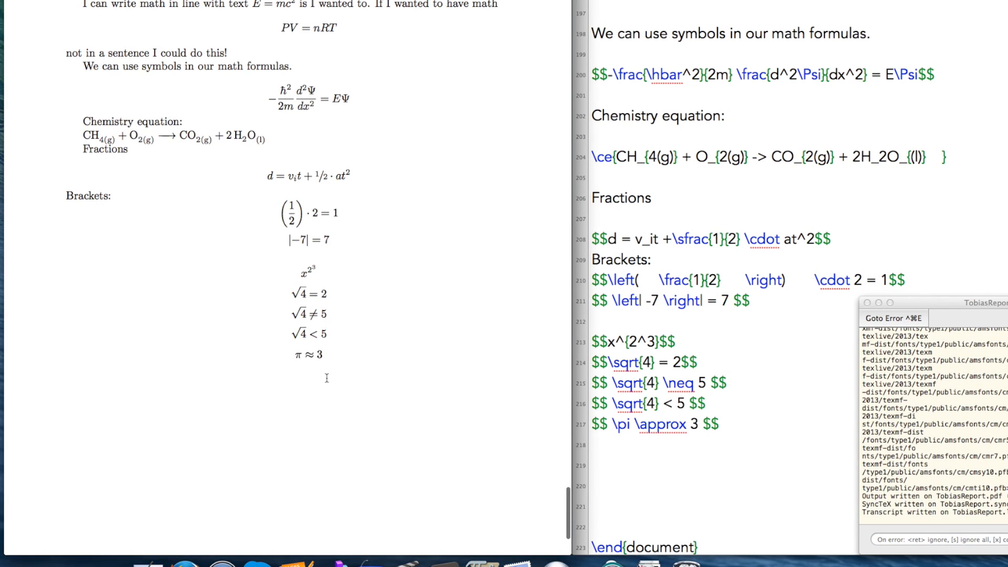
{"action": "mouse_move", "coordinate": [481, 382]}
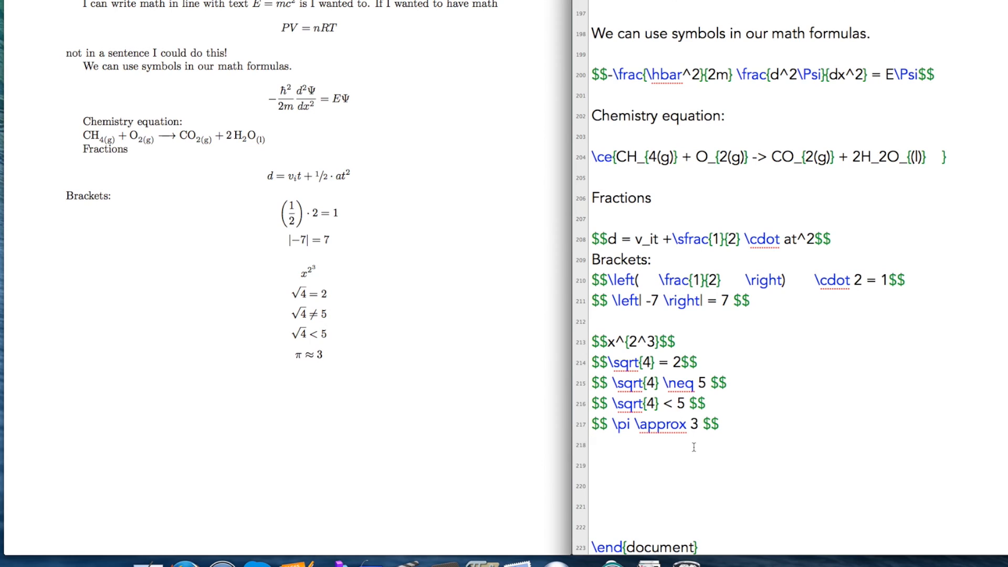
- Write the displayed equation $$ \pi \times \sqrt{4} < 15 $$, correcting a stray asterisk to \times
{"action": "type", "text": "$$ \\p"}
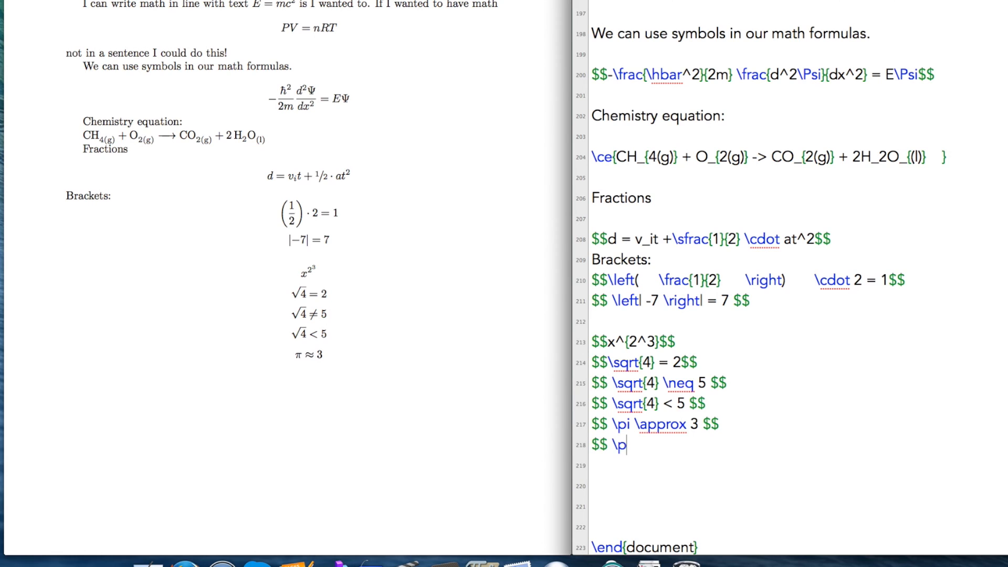
{"action": "type", "text": "i *"}
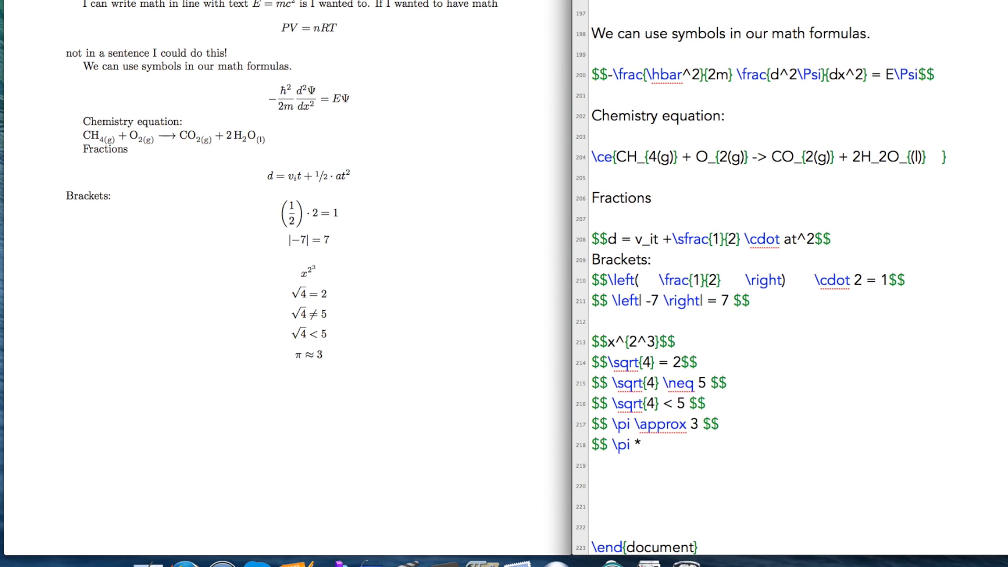
{"action": "key", "text": "Backspace"}
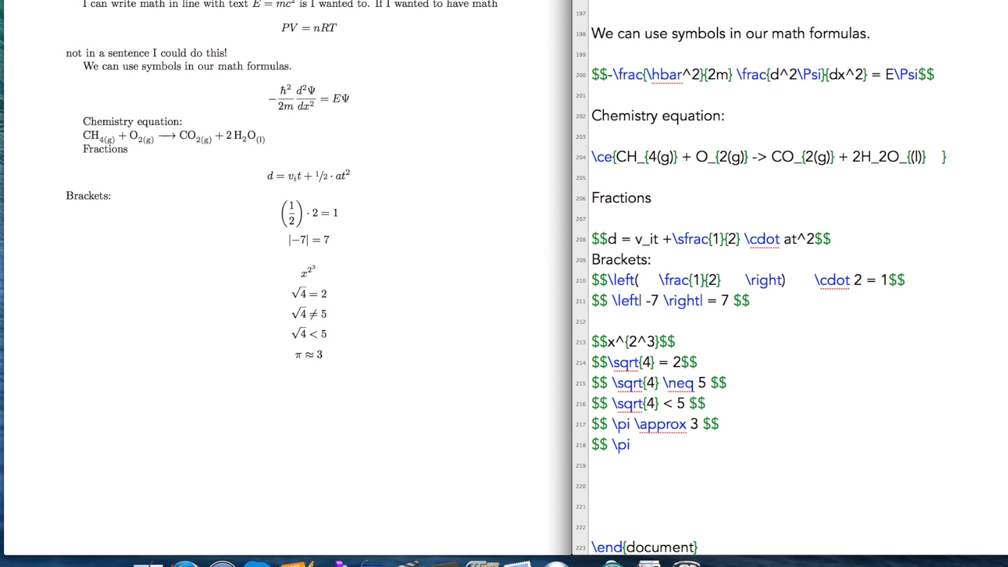
{"action": "type", "text": "\\times"}
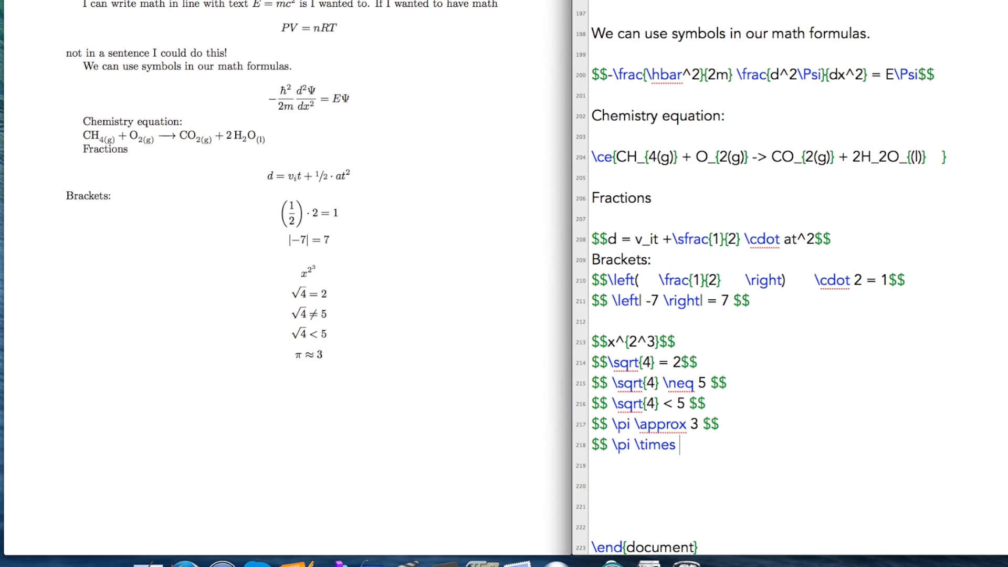
{"action": "type", "text": "\\sqrt"}
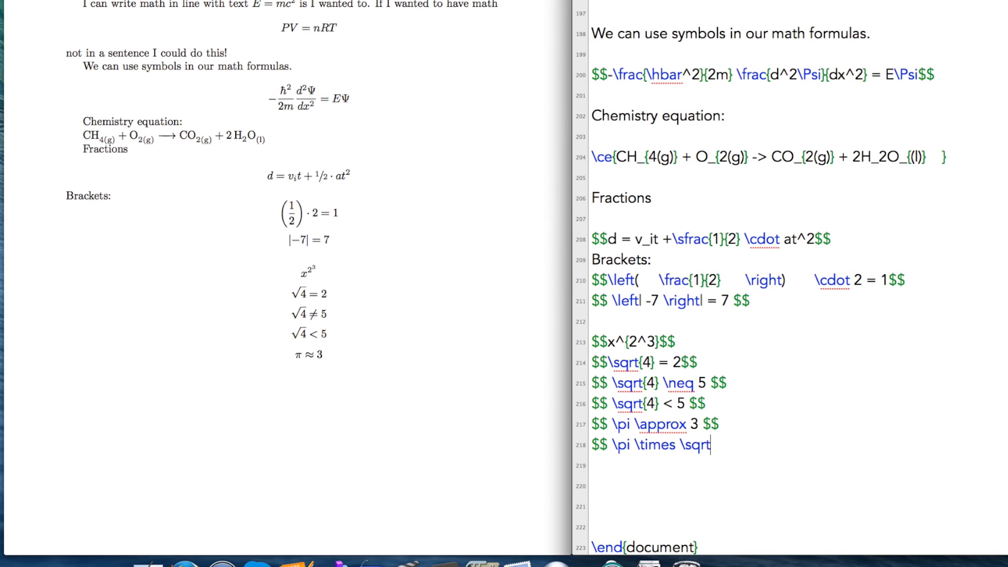
{"action": "type", "text": "{4}"}
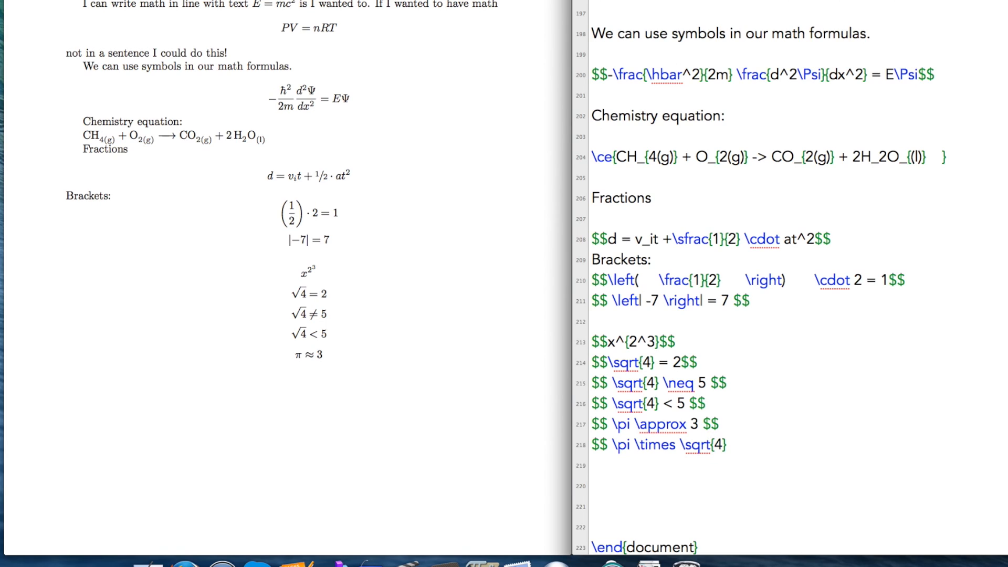
{"action": "type", "text": "< 15 $$"}
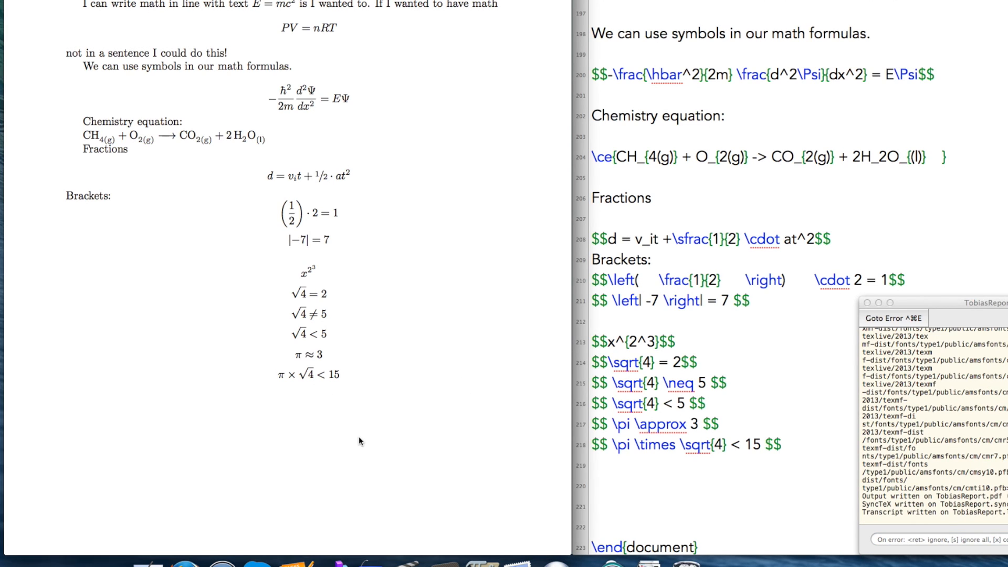
{"action": "mouse_move", "coordinate": [313, 408]}
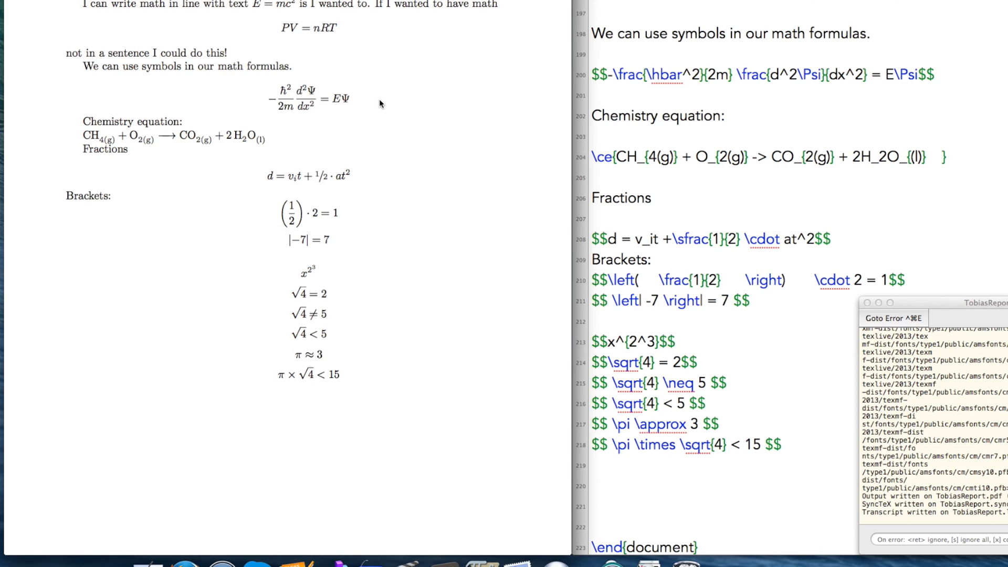
{"action": "mouse_move", "coordinate": [481, 436]}
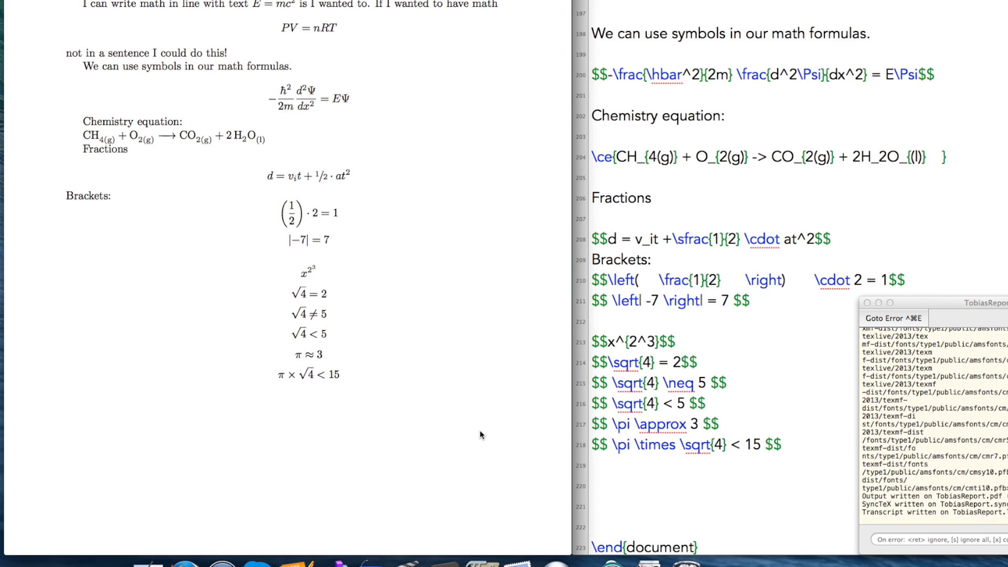
{"action": "mouse_move", "coordinate": [374, 240]}
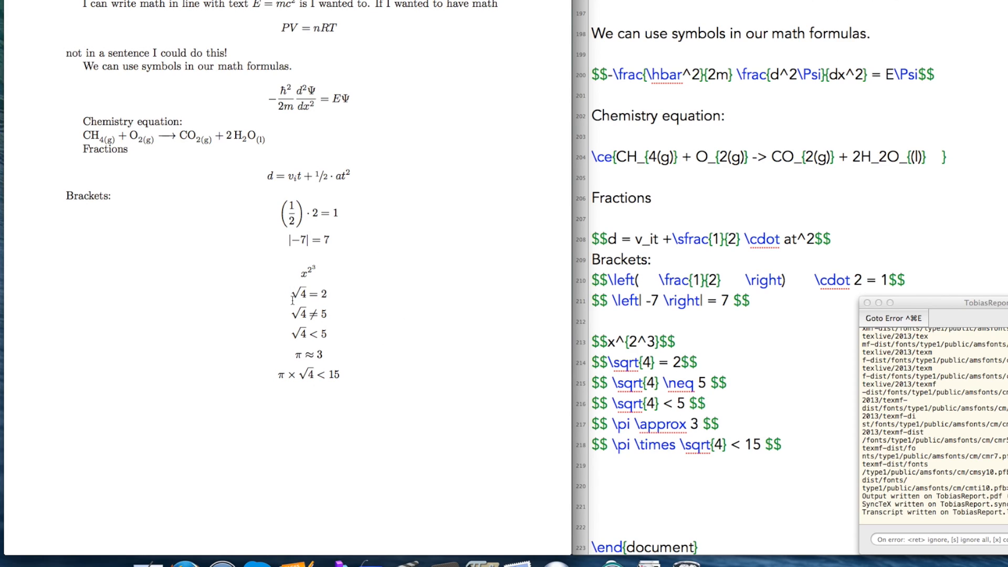
{"action": "mouse_move", "coordinate": [344, 212]}
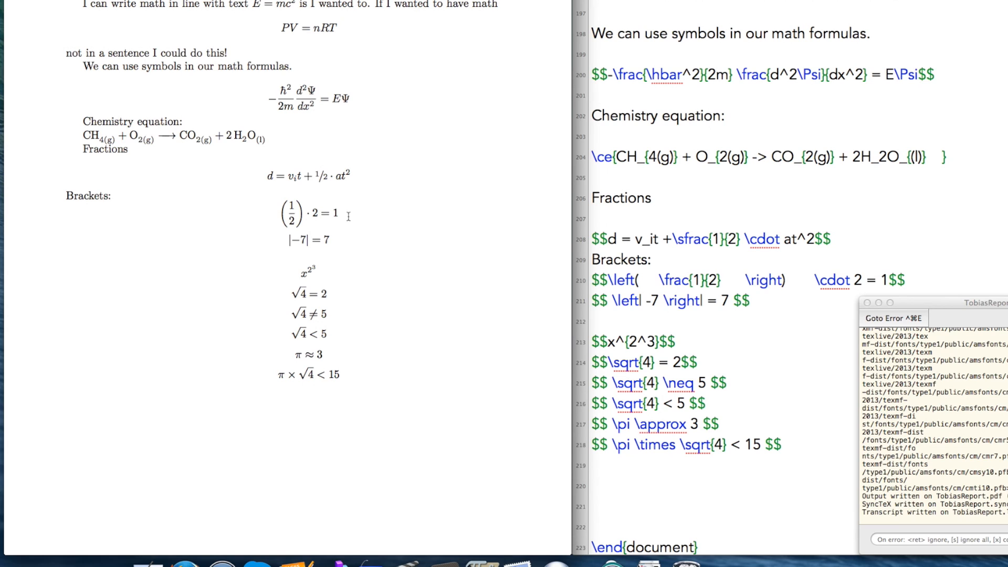
{"action": "mouse_move", "coordinate": [418, 305]}
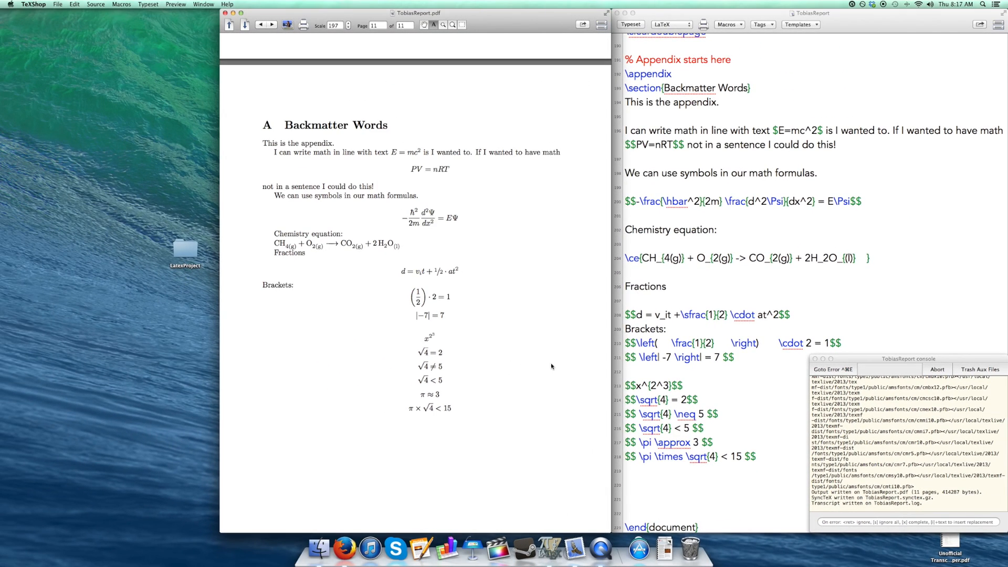
{"action": "mouse_move", "coordinate": [502, 370]}
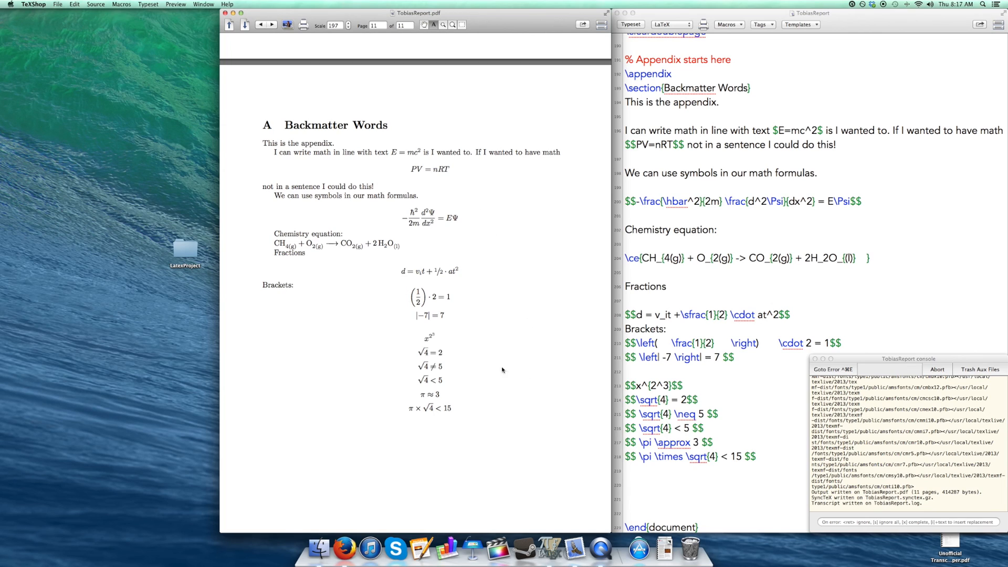
{"action": "mouse_move", "coordinate": [512, 390]}
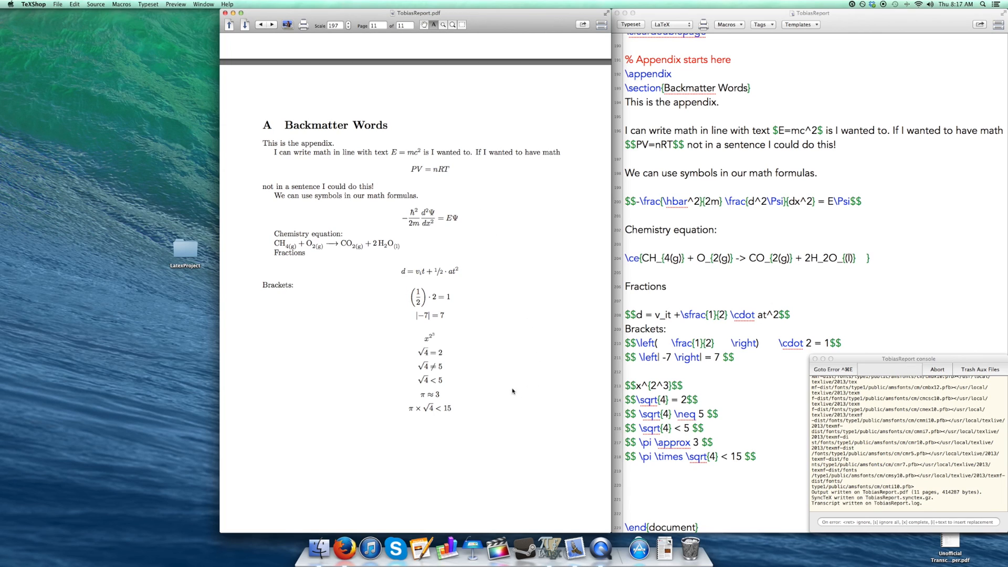